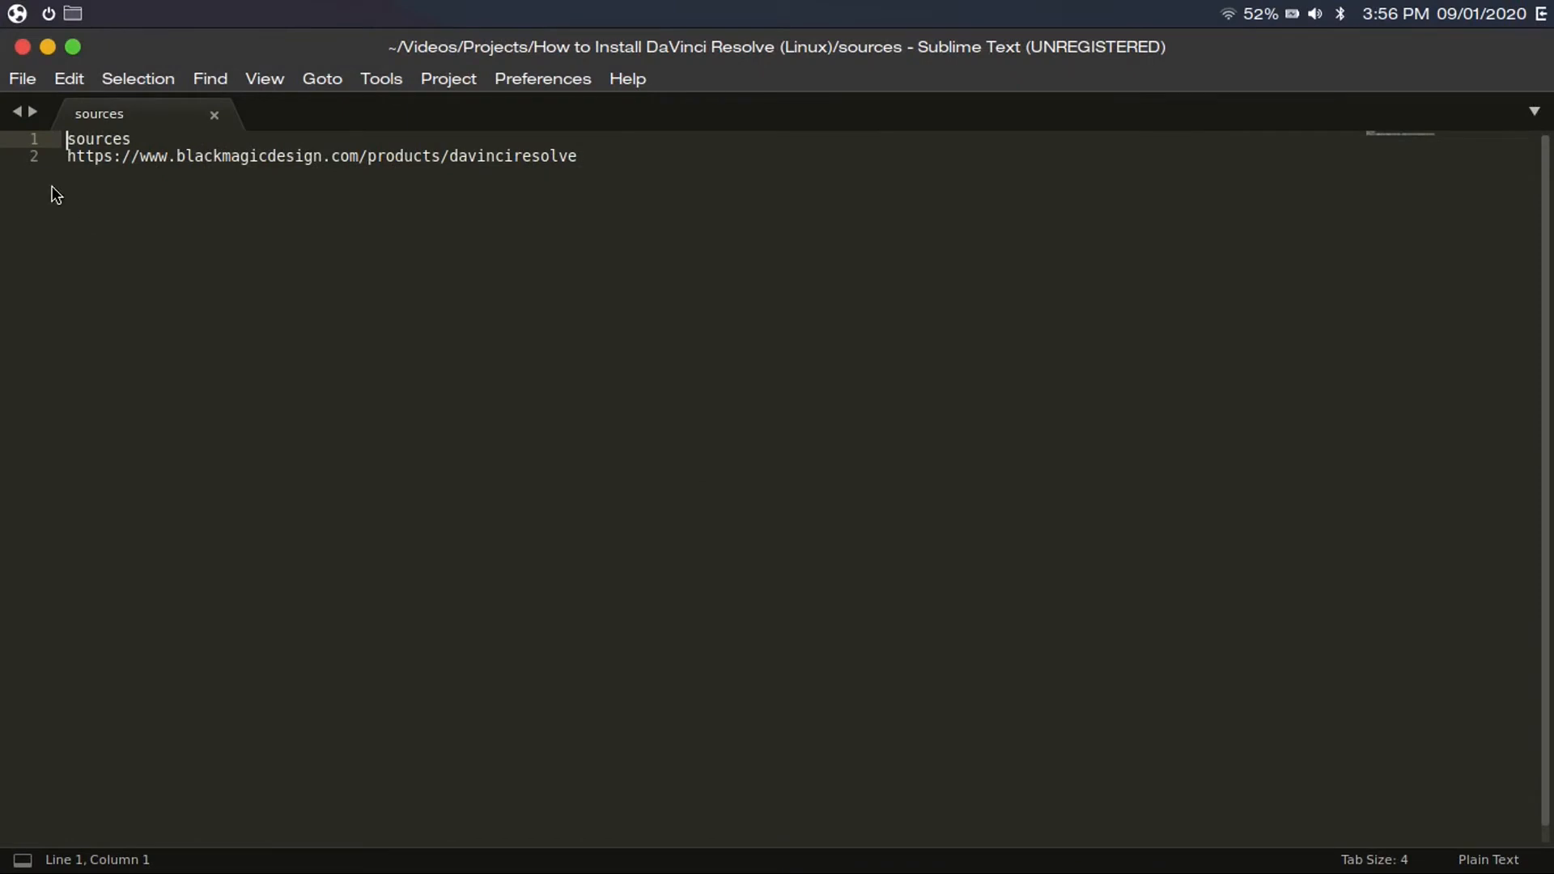
- Copy the DaVinci Resolve product link from line 2 of the sources notes
triple_click(321, 155)
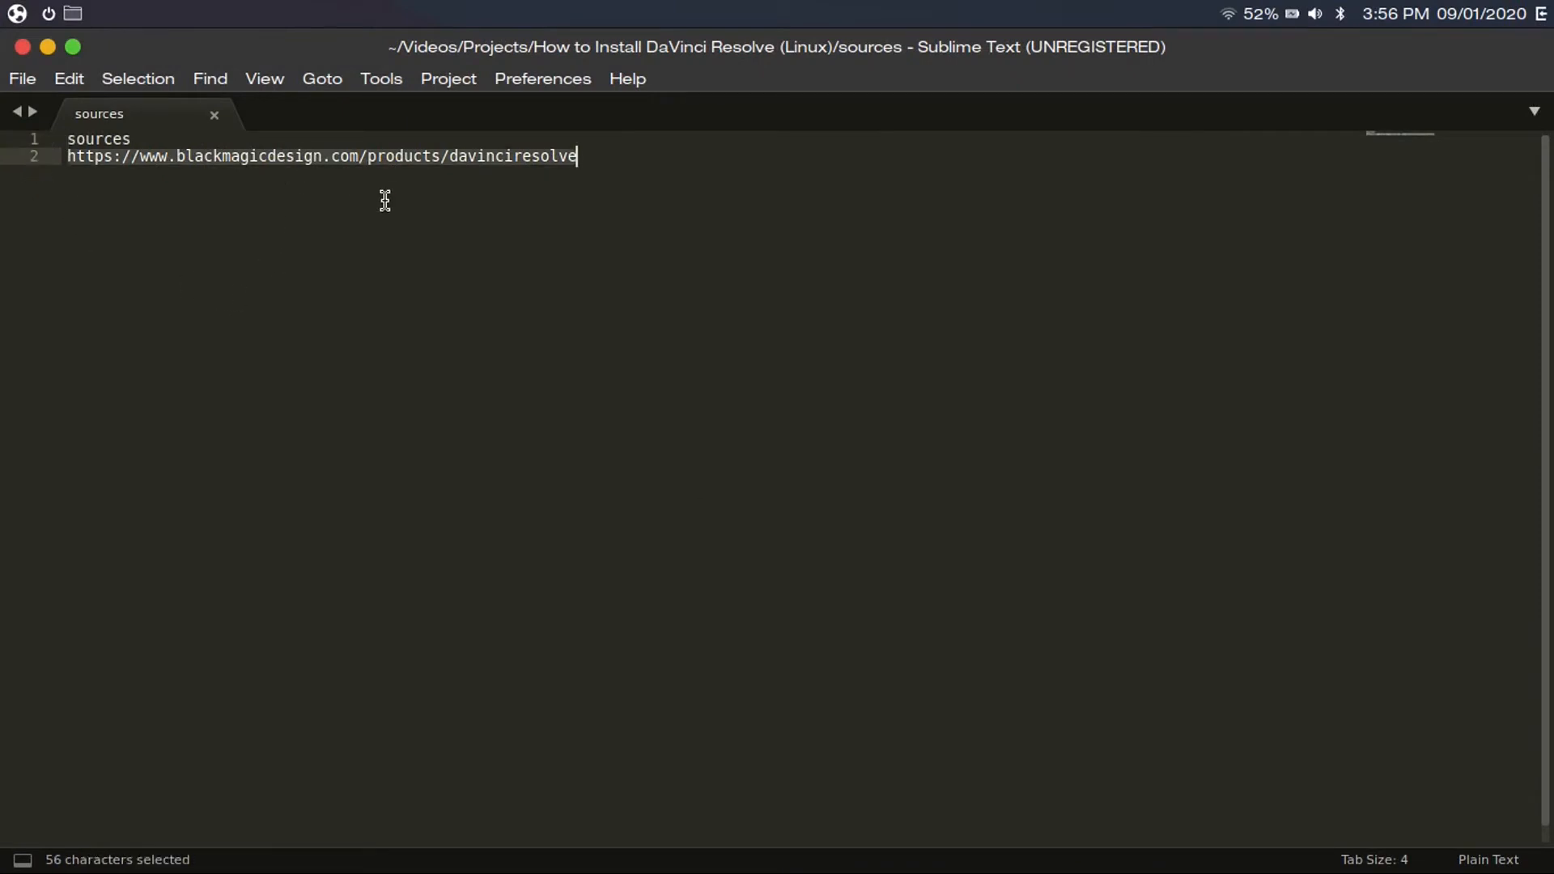
key(cmd+c)
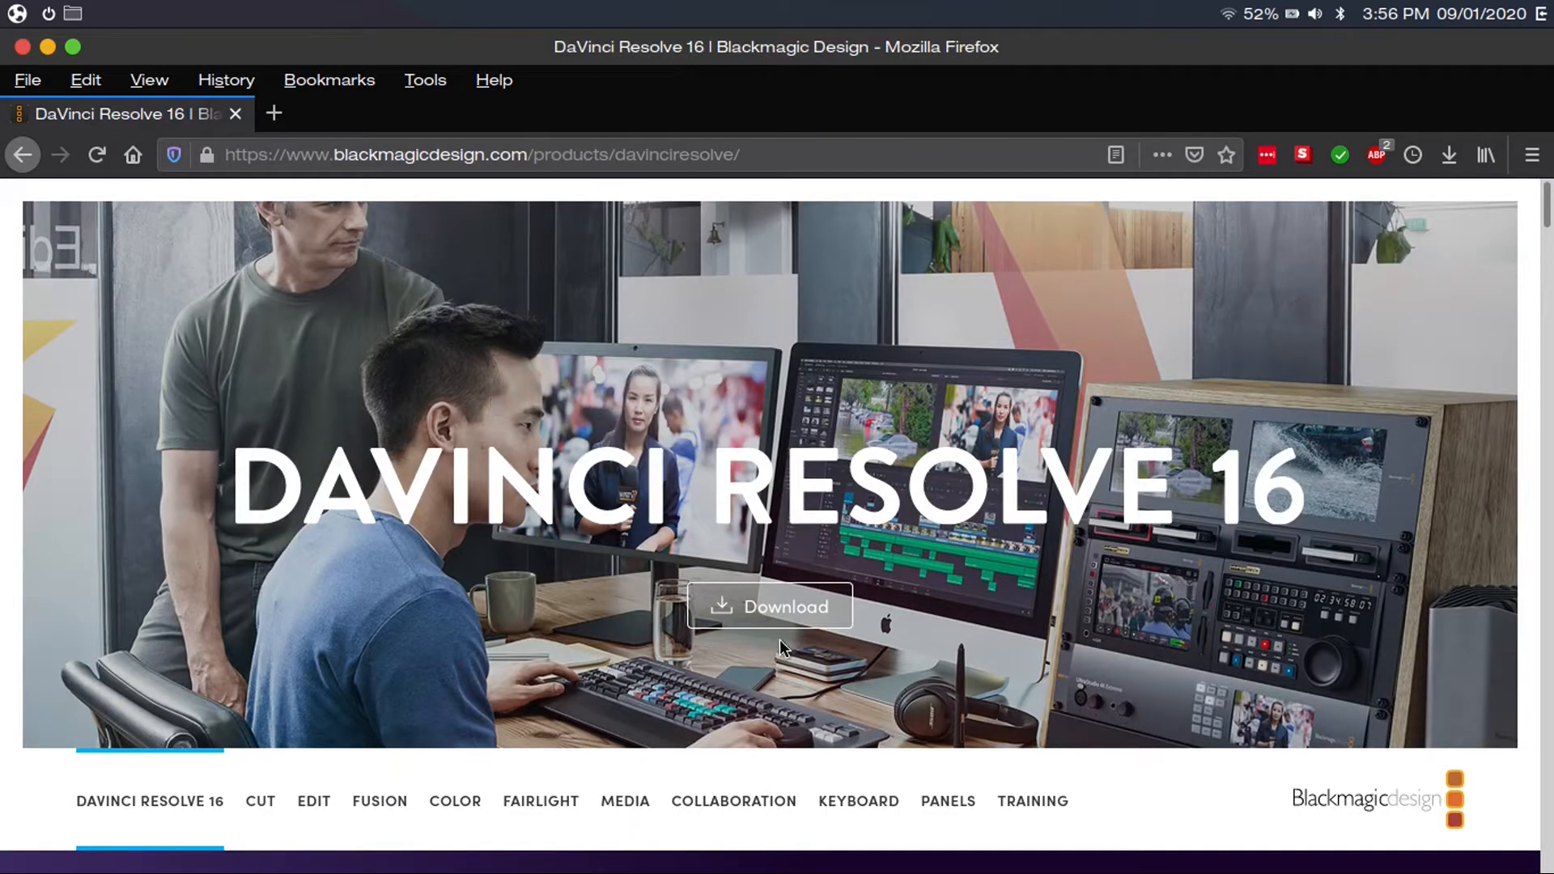
click(769, 606)
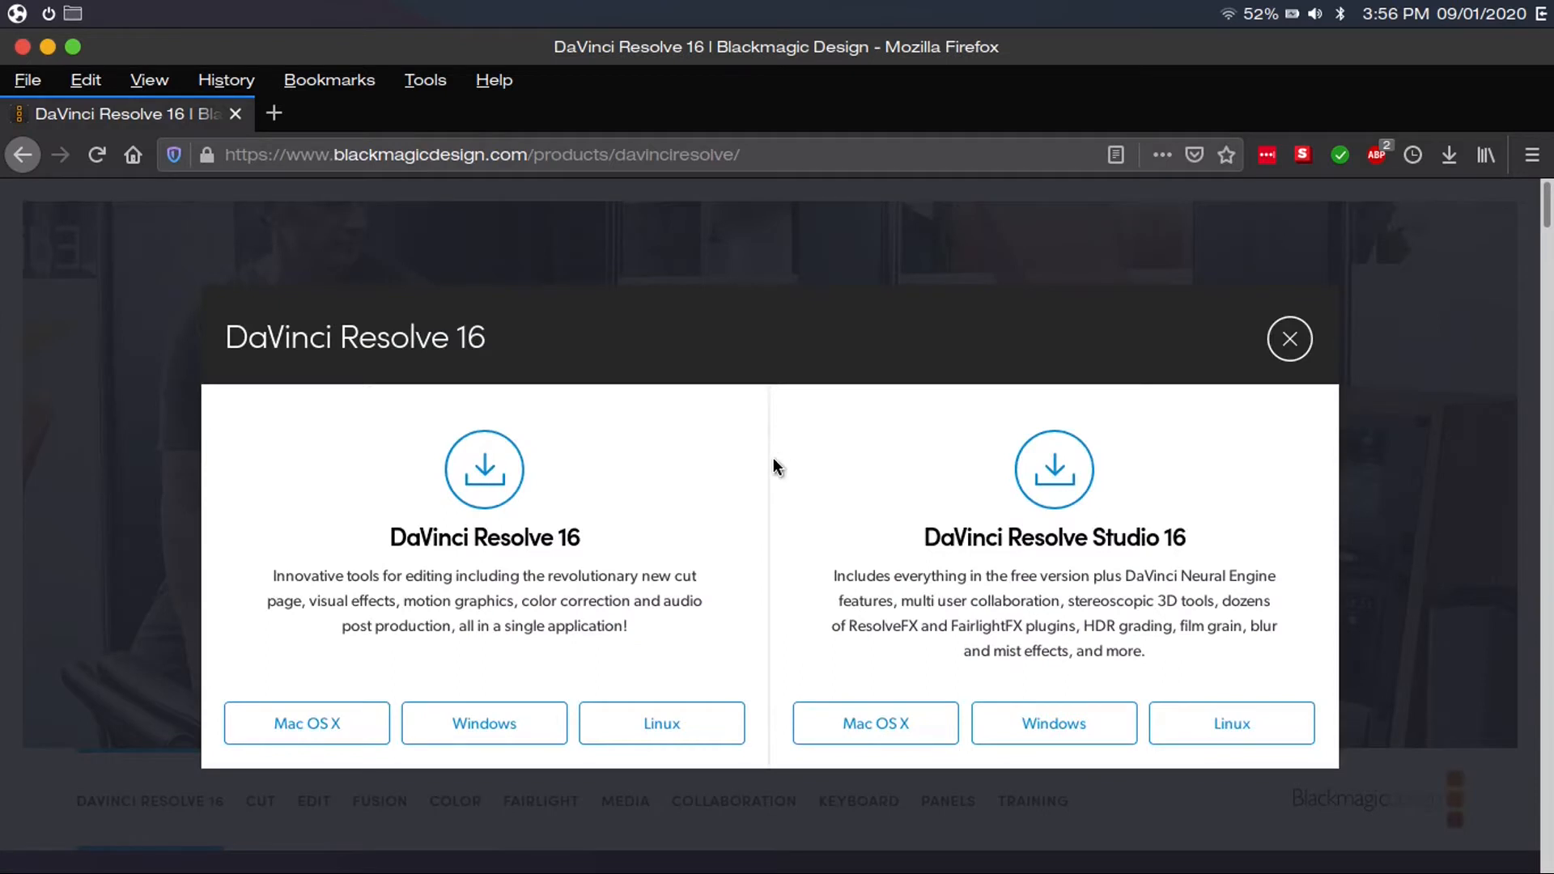
mouse_move(660, 723)
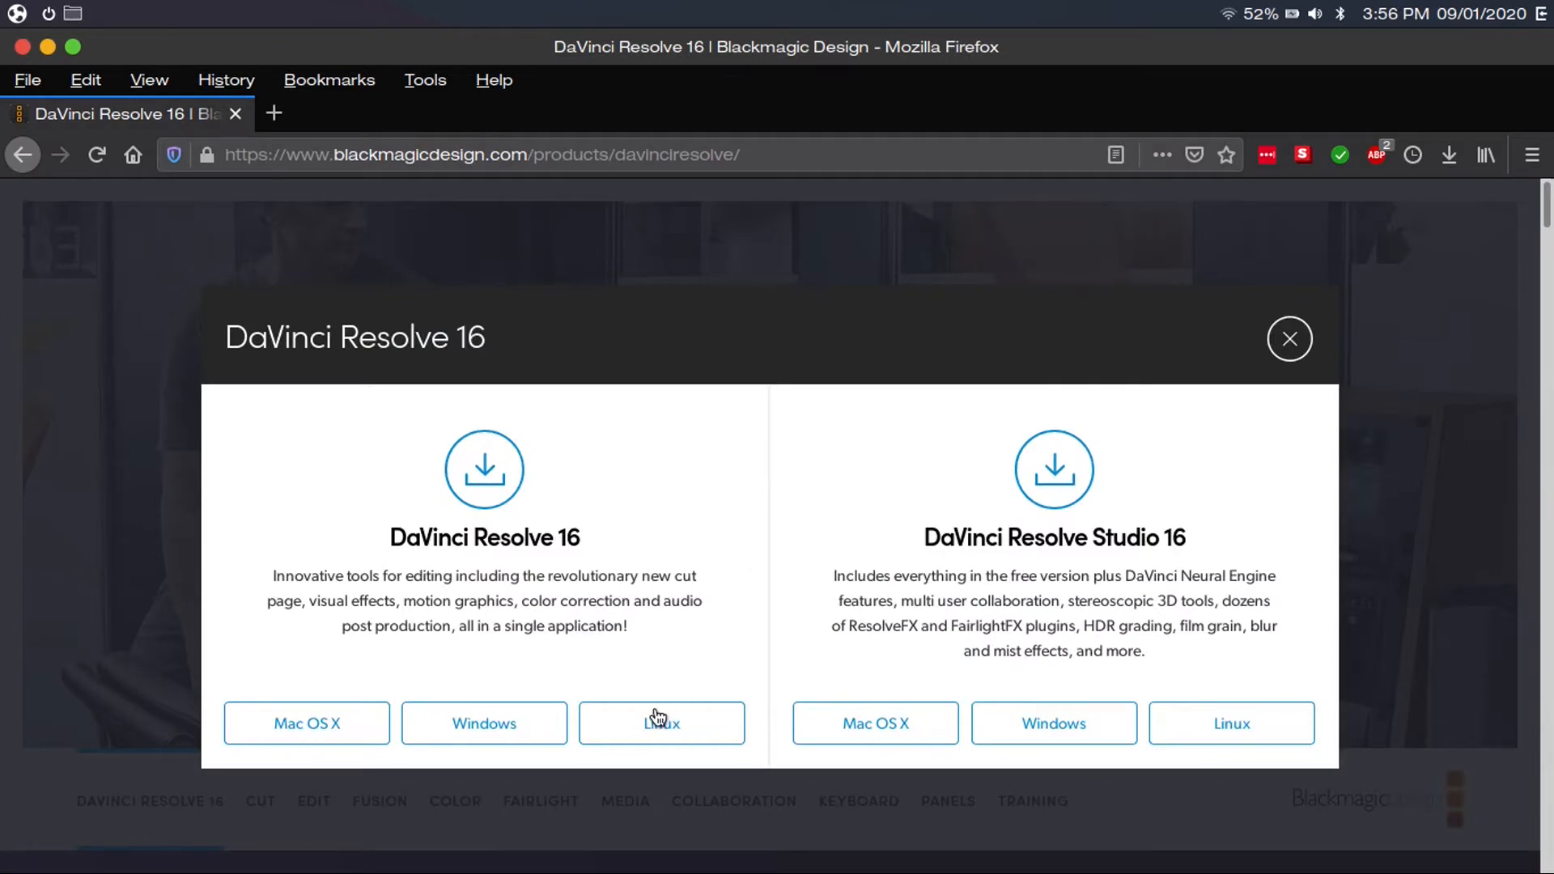
mouse_move(535, 539)
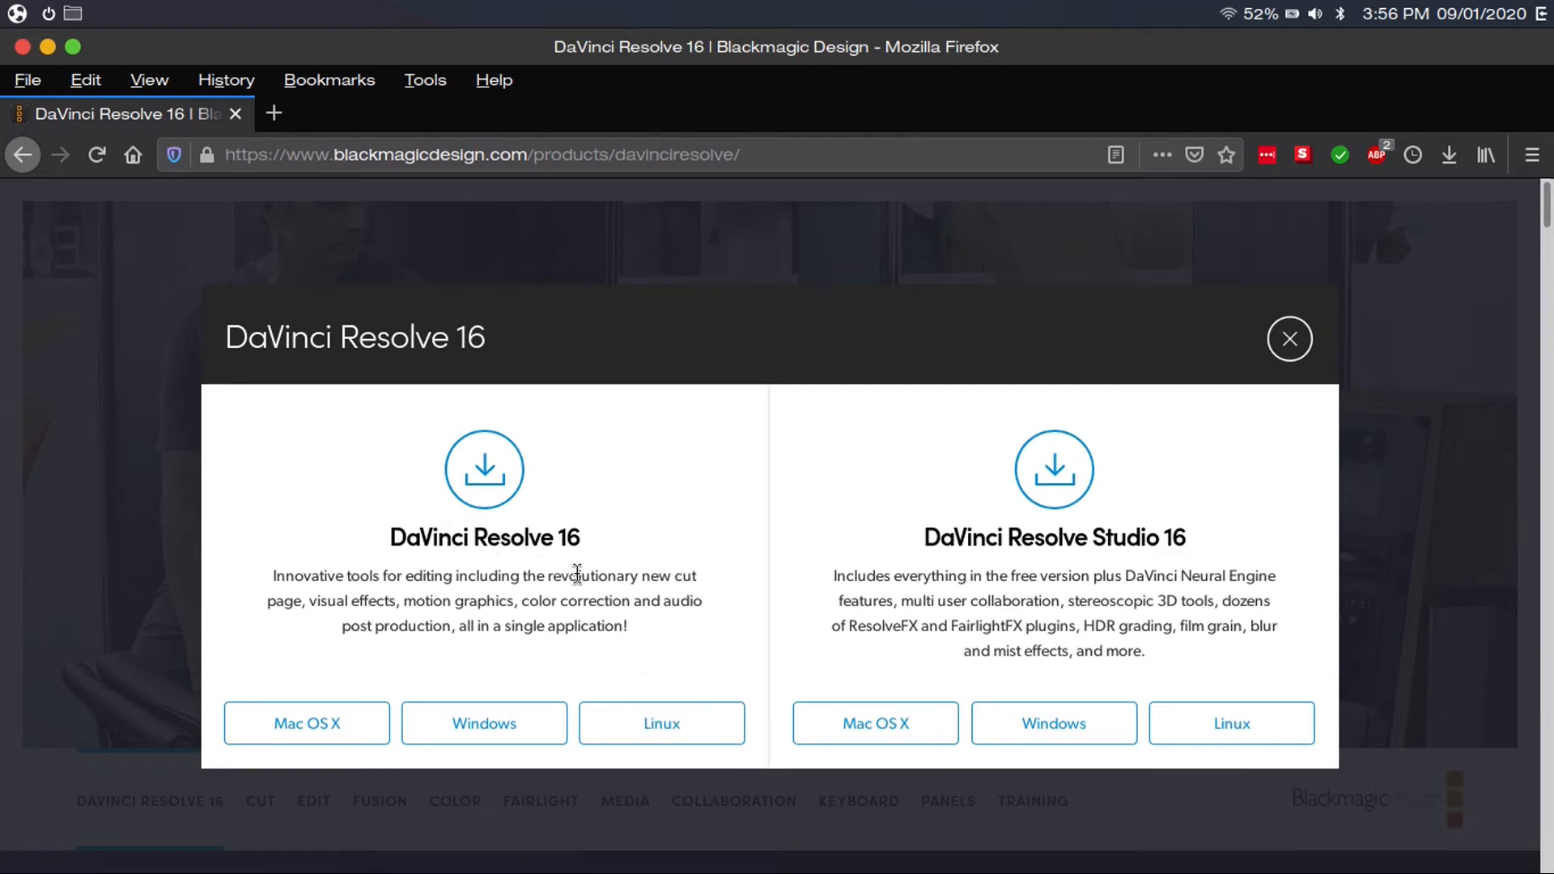
mouse_move(608, 568)
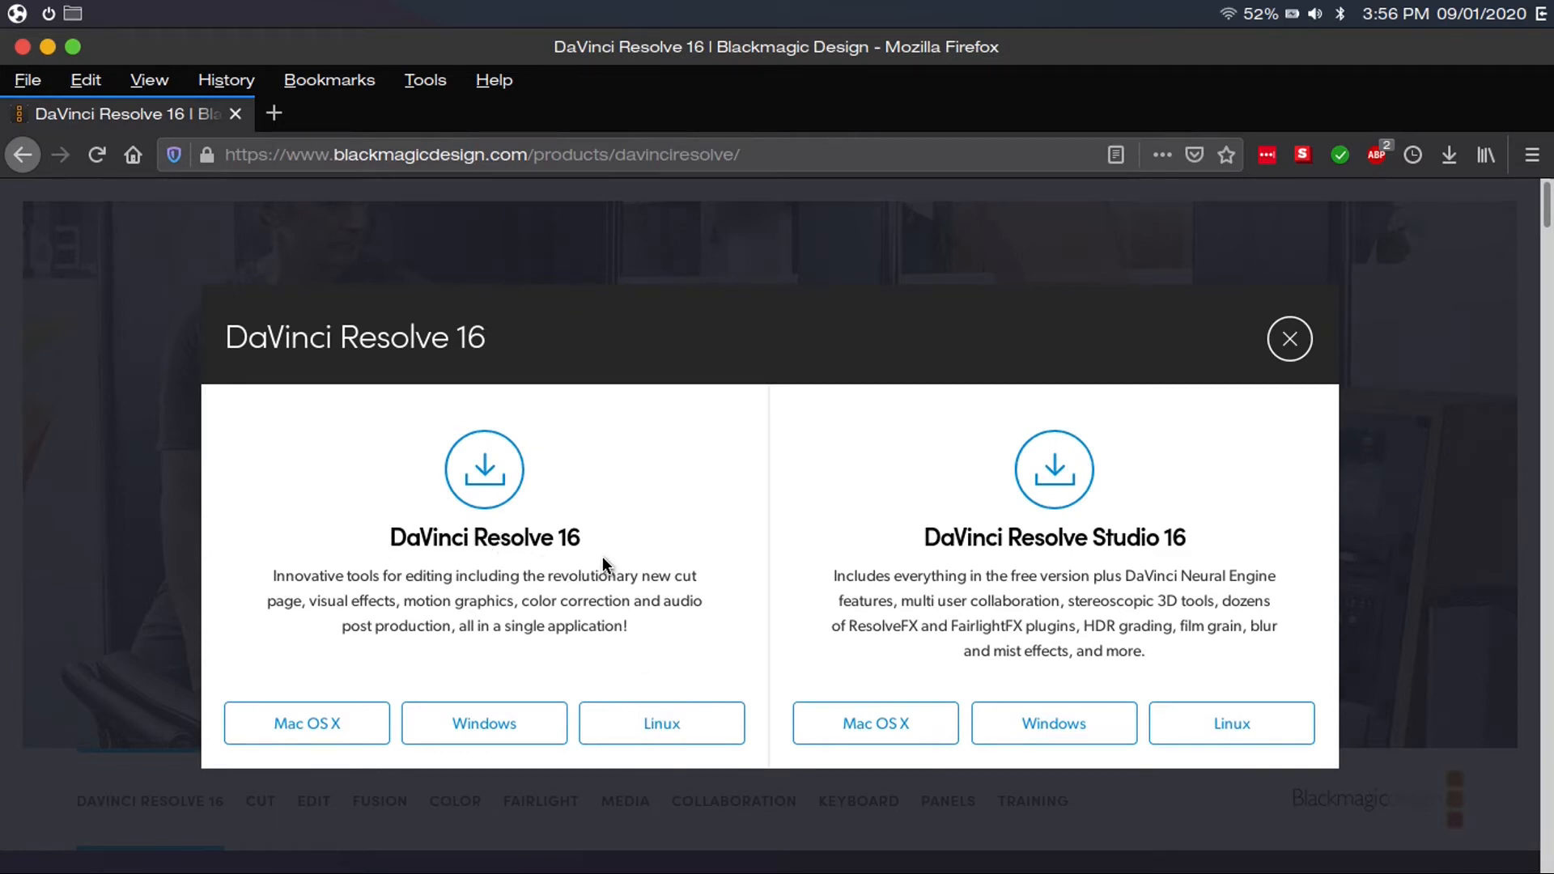
mouse_move(998, 550)
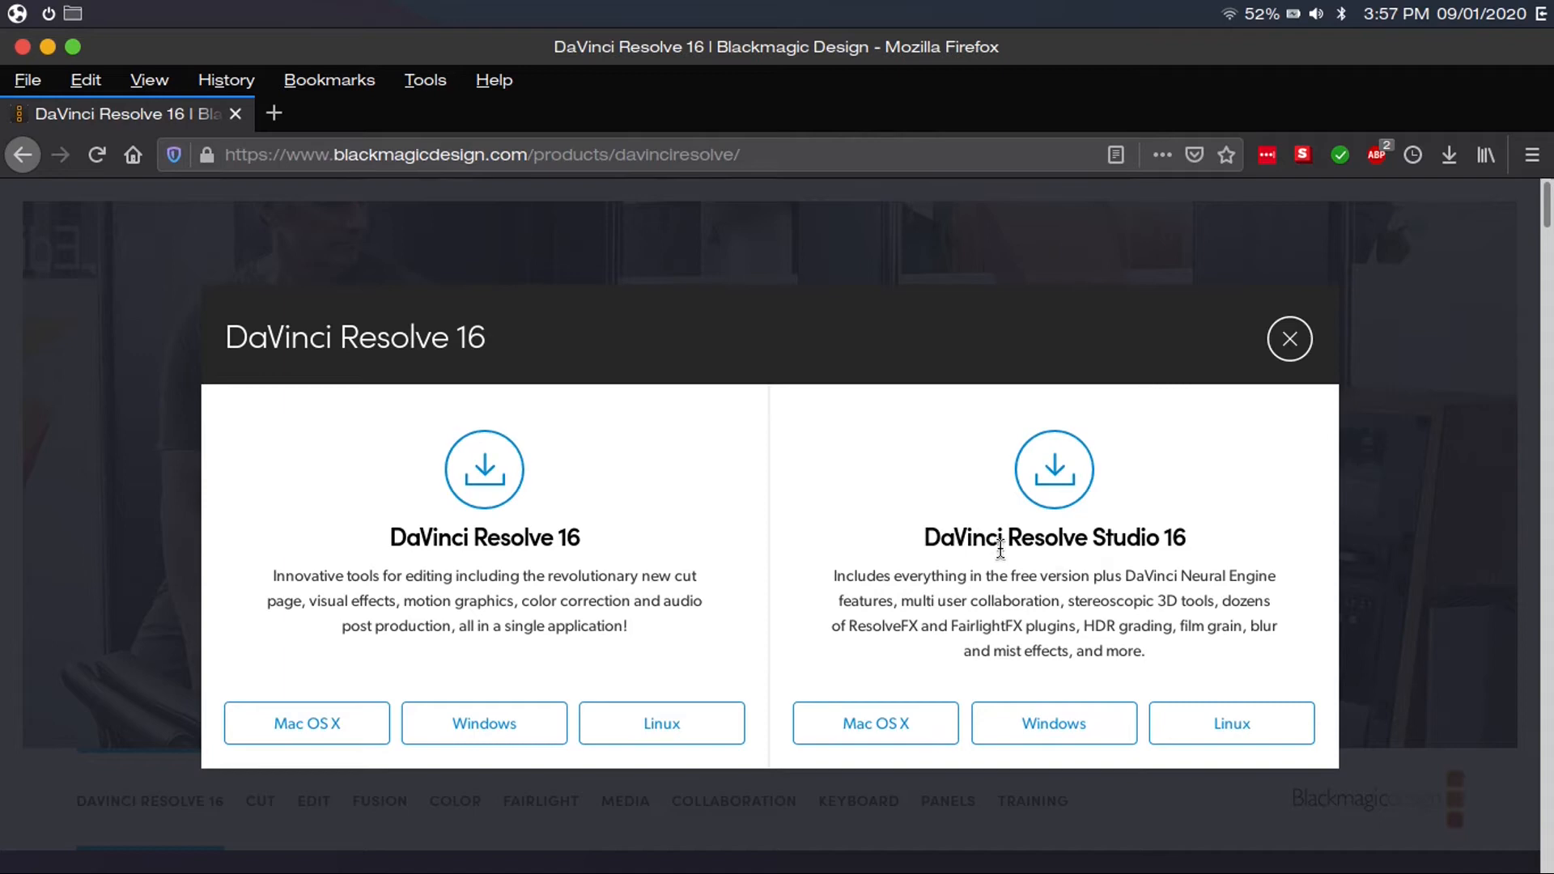
mouse_move(1104, 520)
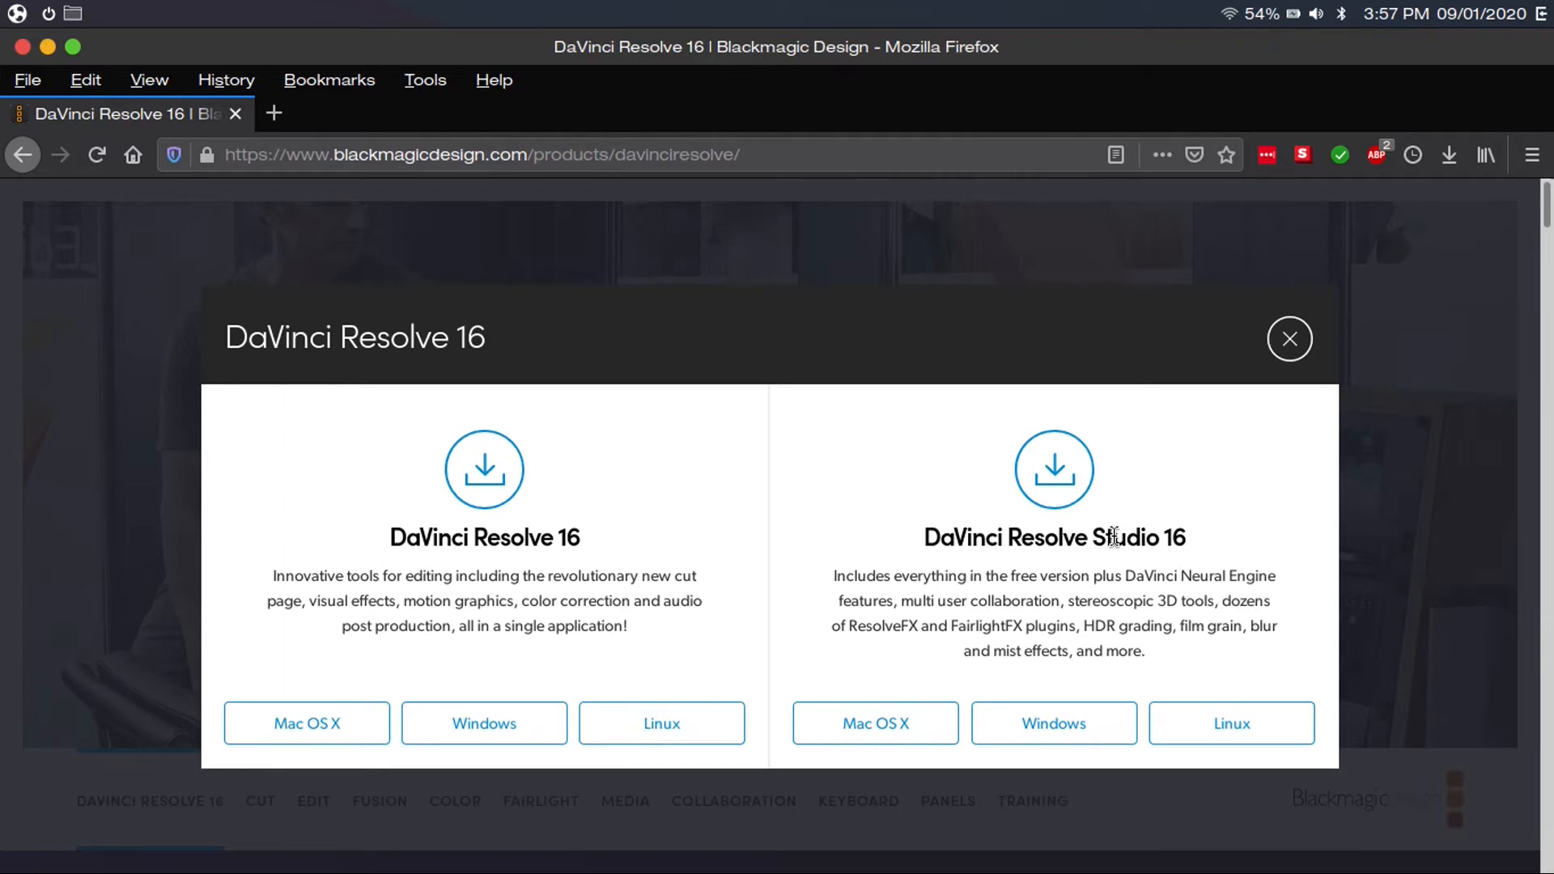
mouse_move(486, 565)
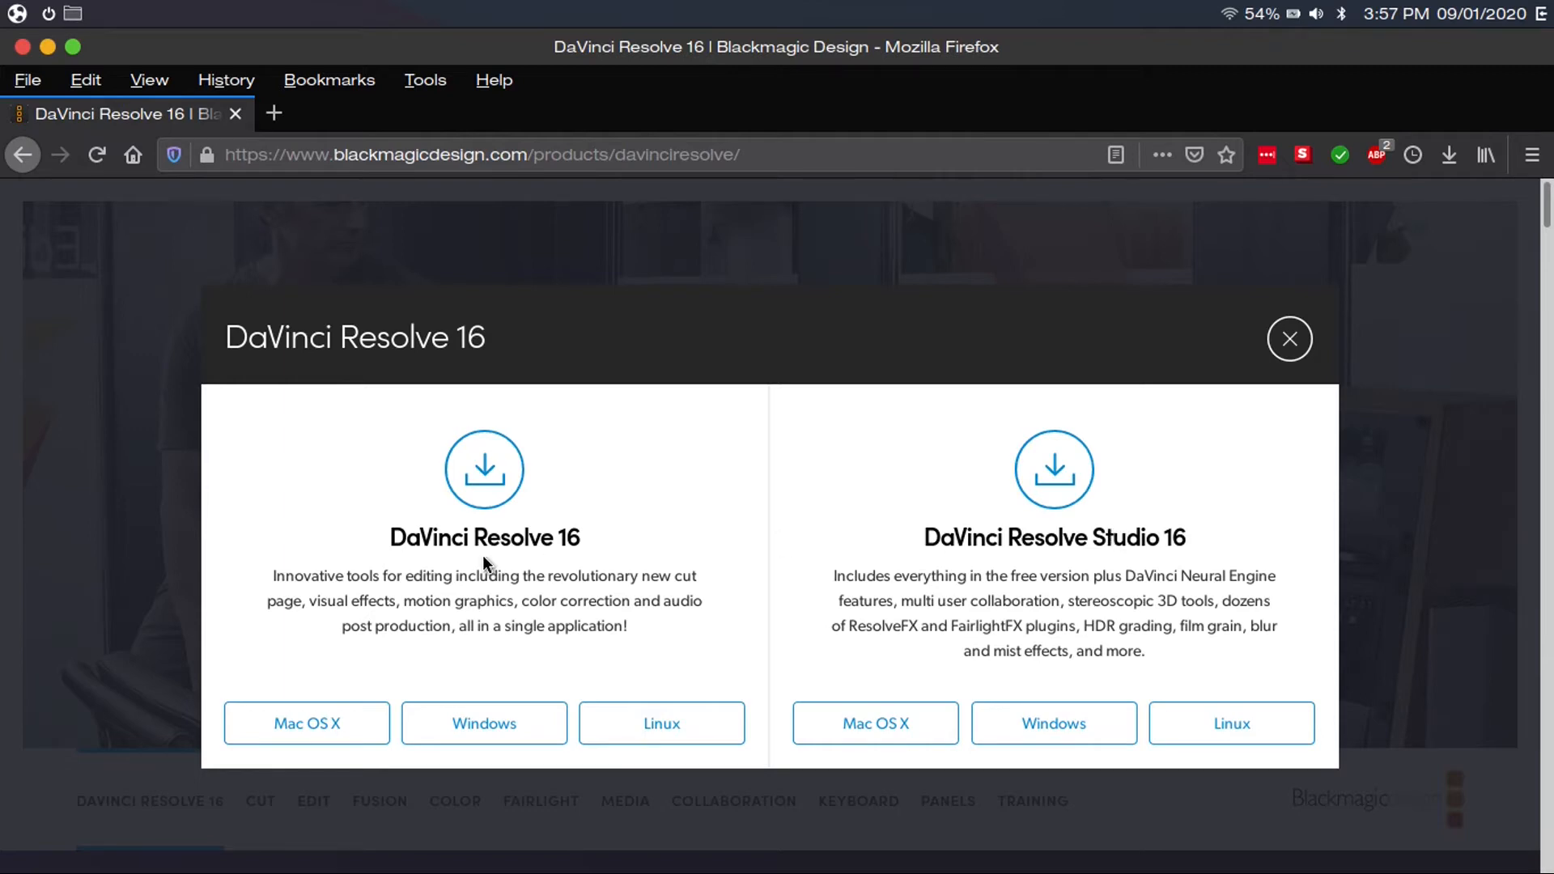
mouse_move(592, 595)
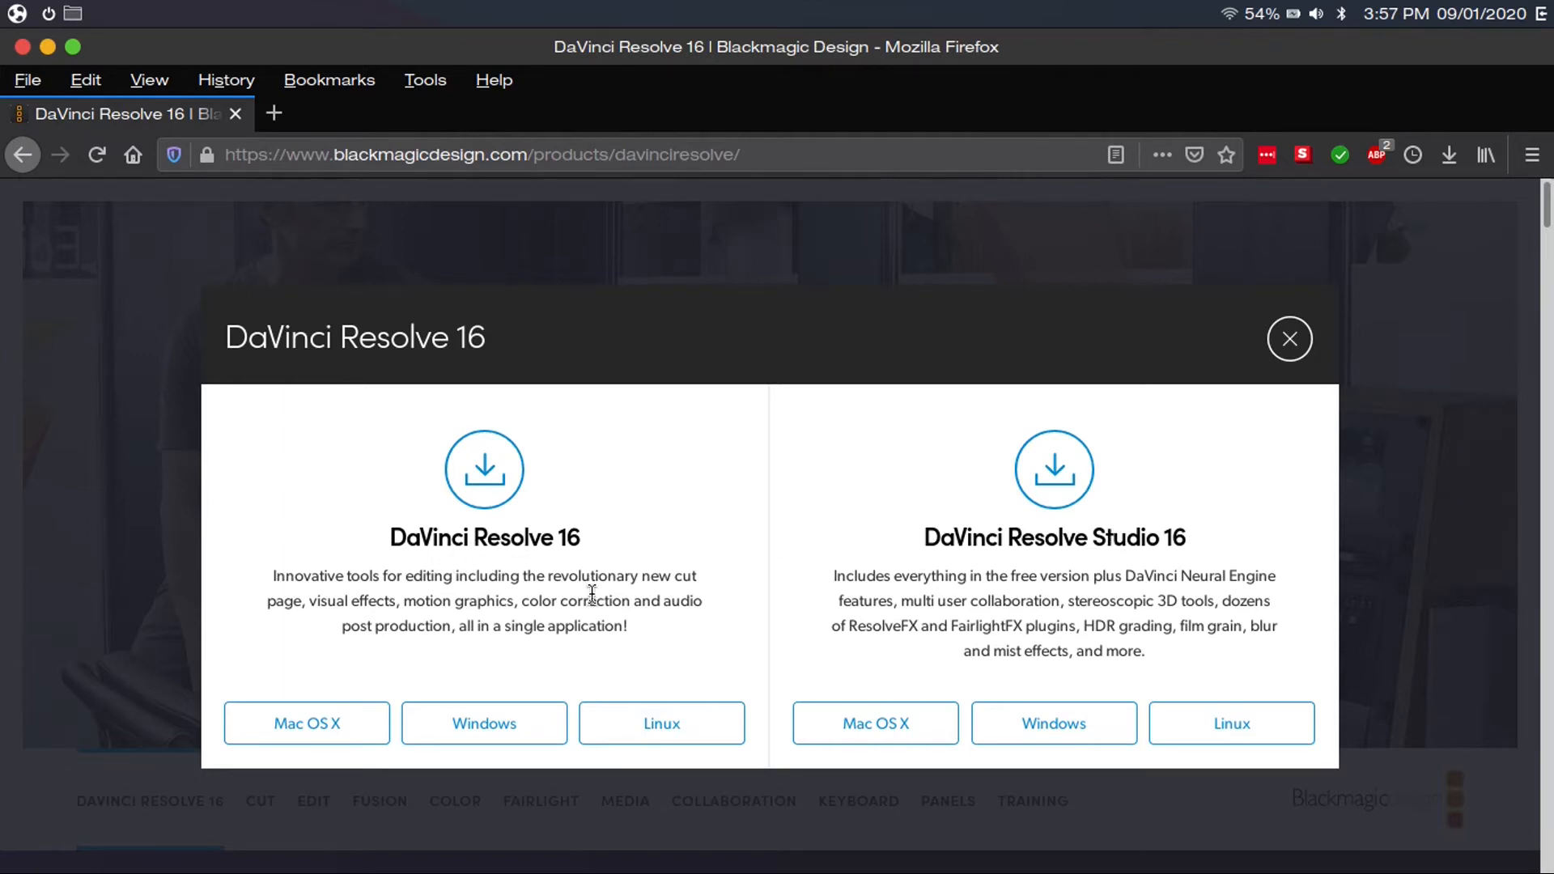
click(1289, 338)
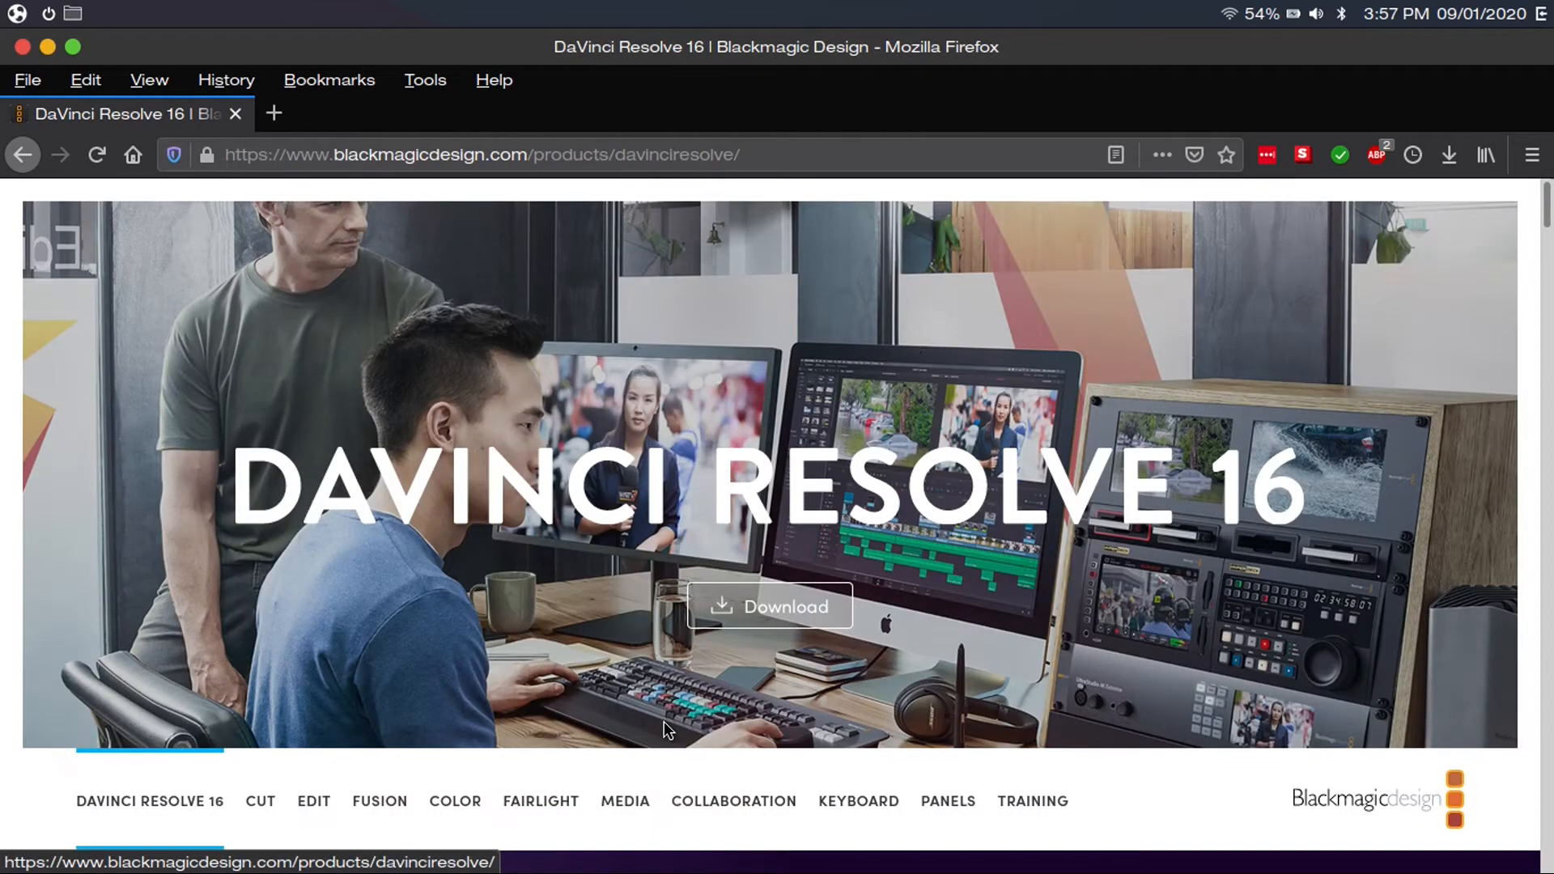
- Register for the Linux download of DaVinci Resolve 16.2.6 and open the downloaded zip
click(769, 605)
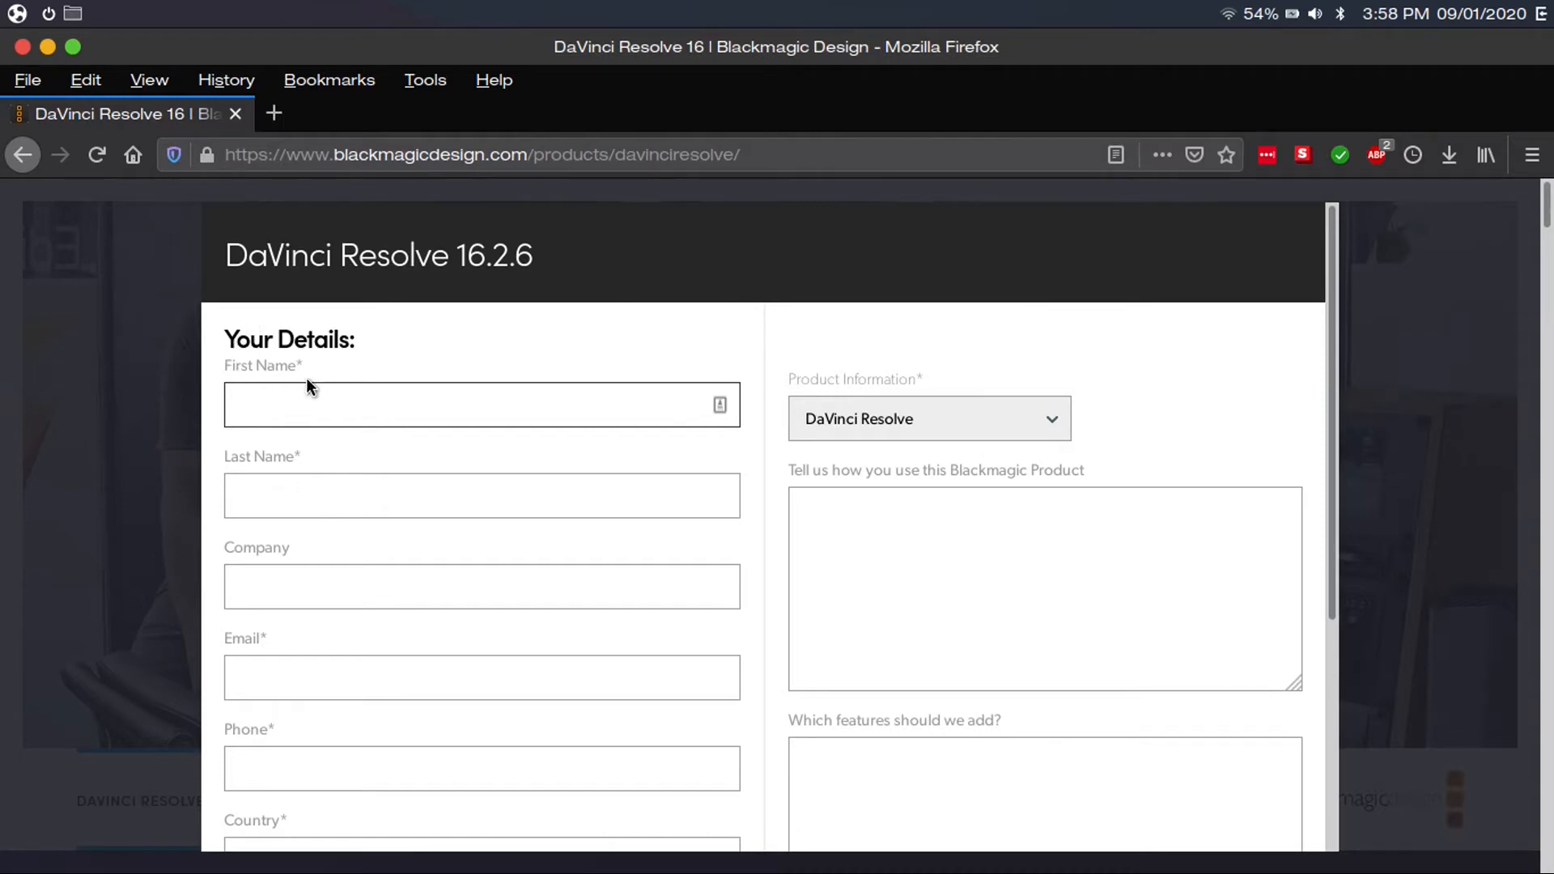
scroll(down, 3)
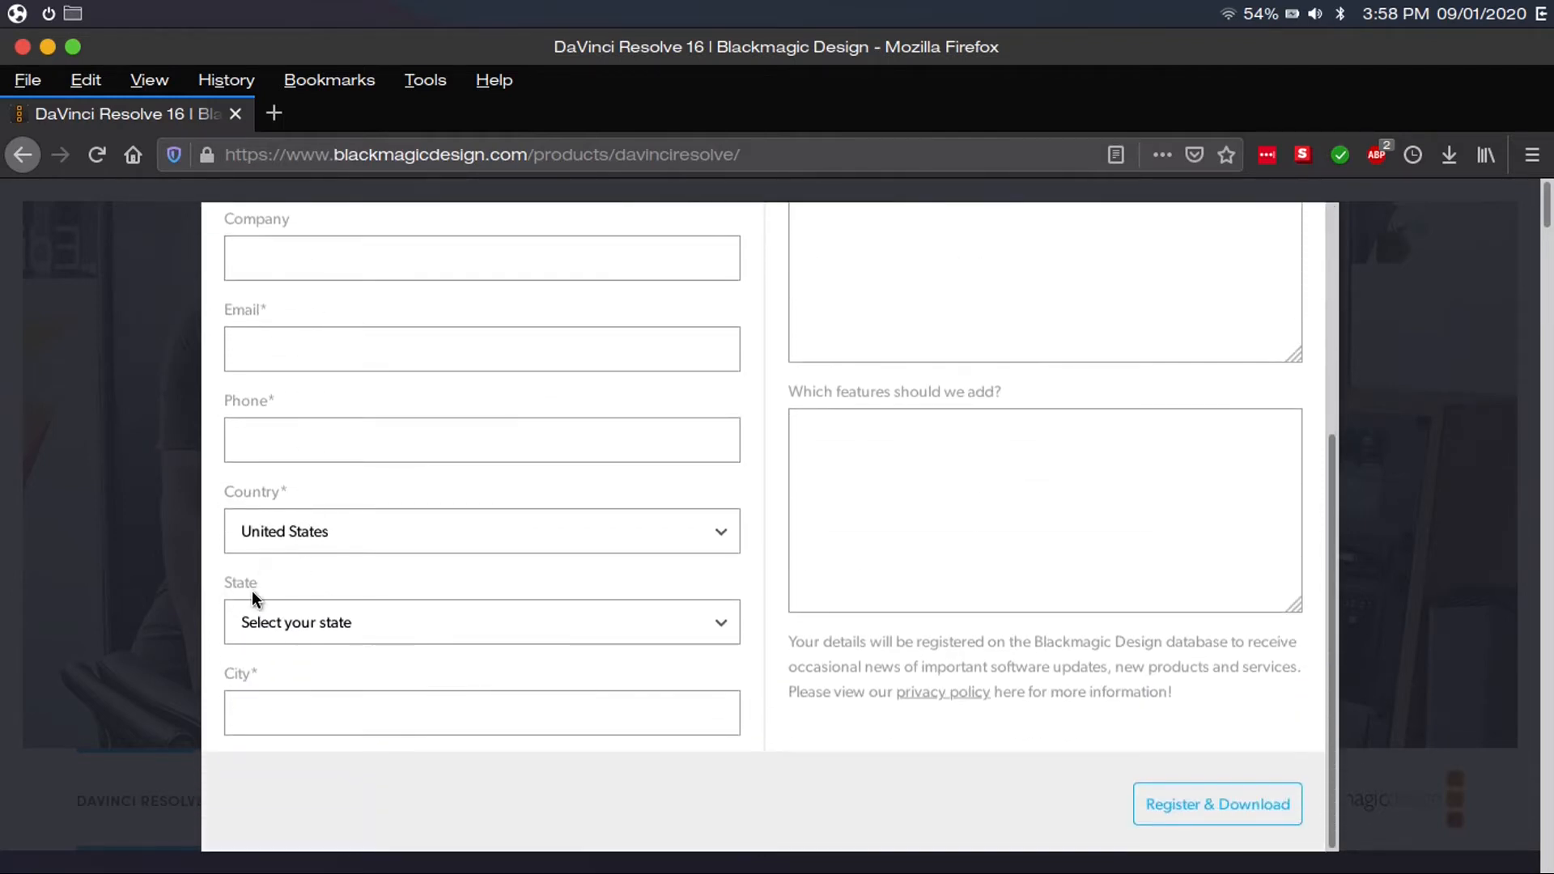
scroll(up, 3)
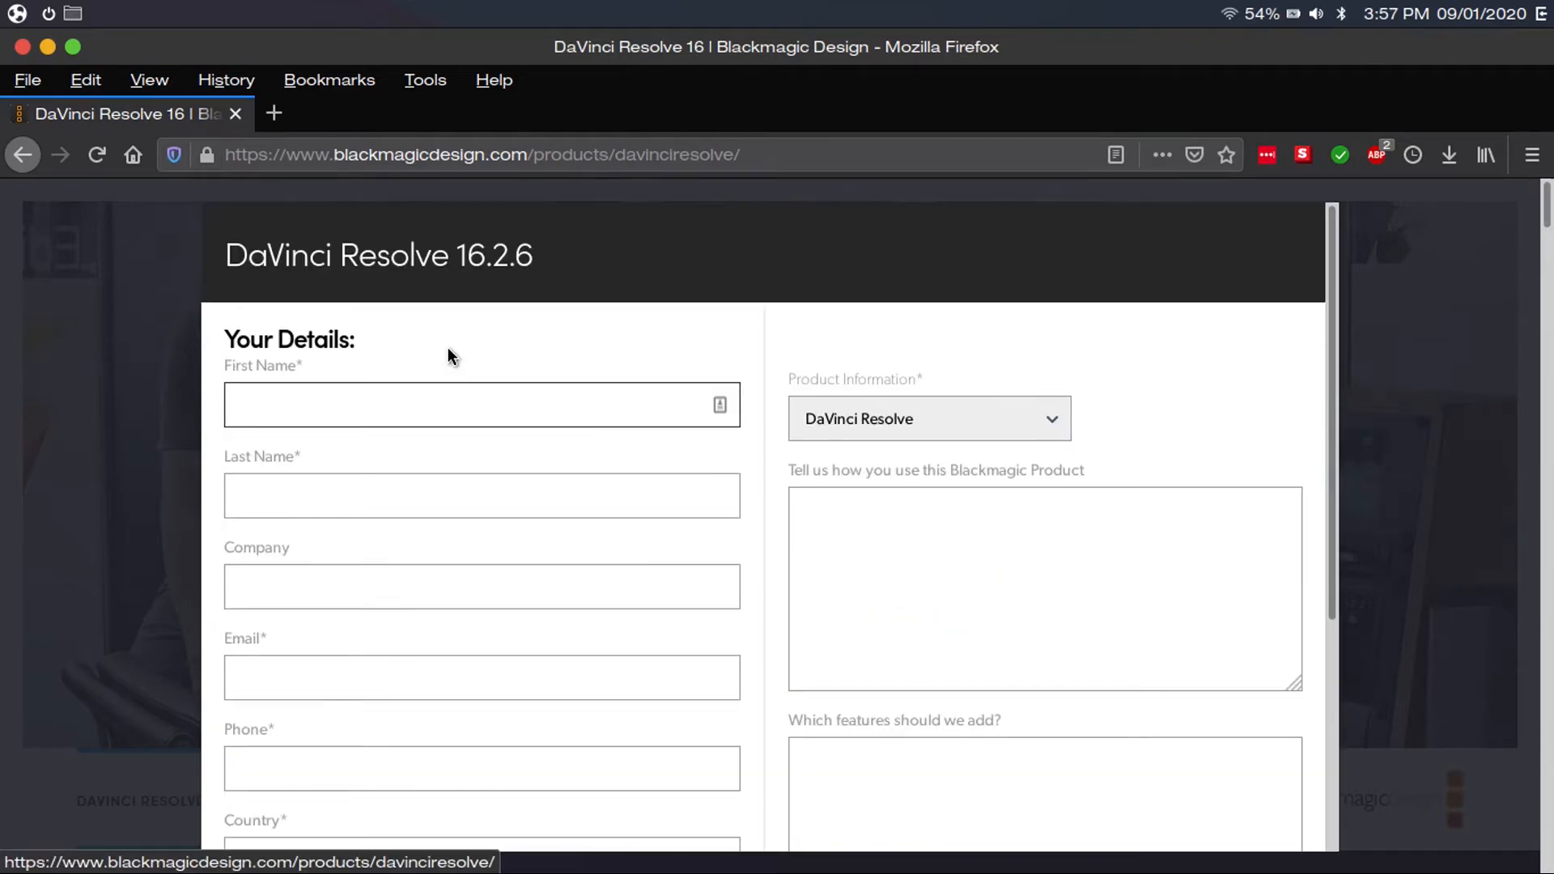
click(481, 403)
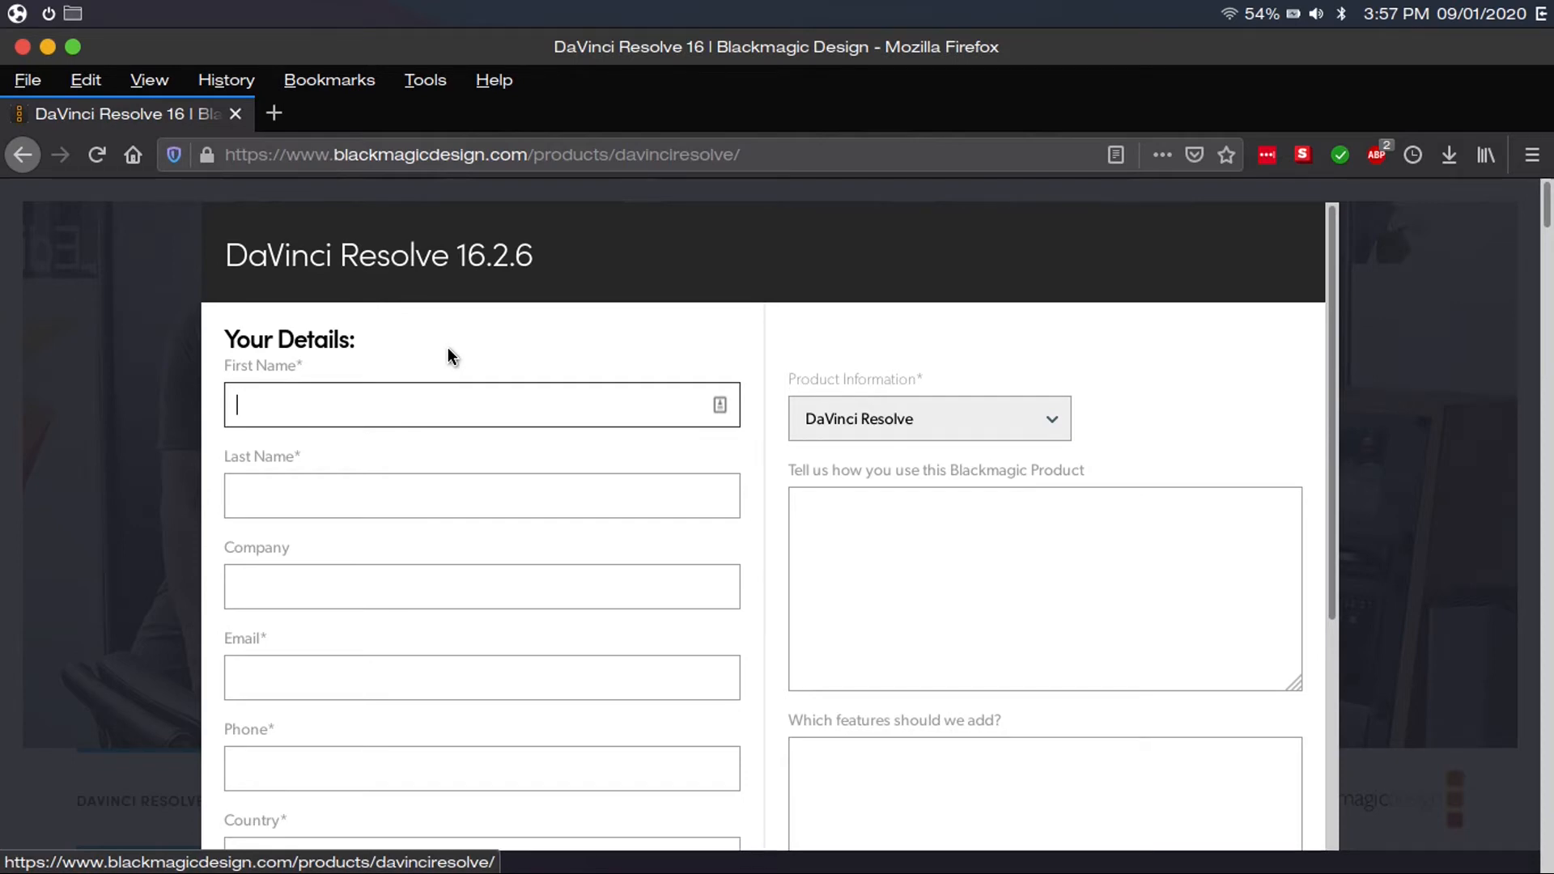
scroll(down, 3)
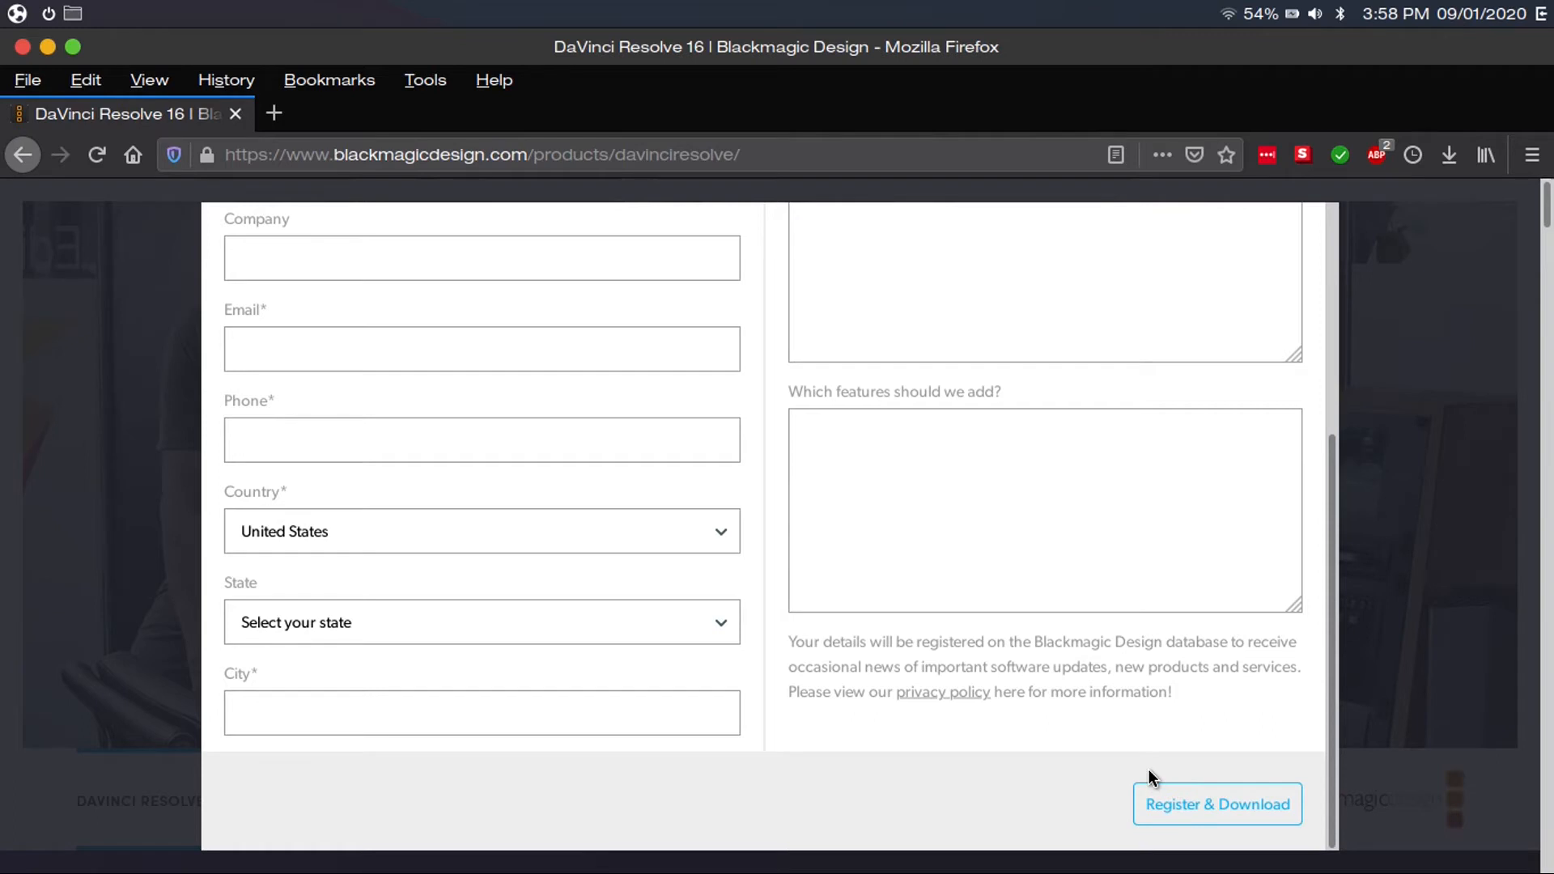
mouse_move(310, 584)
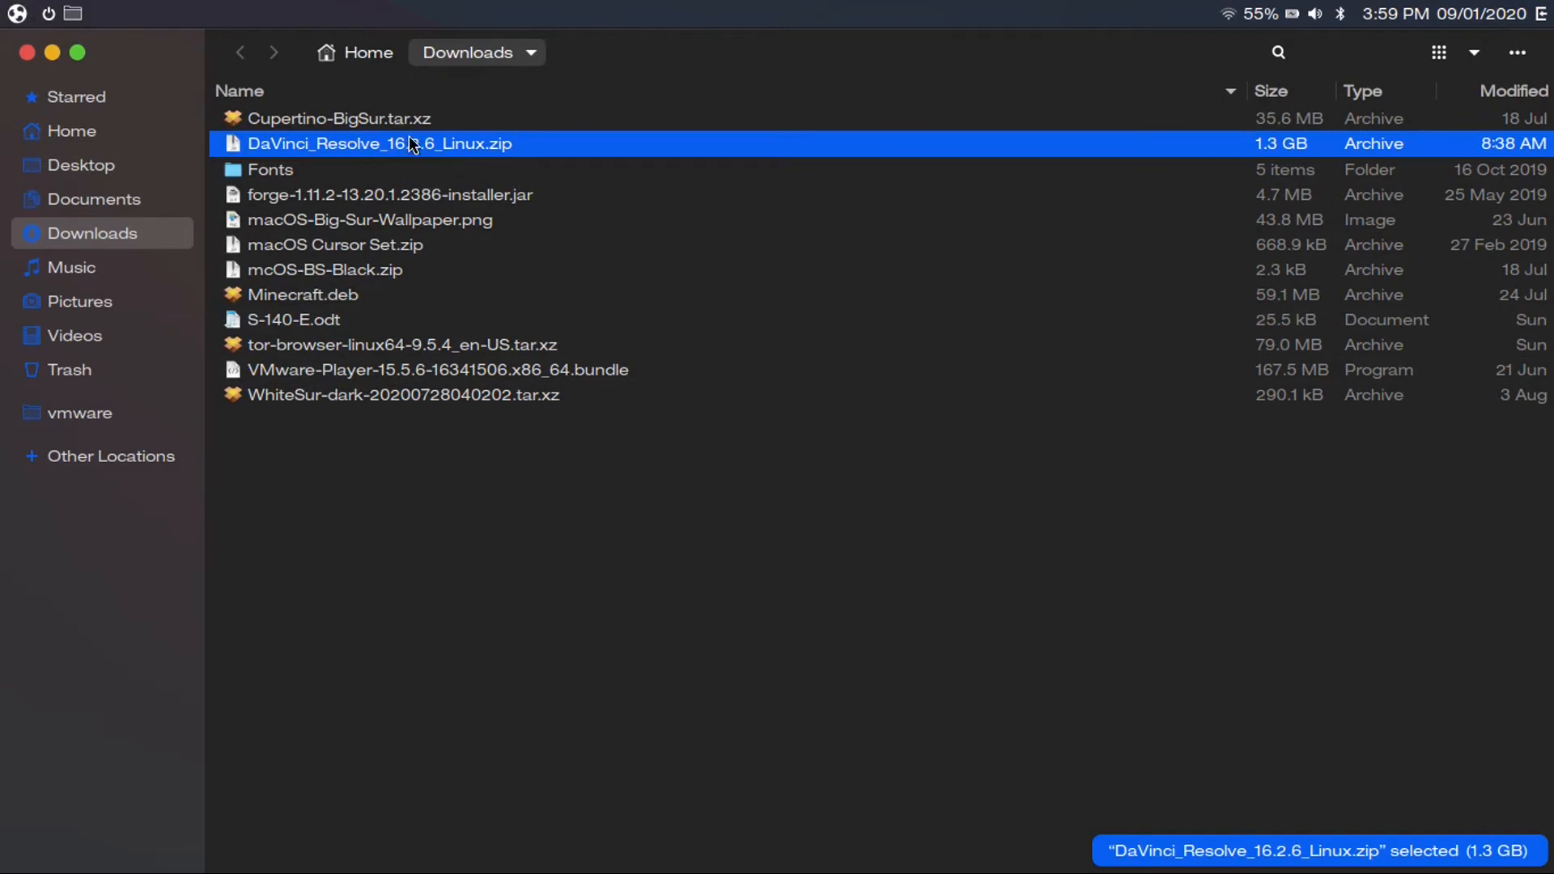
mouse_move(376, 154)
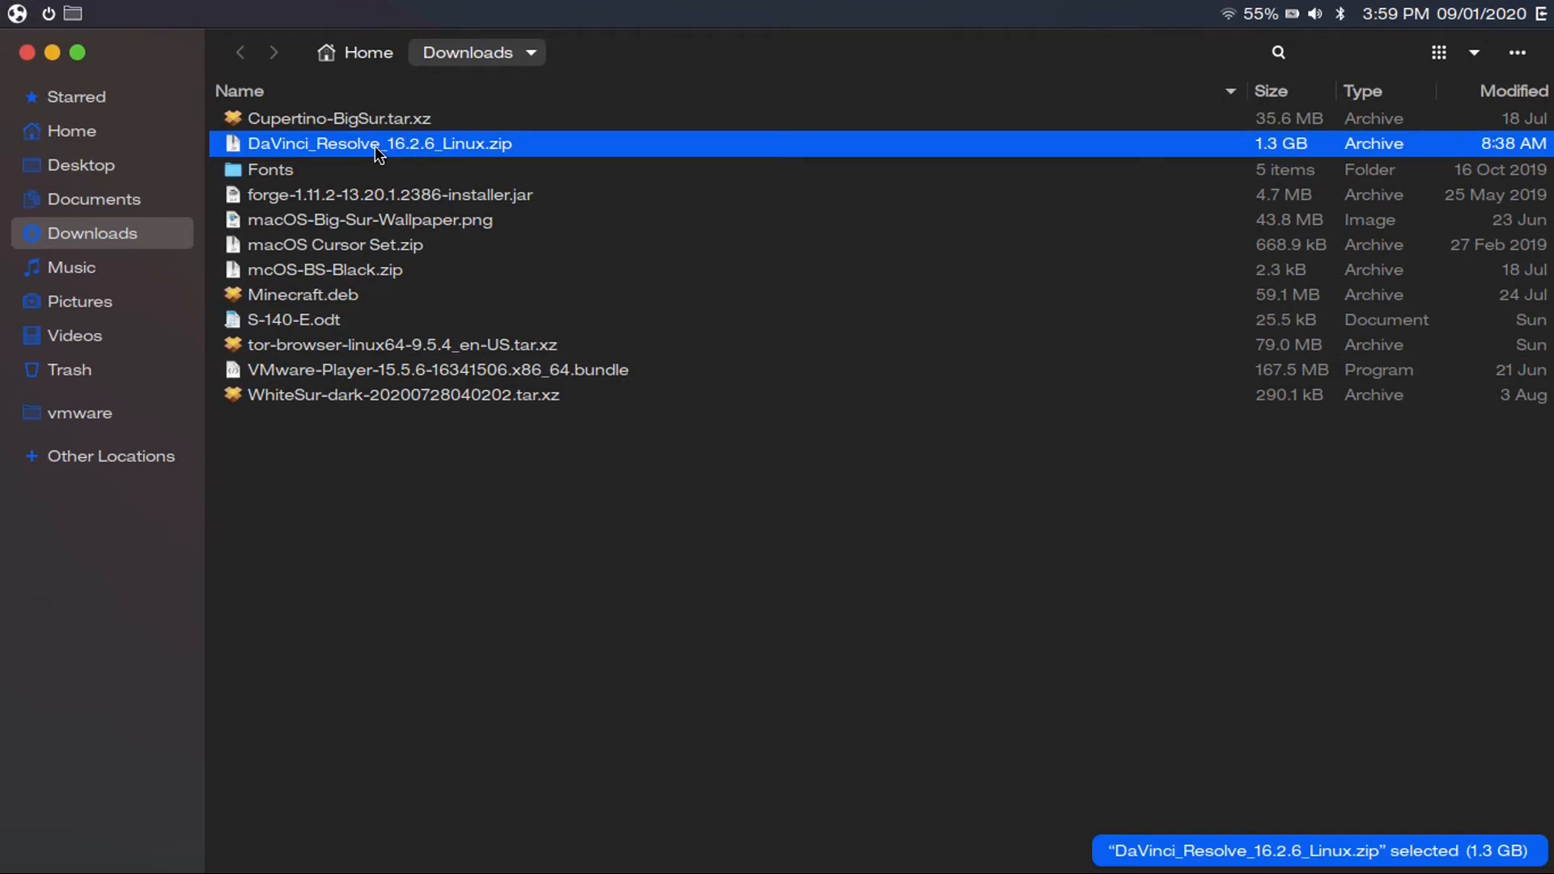
double_click(380, 143)
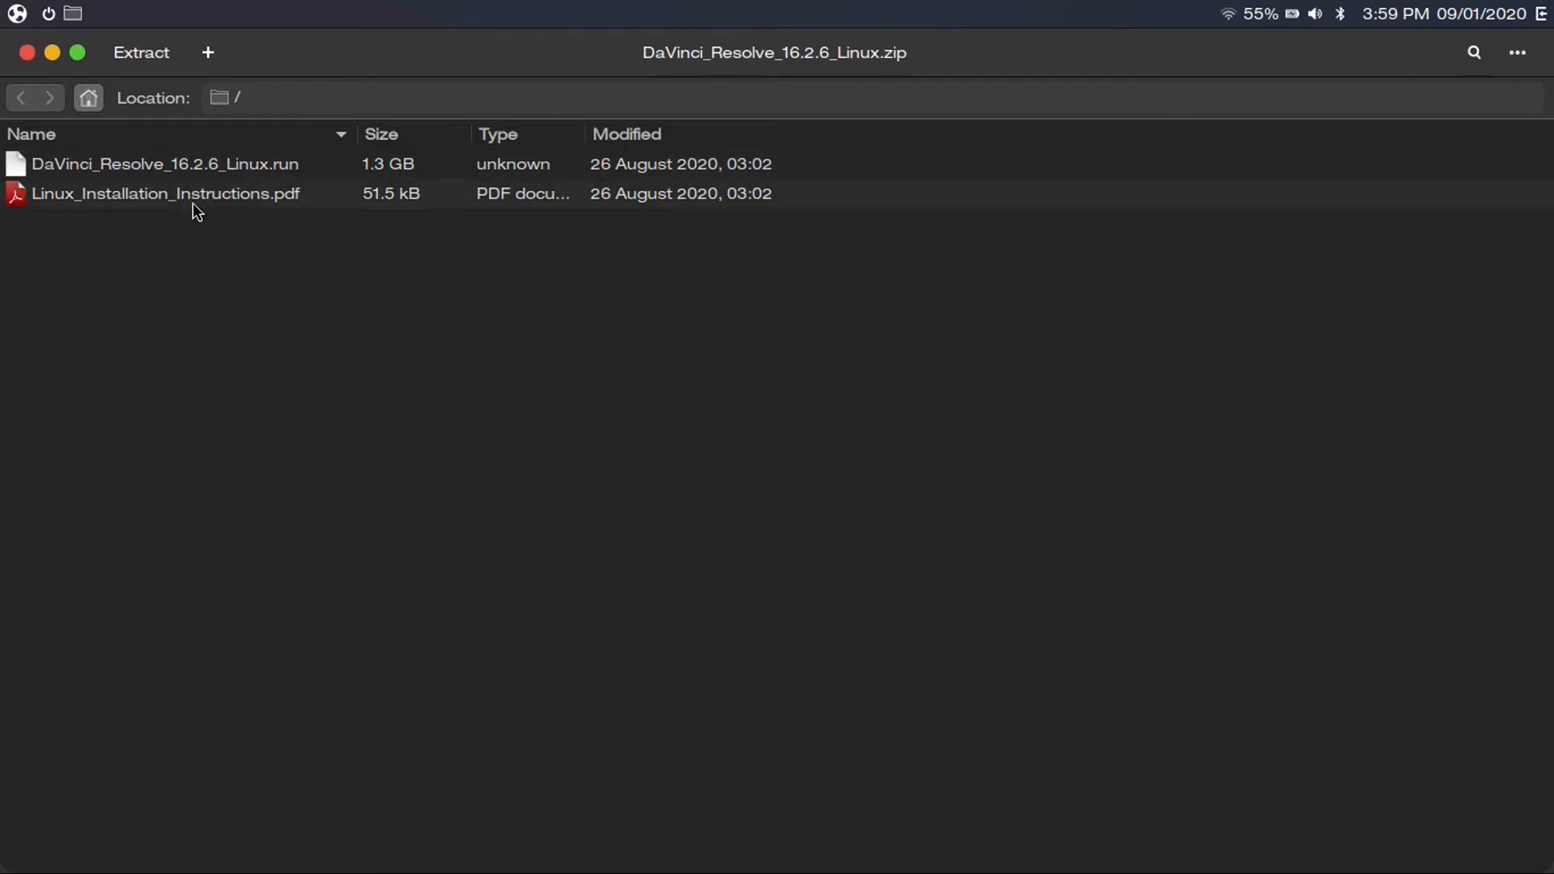
mouse_move(77, 195)
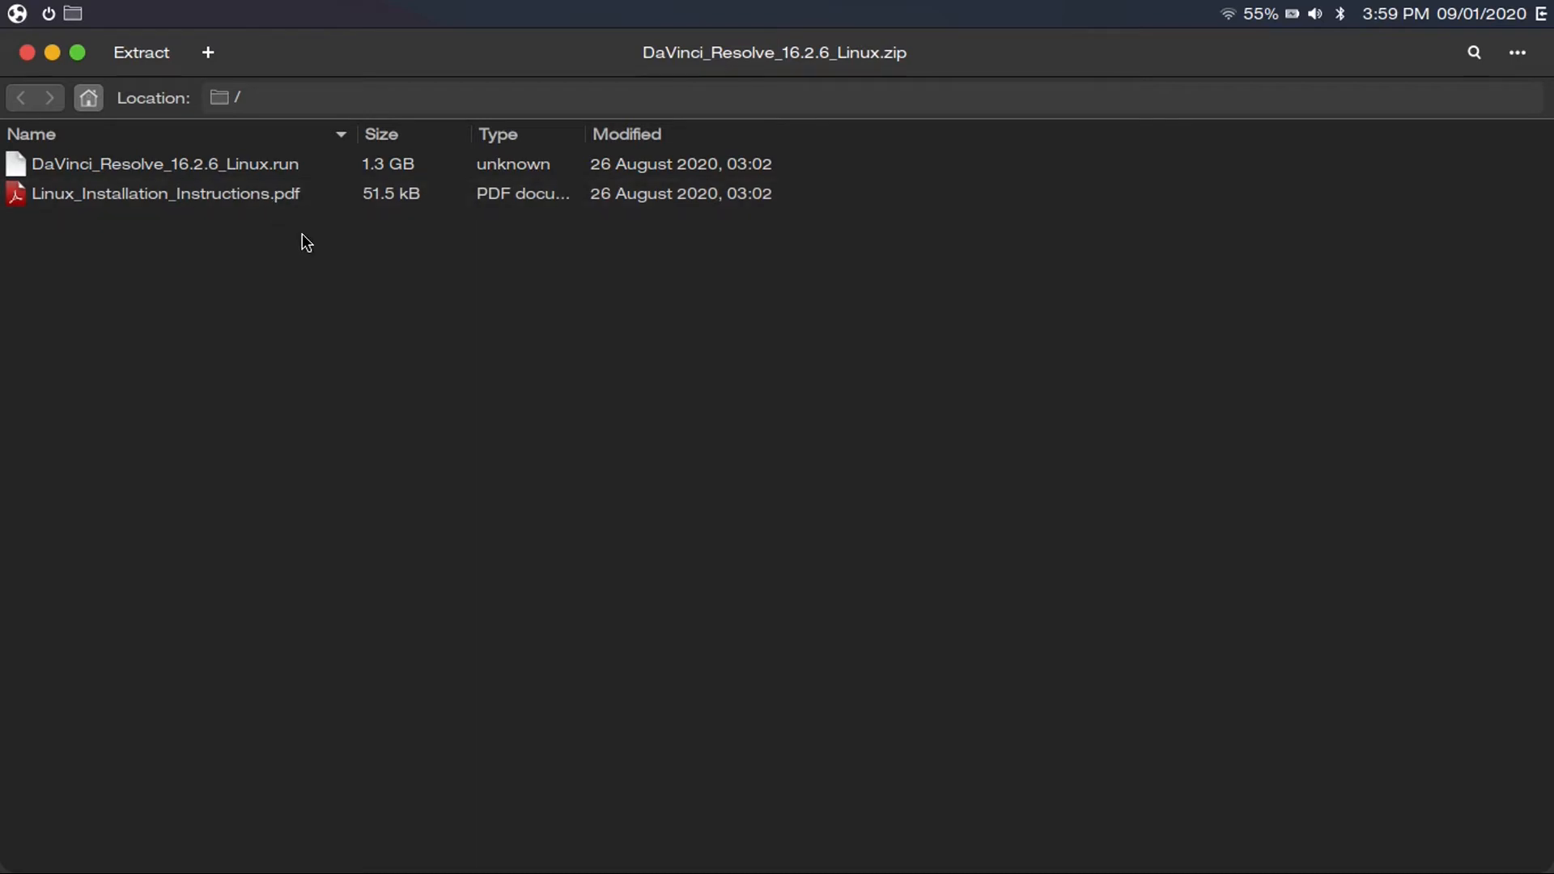
- Extract DaVinci_Resolve_16.2.6_Linux.run from the zip into Downloads
click(163, 164)
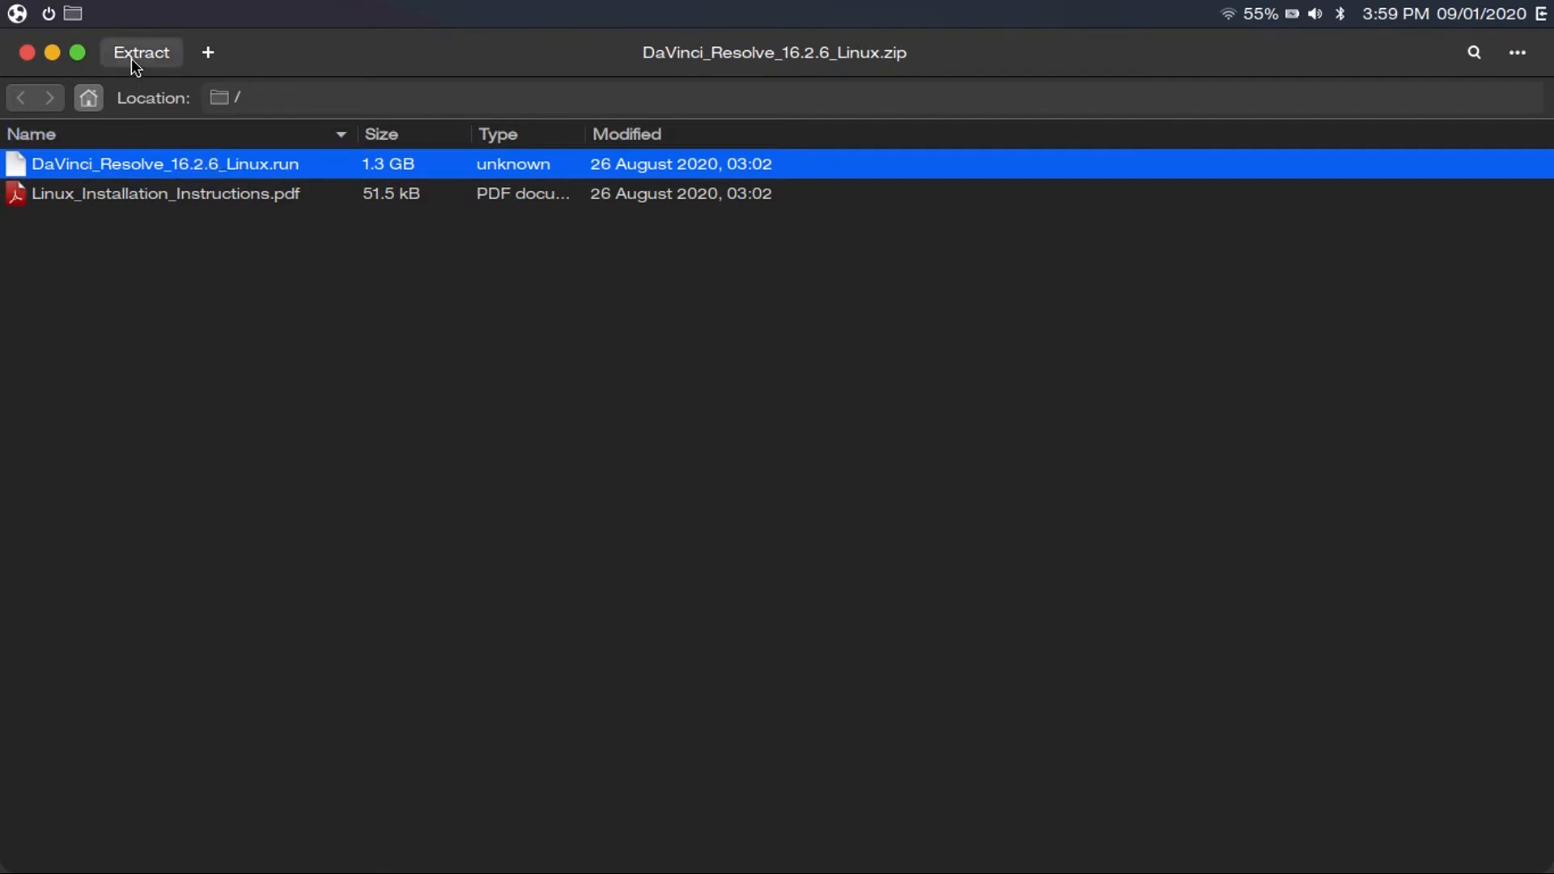
click(140, 52)
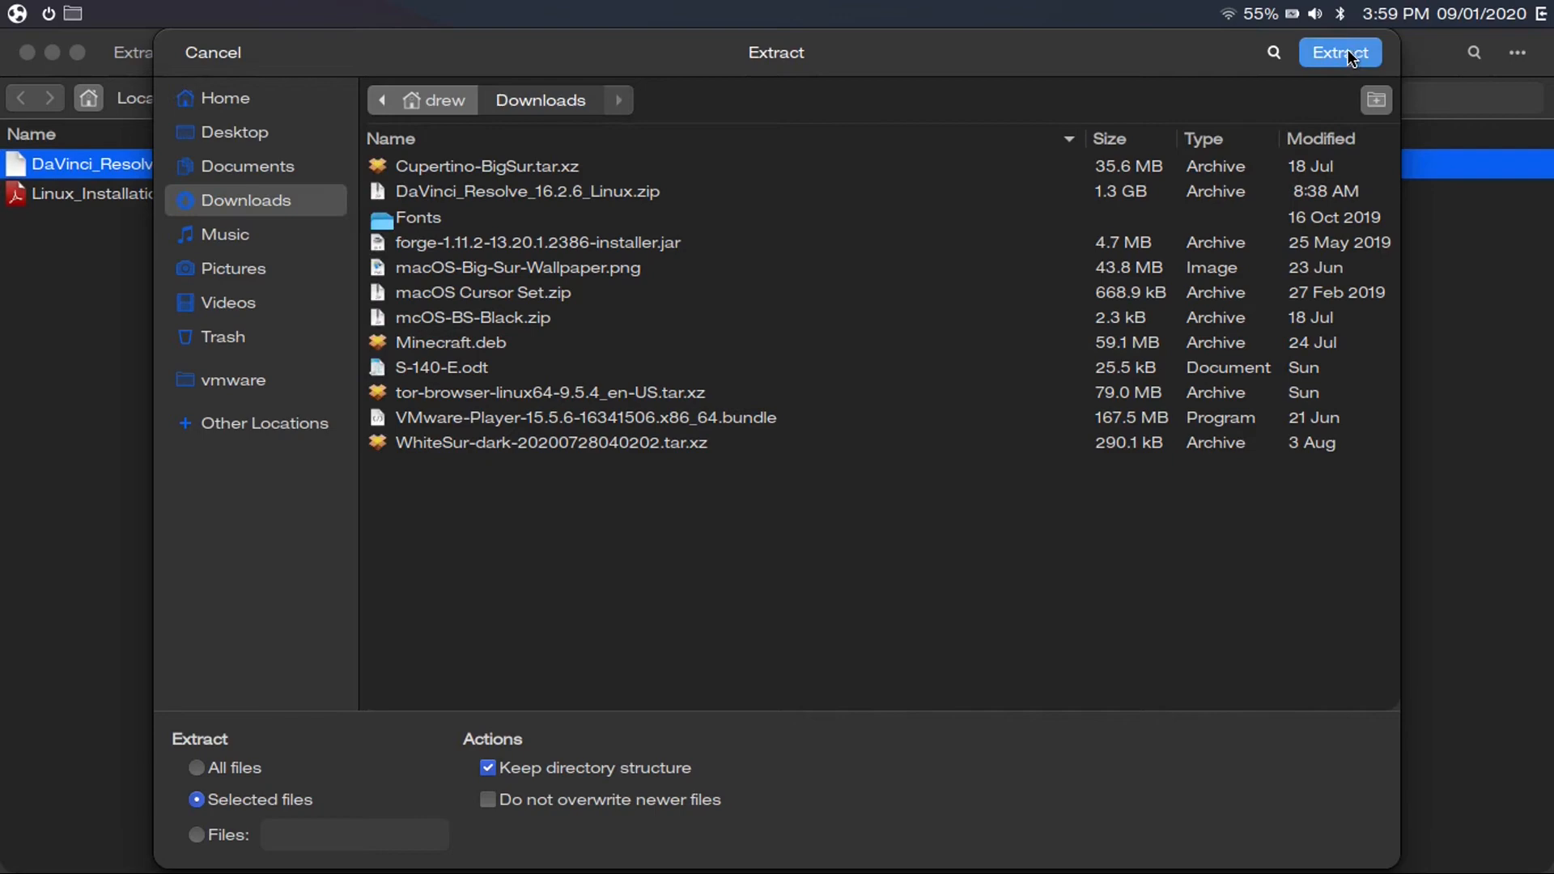
click(1338, 52)
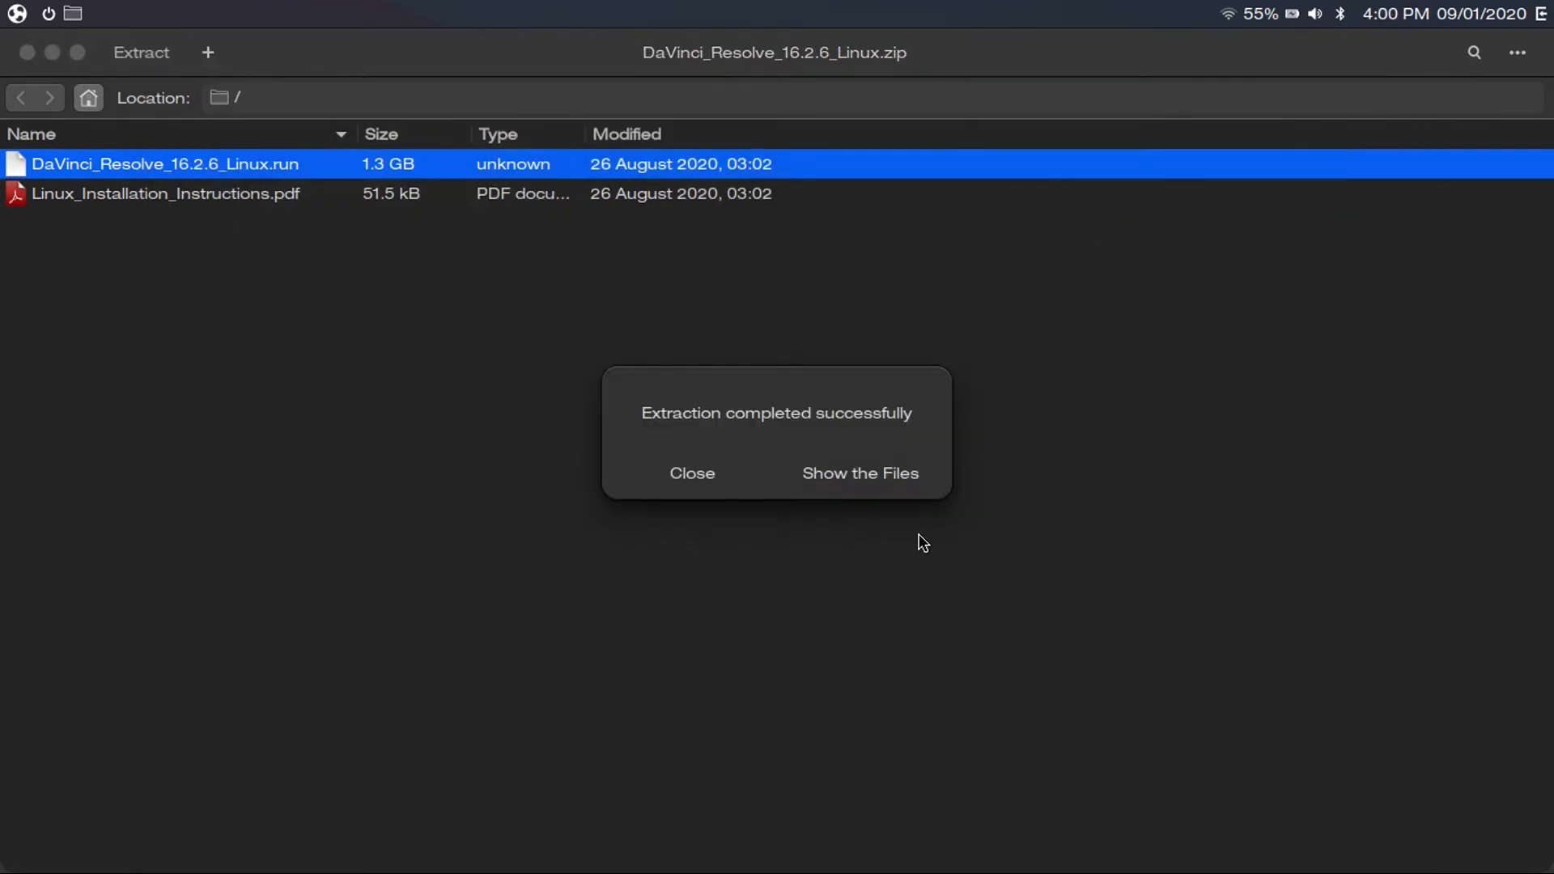
click(859, 473)
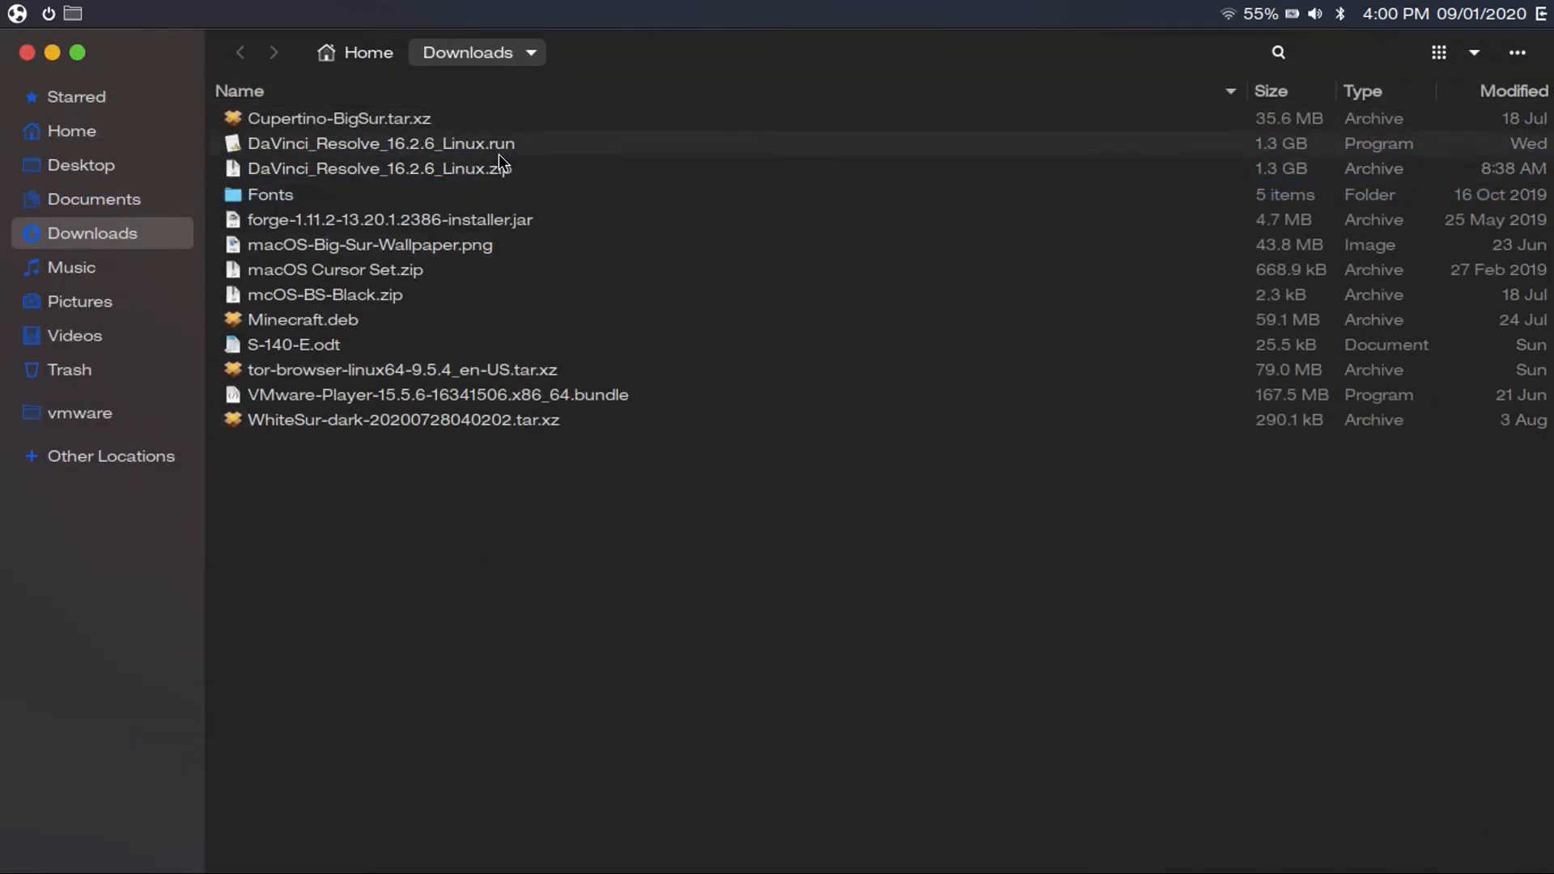
- Launch the extracted DaVinci_Resolve_16.2.6_Linux.run installer from Downloads
click(380, 142)
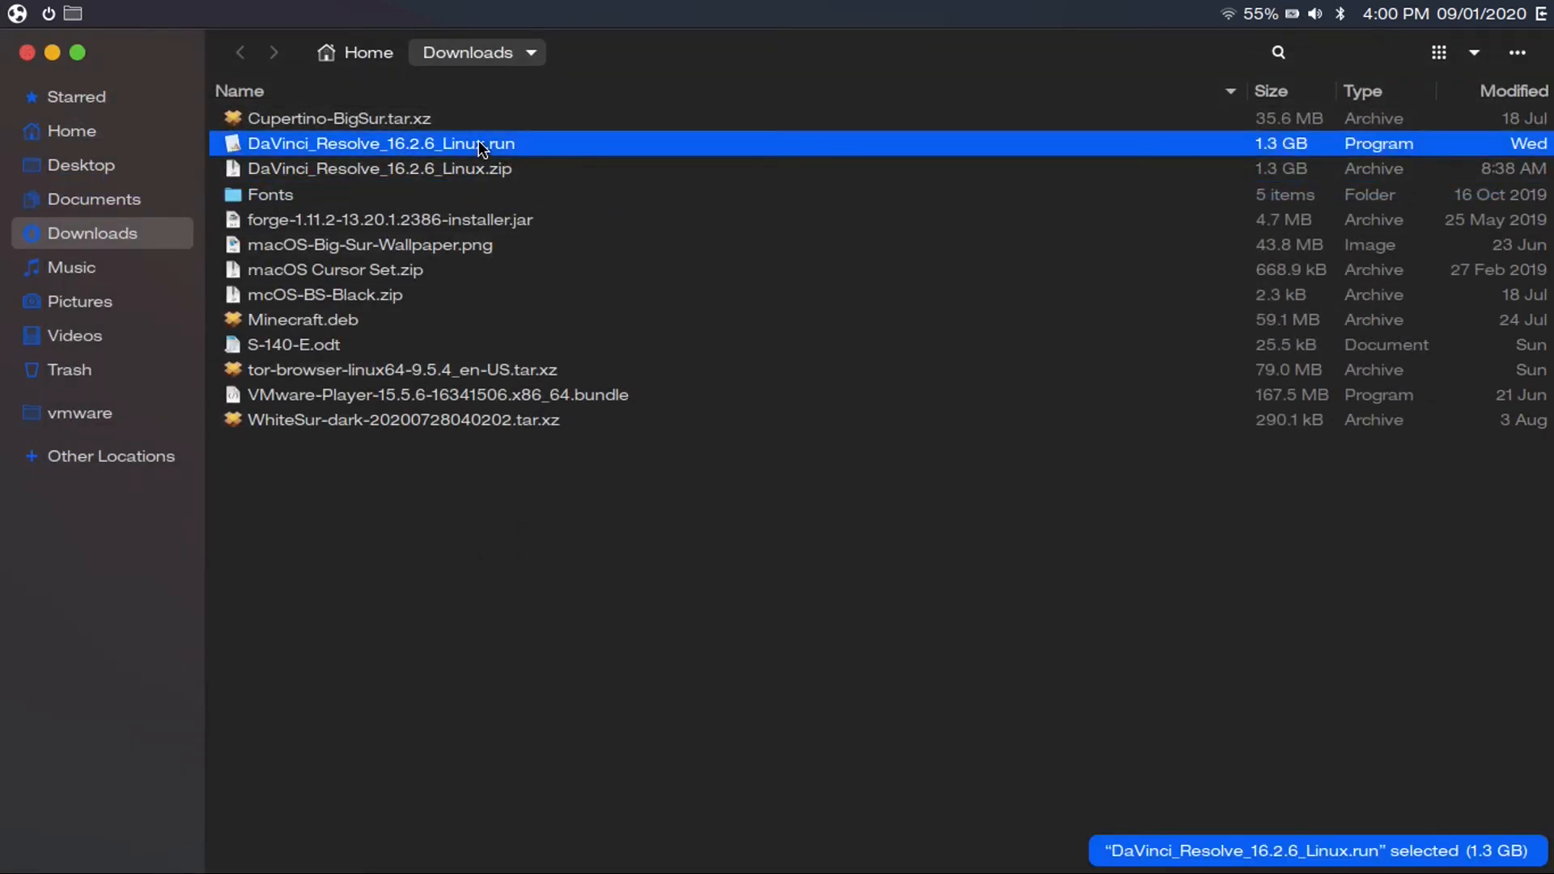
double_click(380, 142)
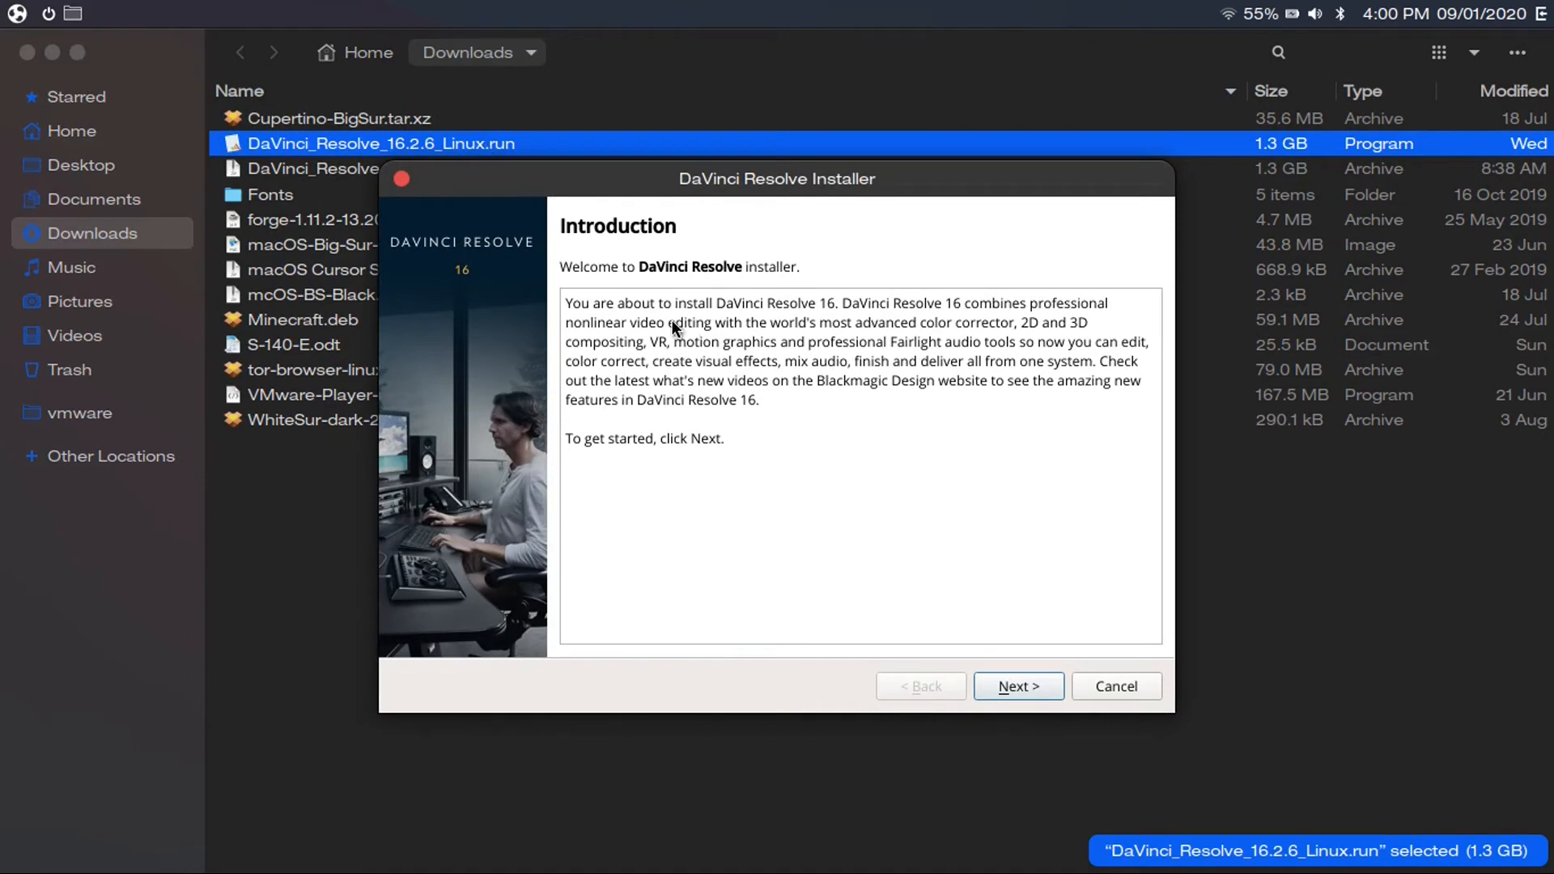
mouse_move(874, 410)
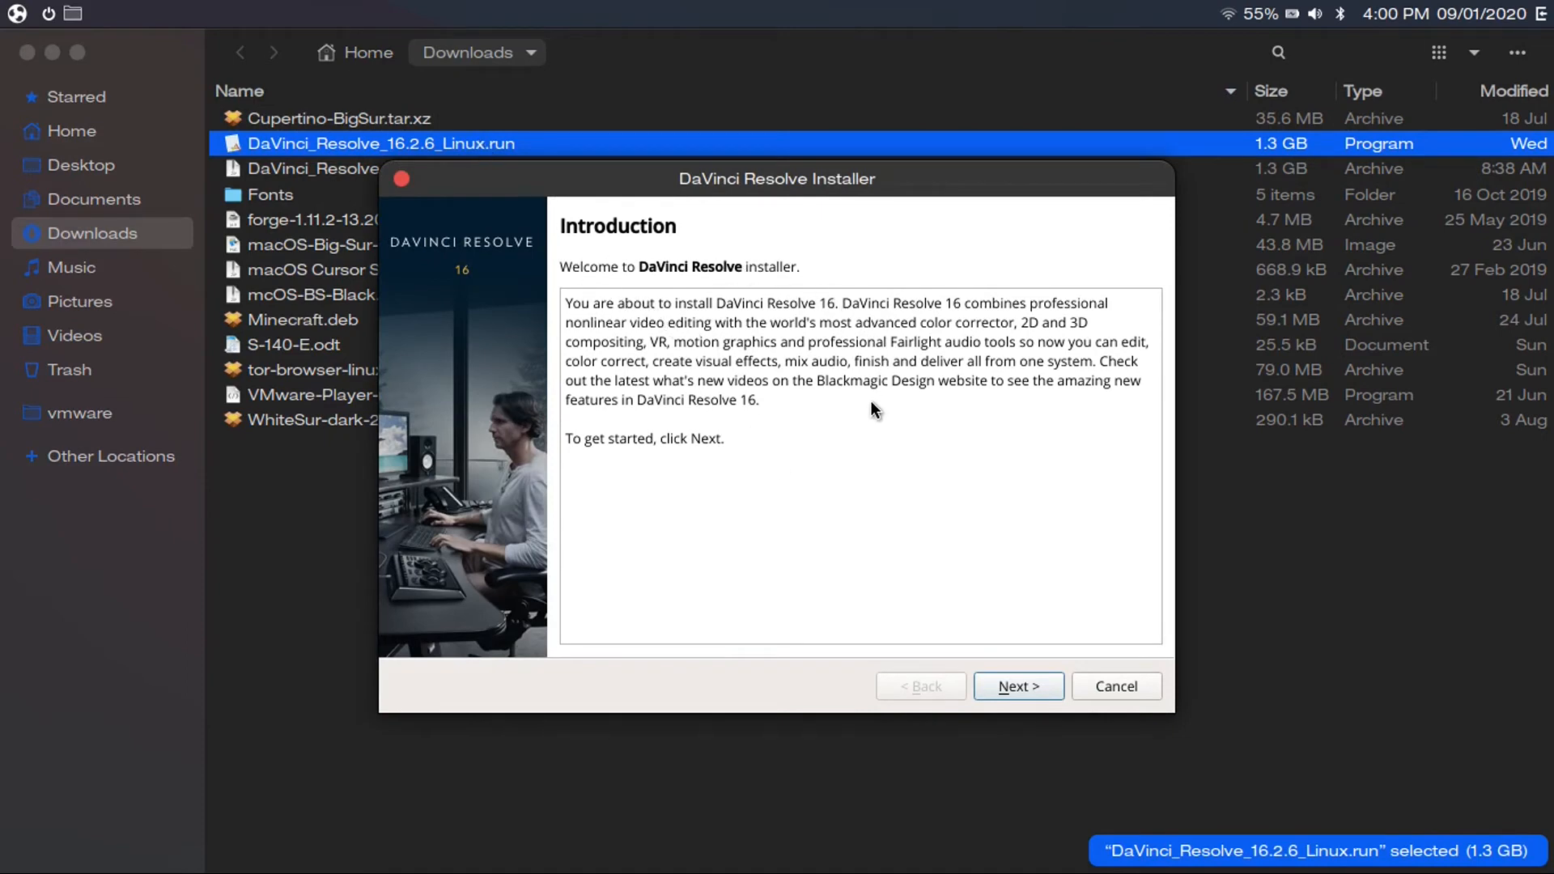
mouse_move(909, 505)
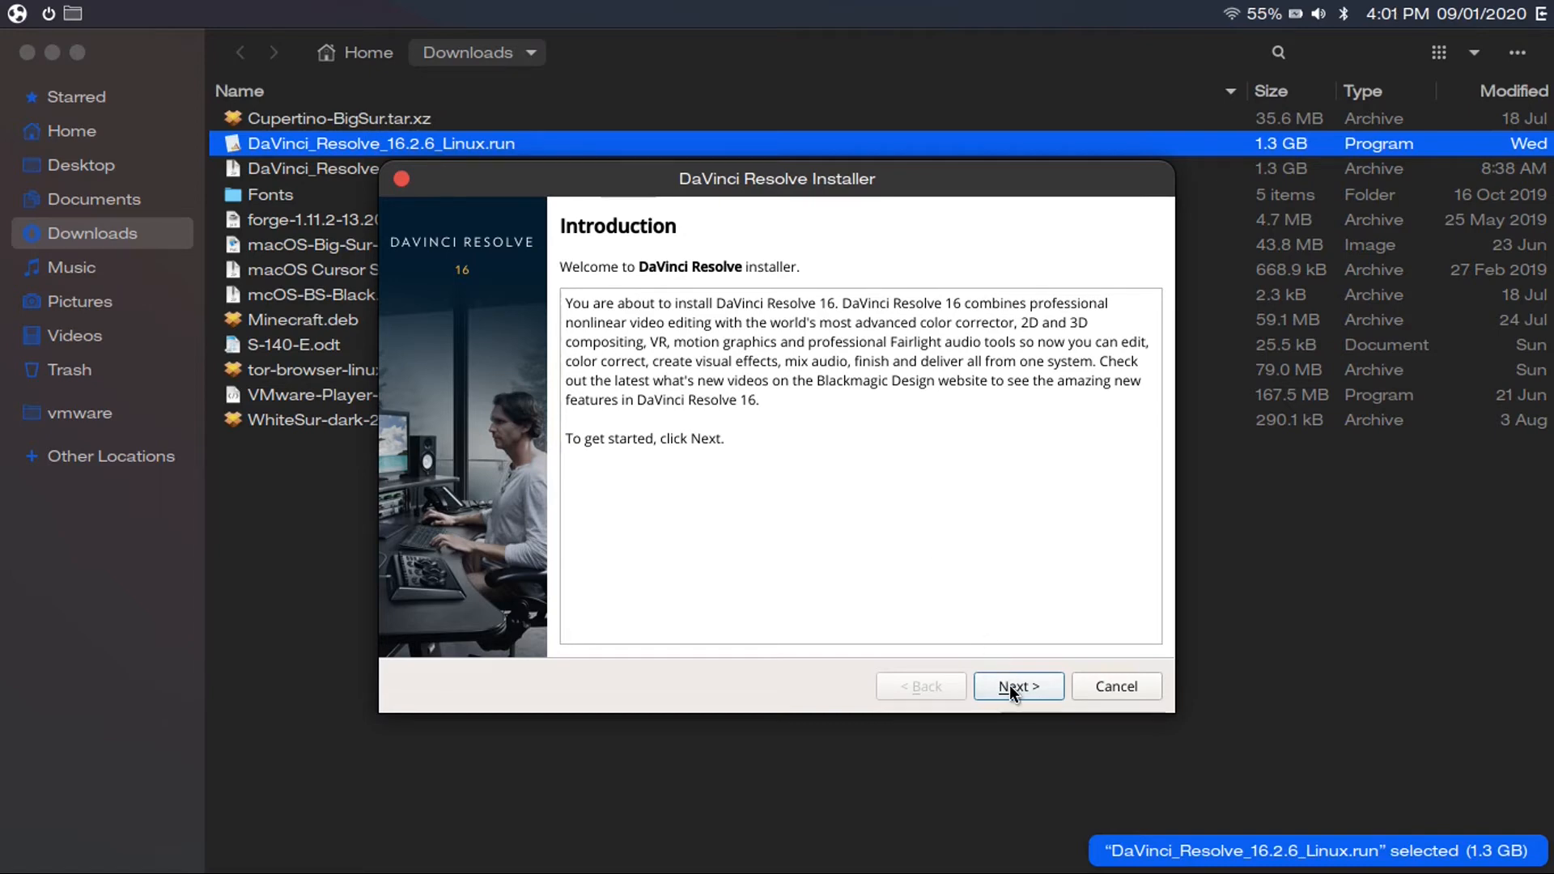
- Tick 'I agree to the terms and conditions of the license' and continue
click(1016, 685)
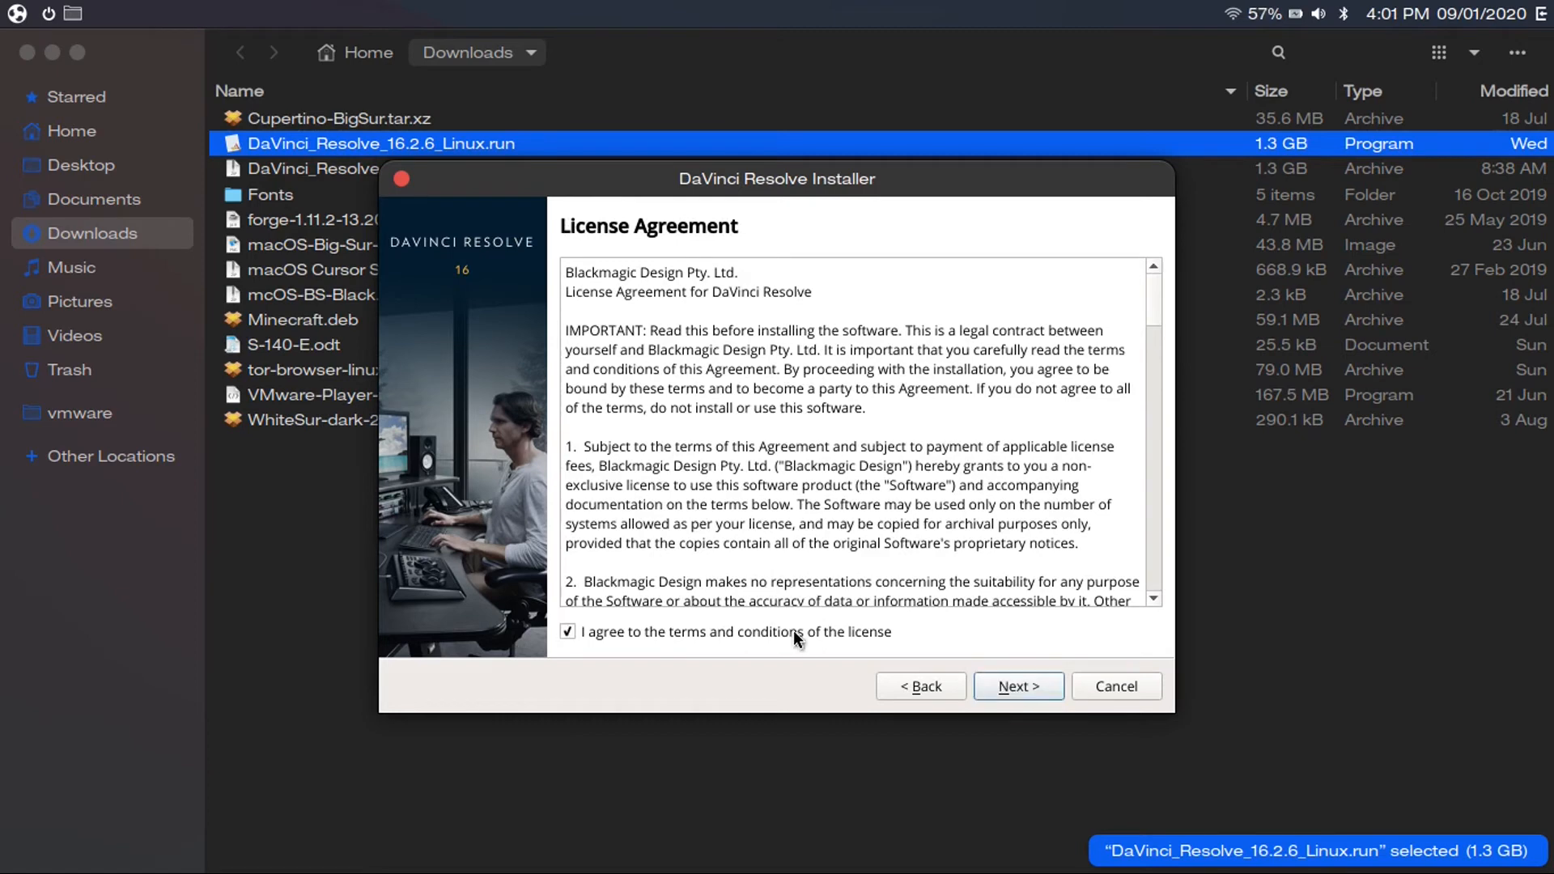
mouse_move(939, 414)
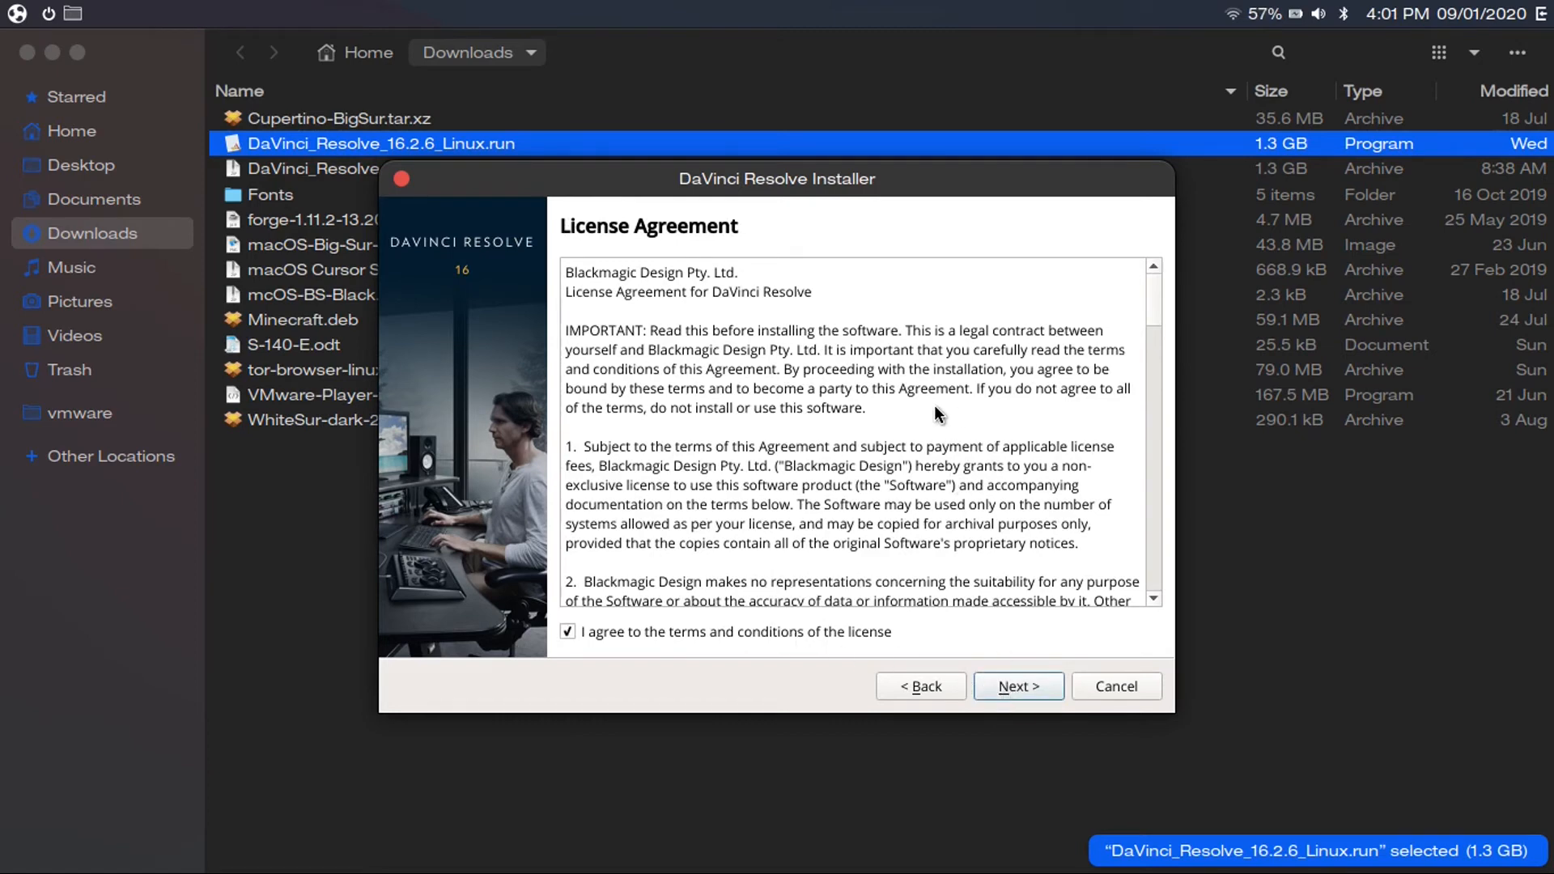
click(1017, 685)
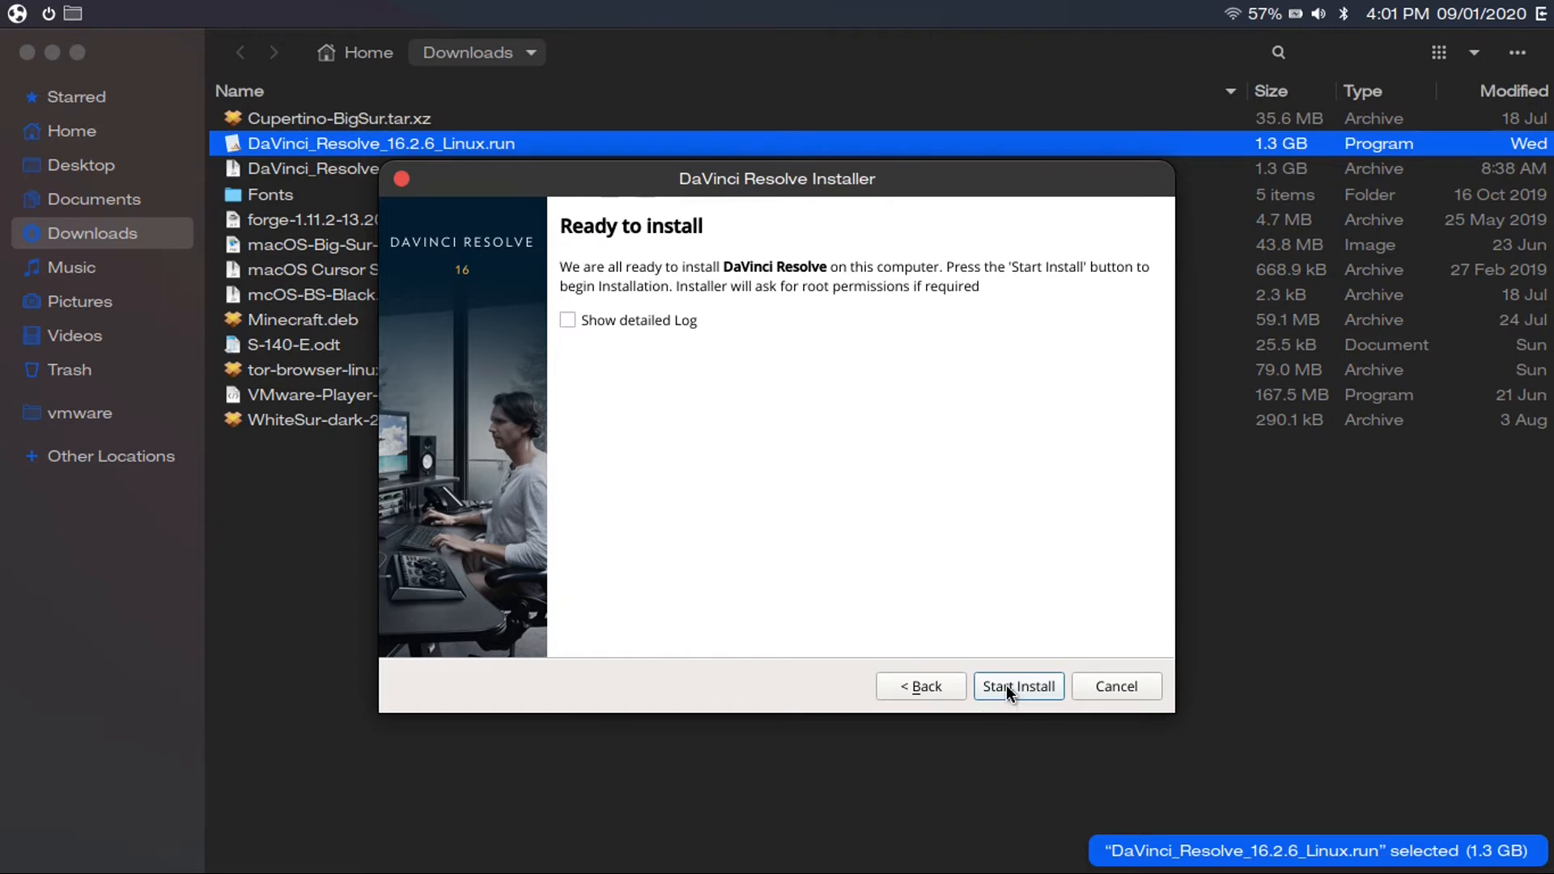
- Run Start Install, authenticate with the administrator password twice, and close the finished installer
click(1016, 685)
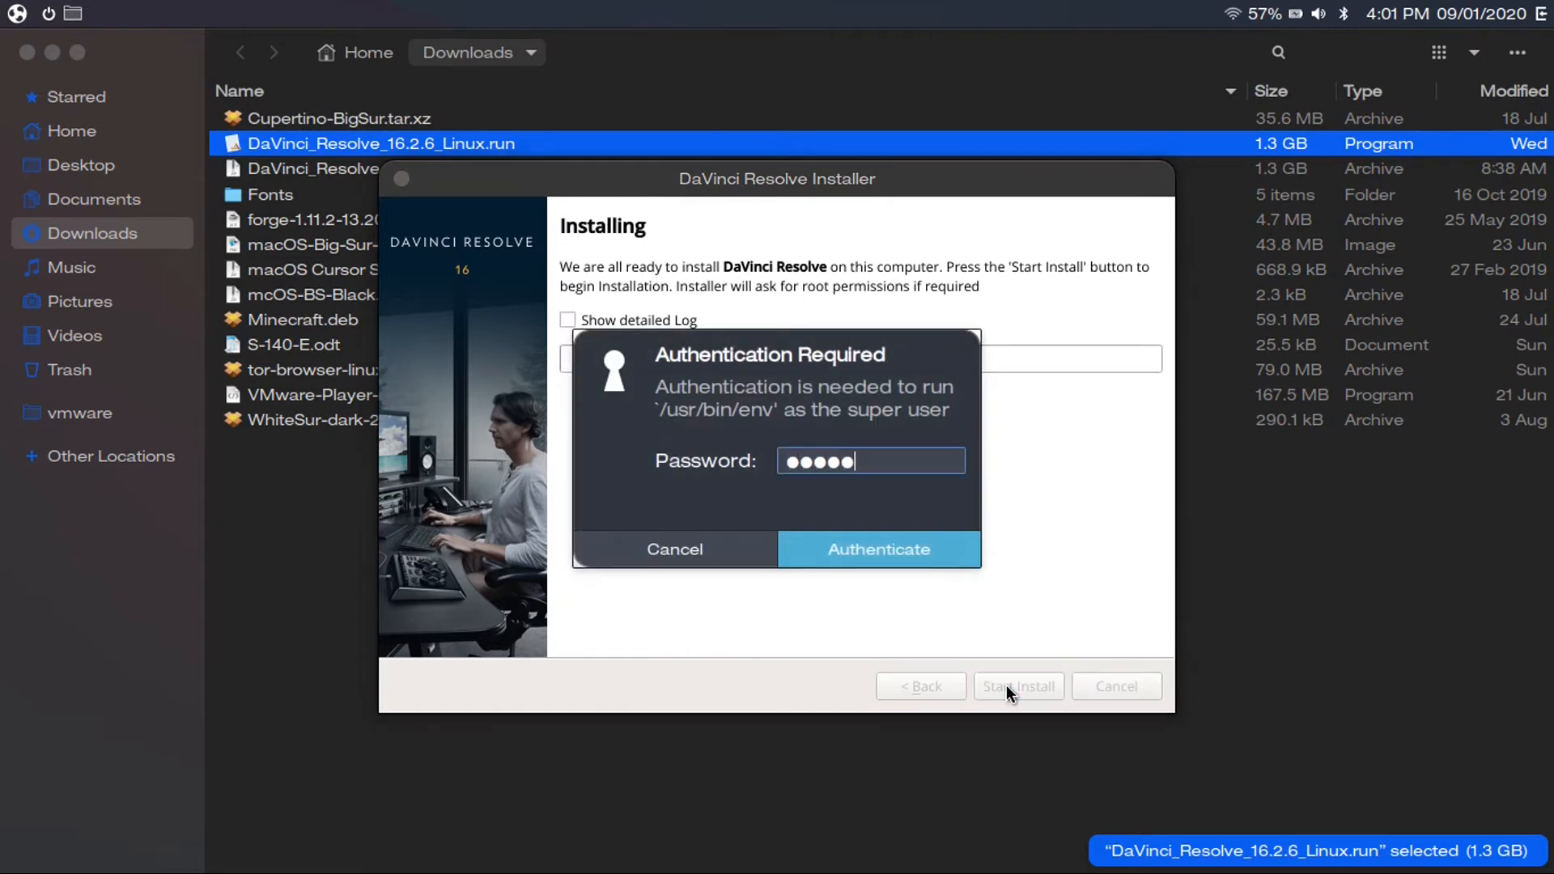
click(877, 549)
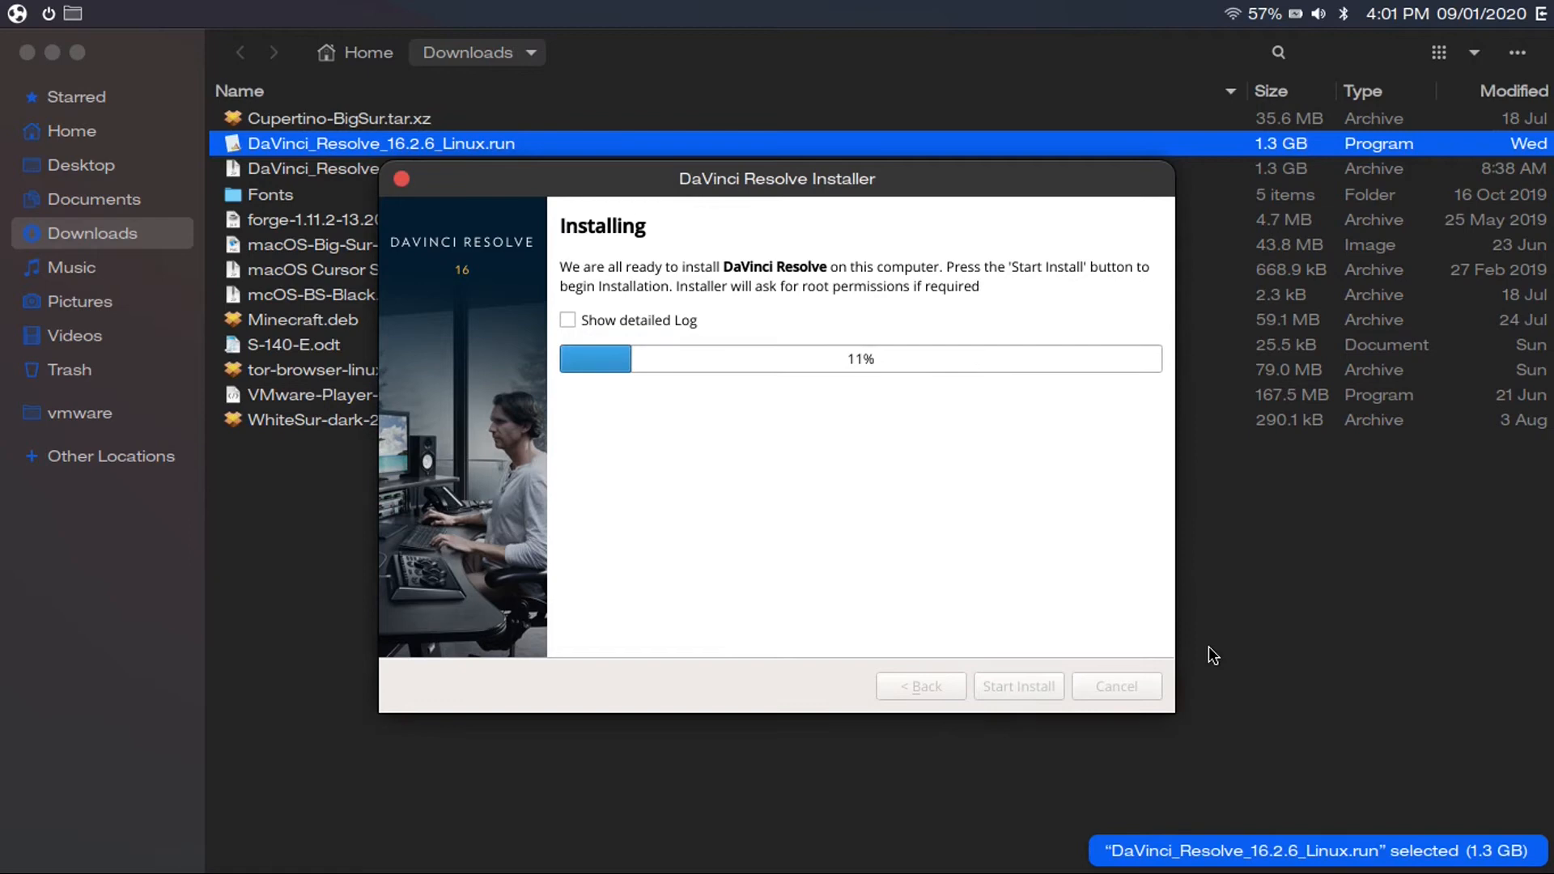
mouse_move(1229, 661)
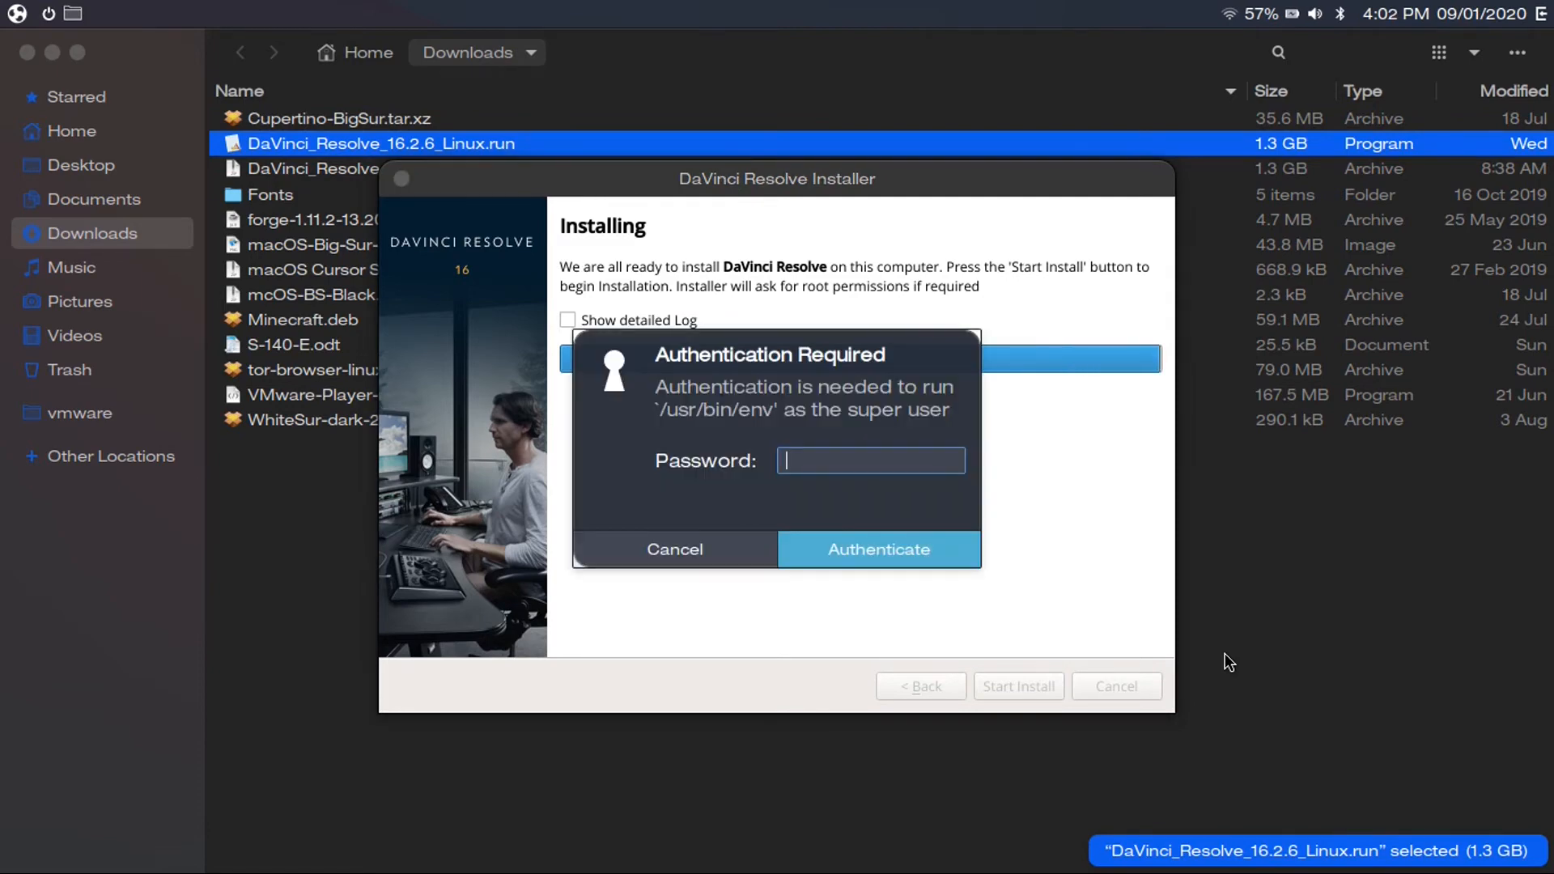
text(password)
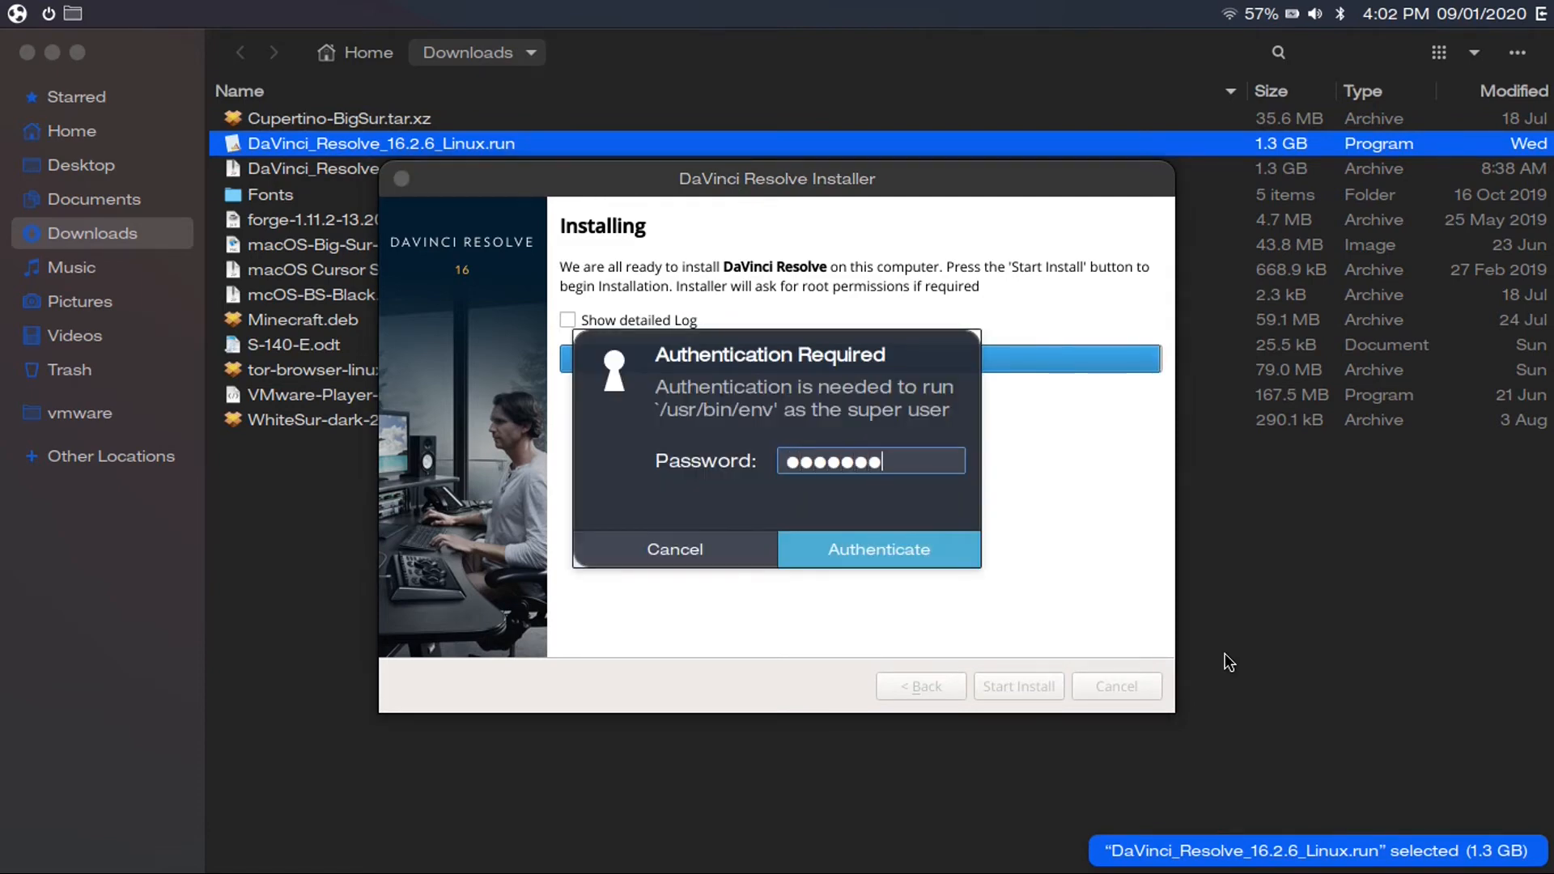
click(877, 548)
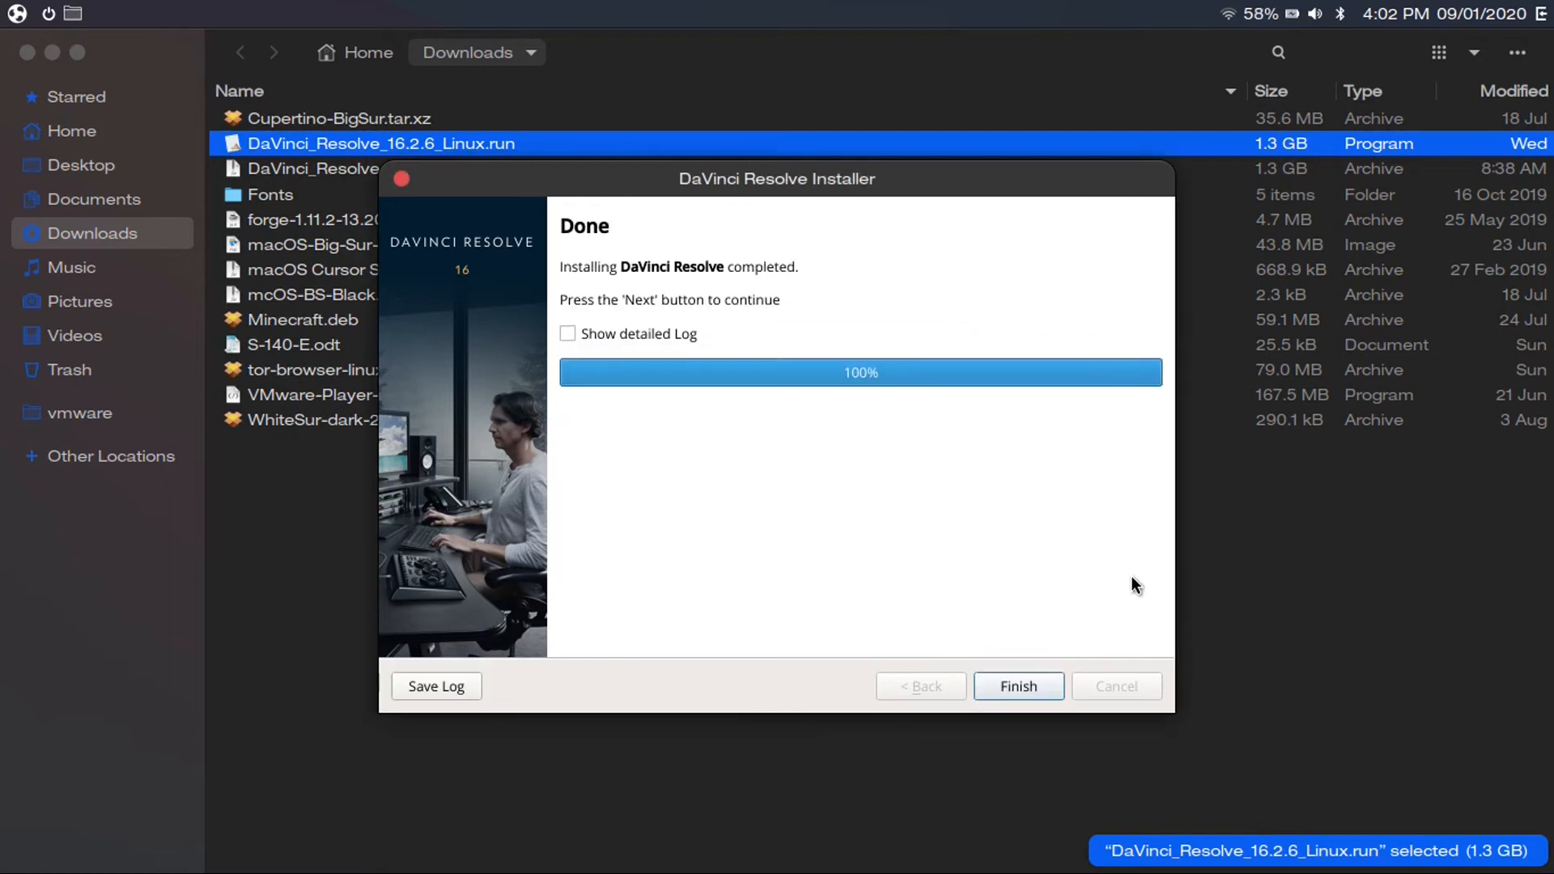
mouse_move(1112, 574)
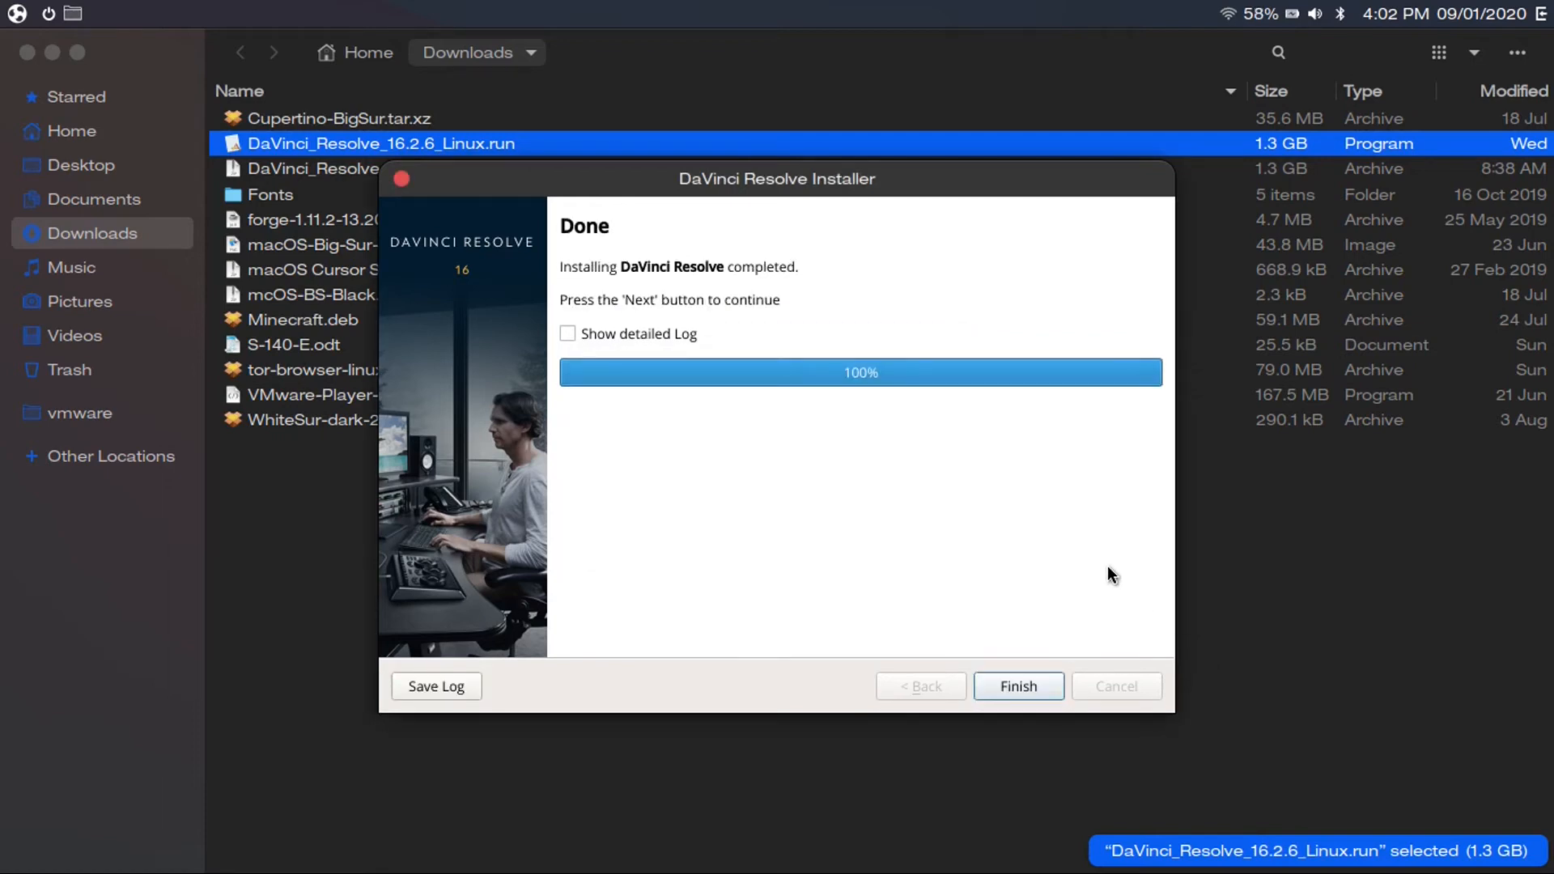
mouse_move(1033, 591)
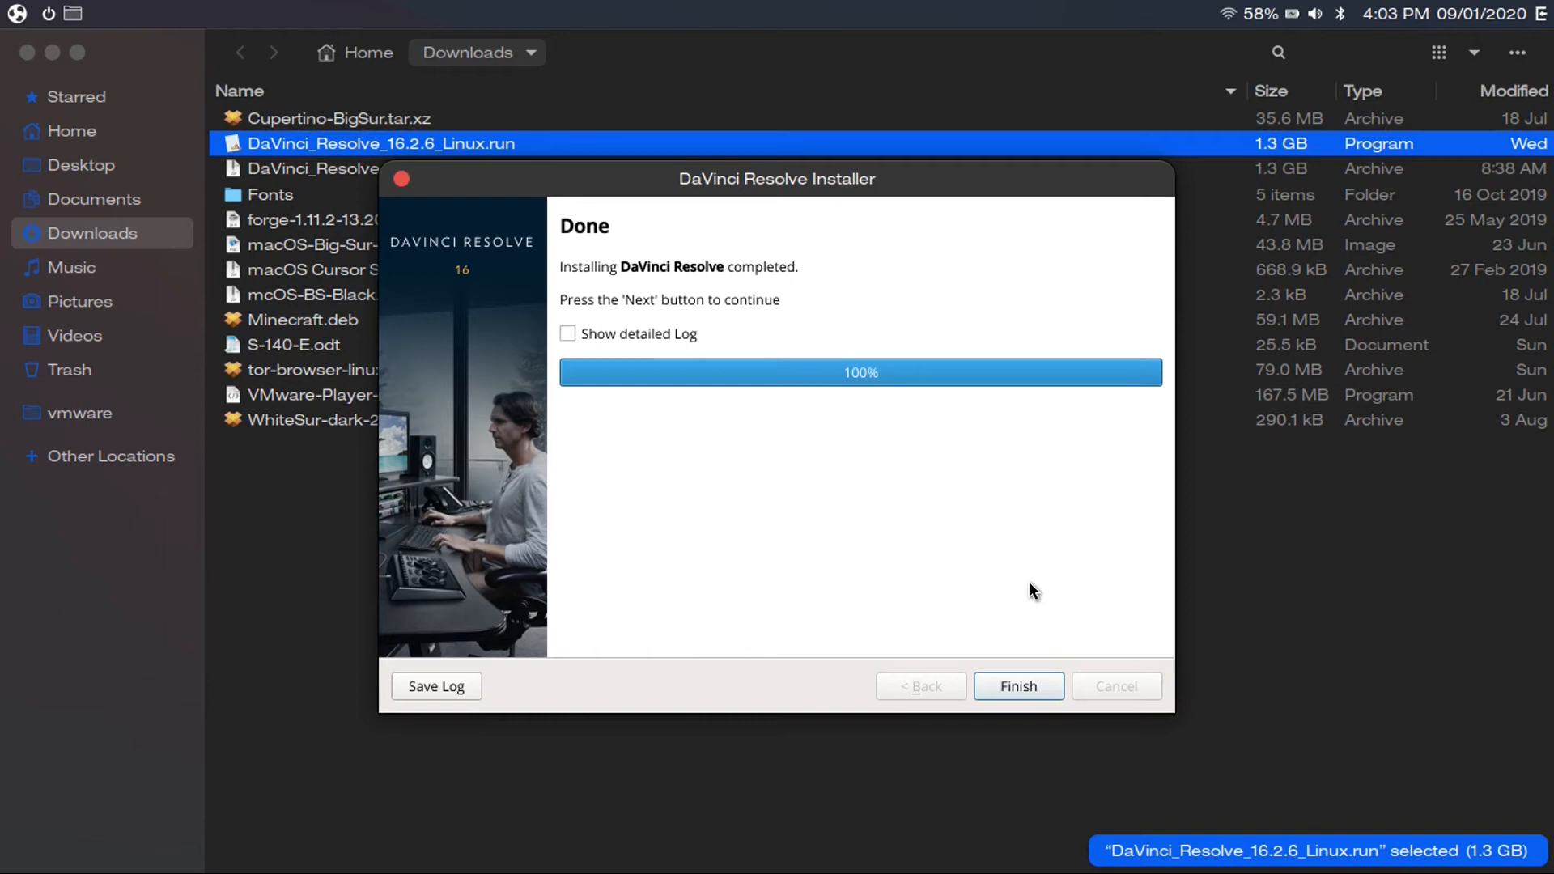
click(1018, 686)
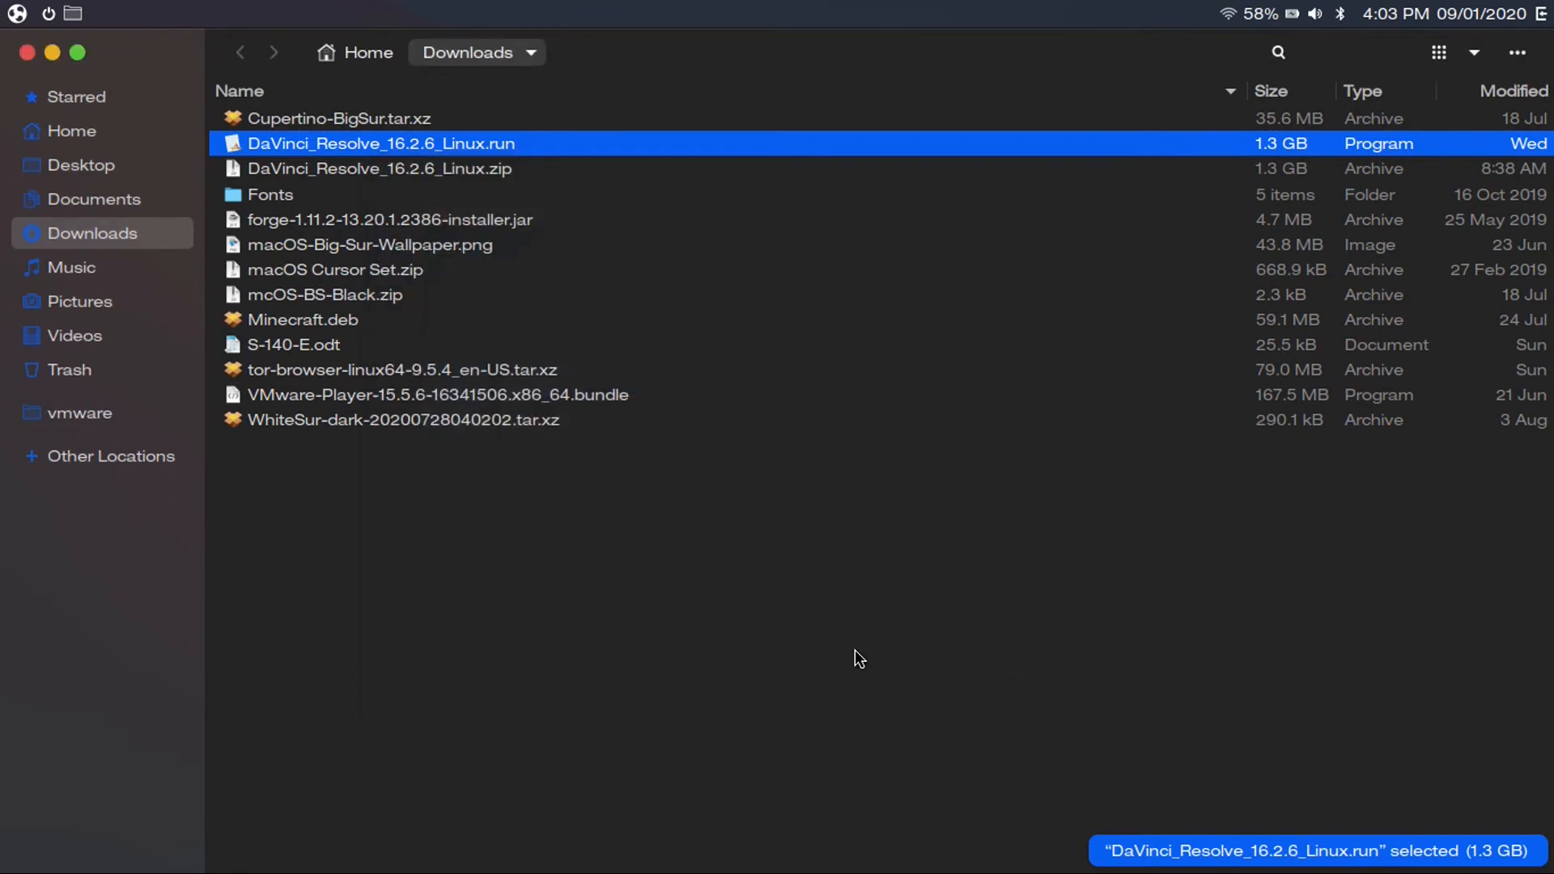
mouse_move(5, 25)
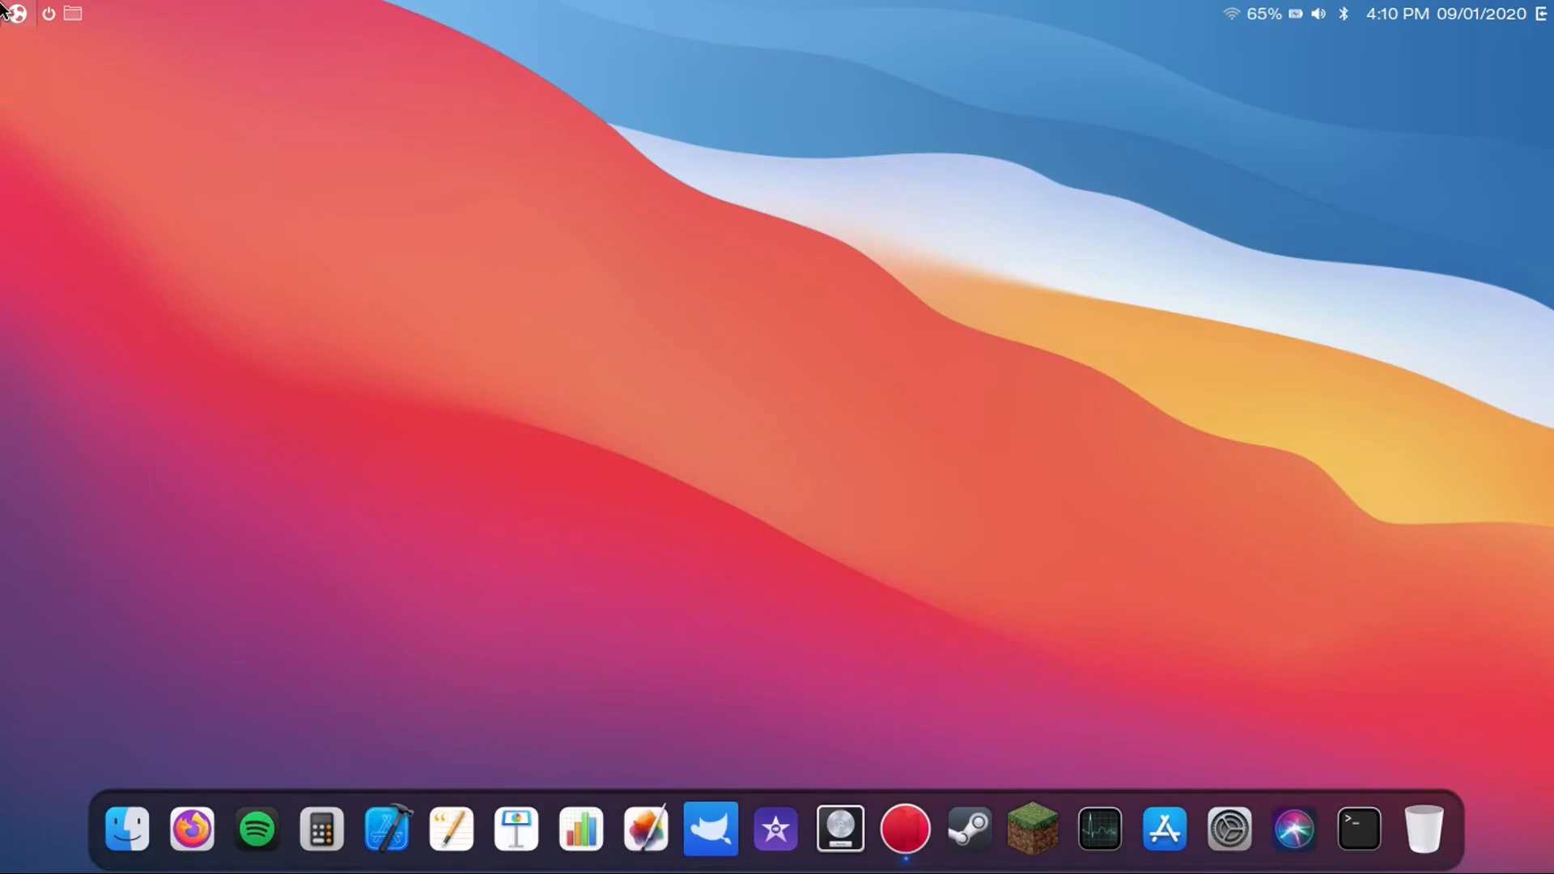
- Show the DaVinci Resolve category in the application menu, listing DaVinci Resolve, Panels Setup, Capture Logs, Uninstall
click(14, 13)
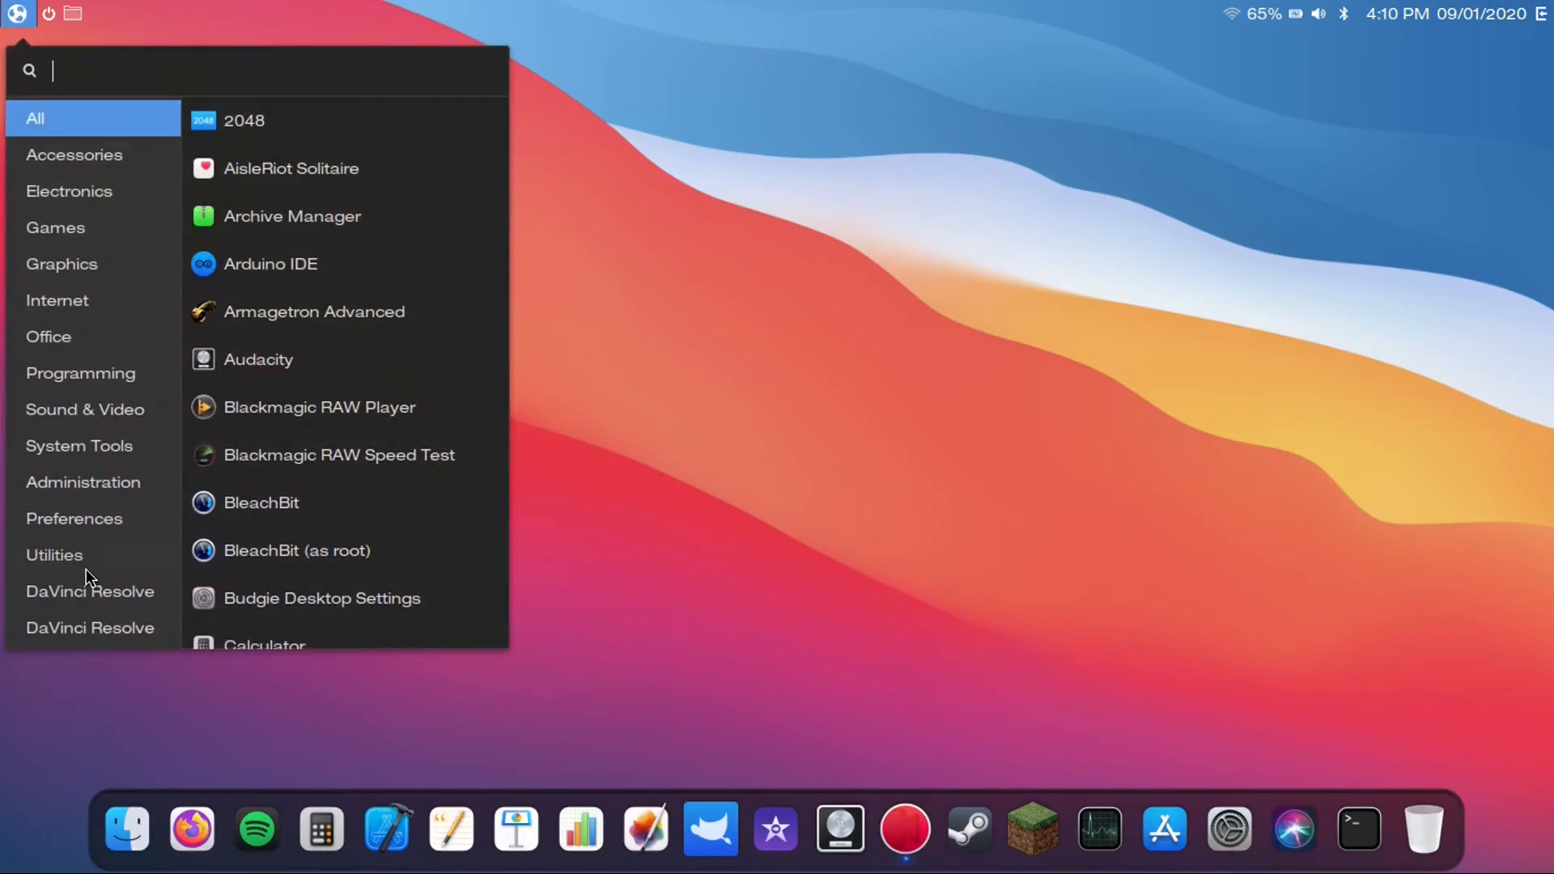
click(90, 591)
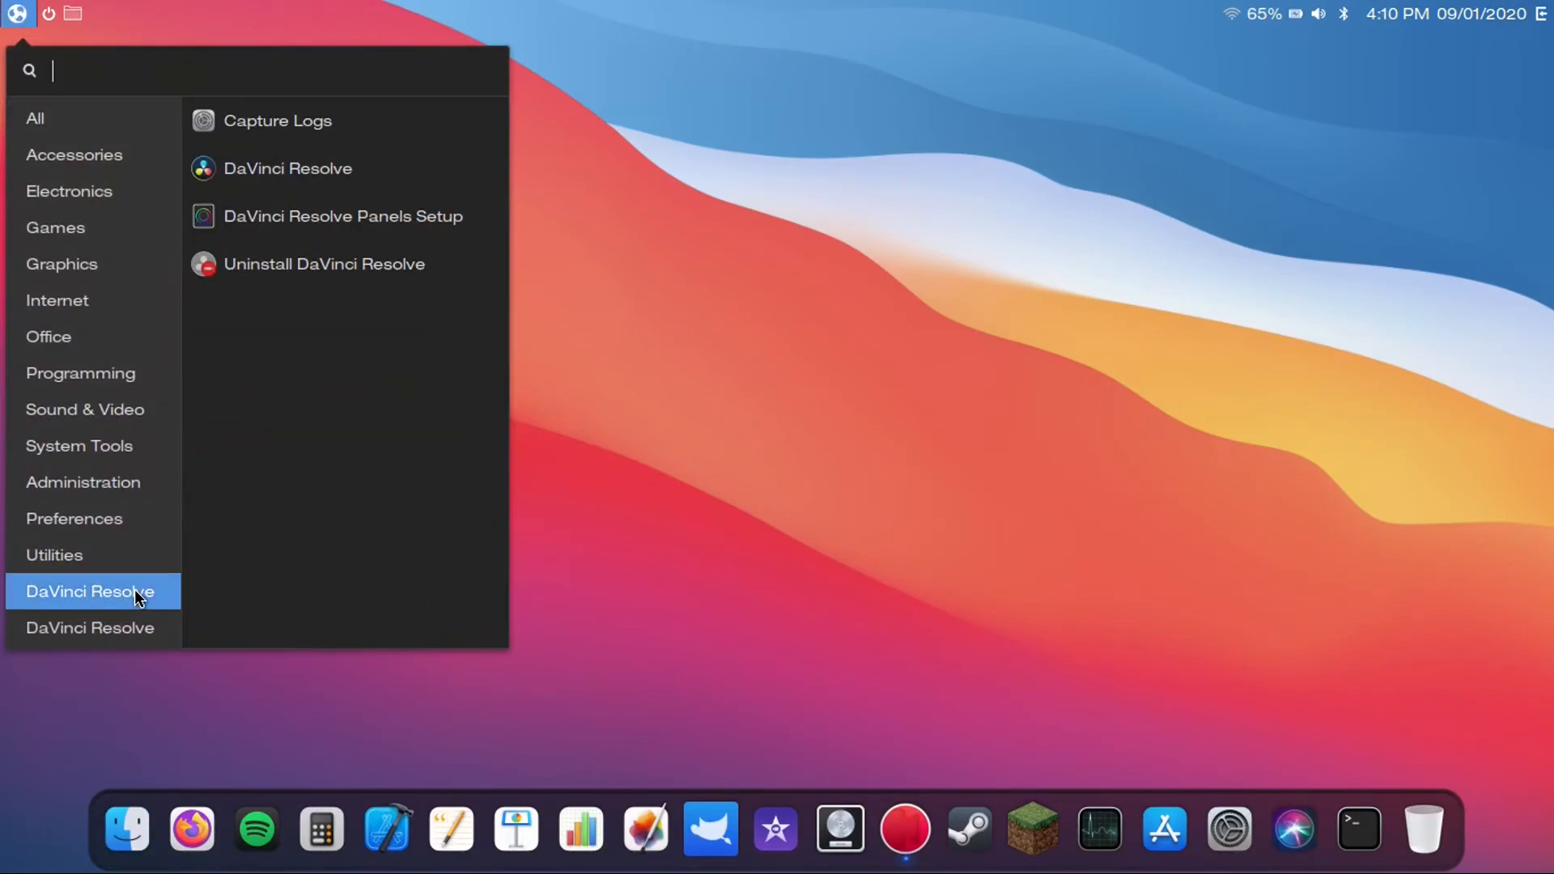
mouse_move(341, 168)
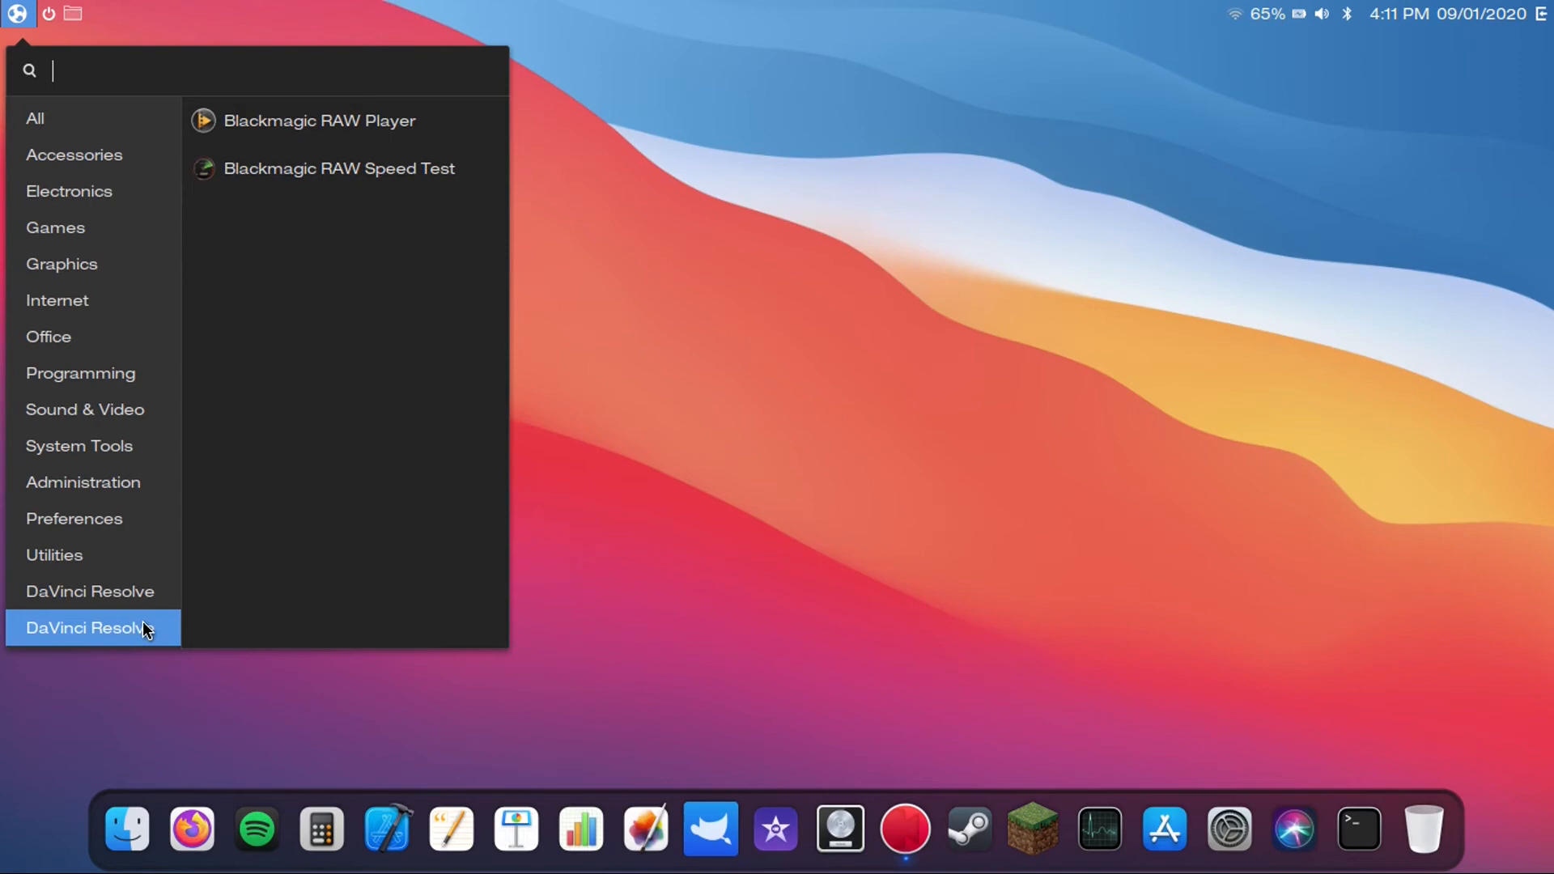
mouse_move(318, 168)
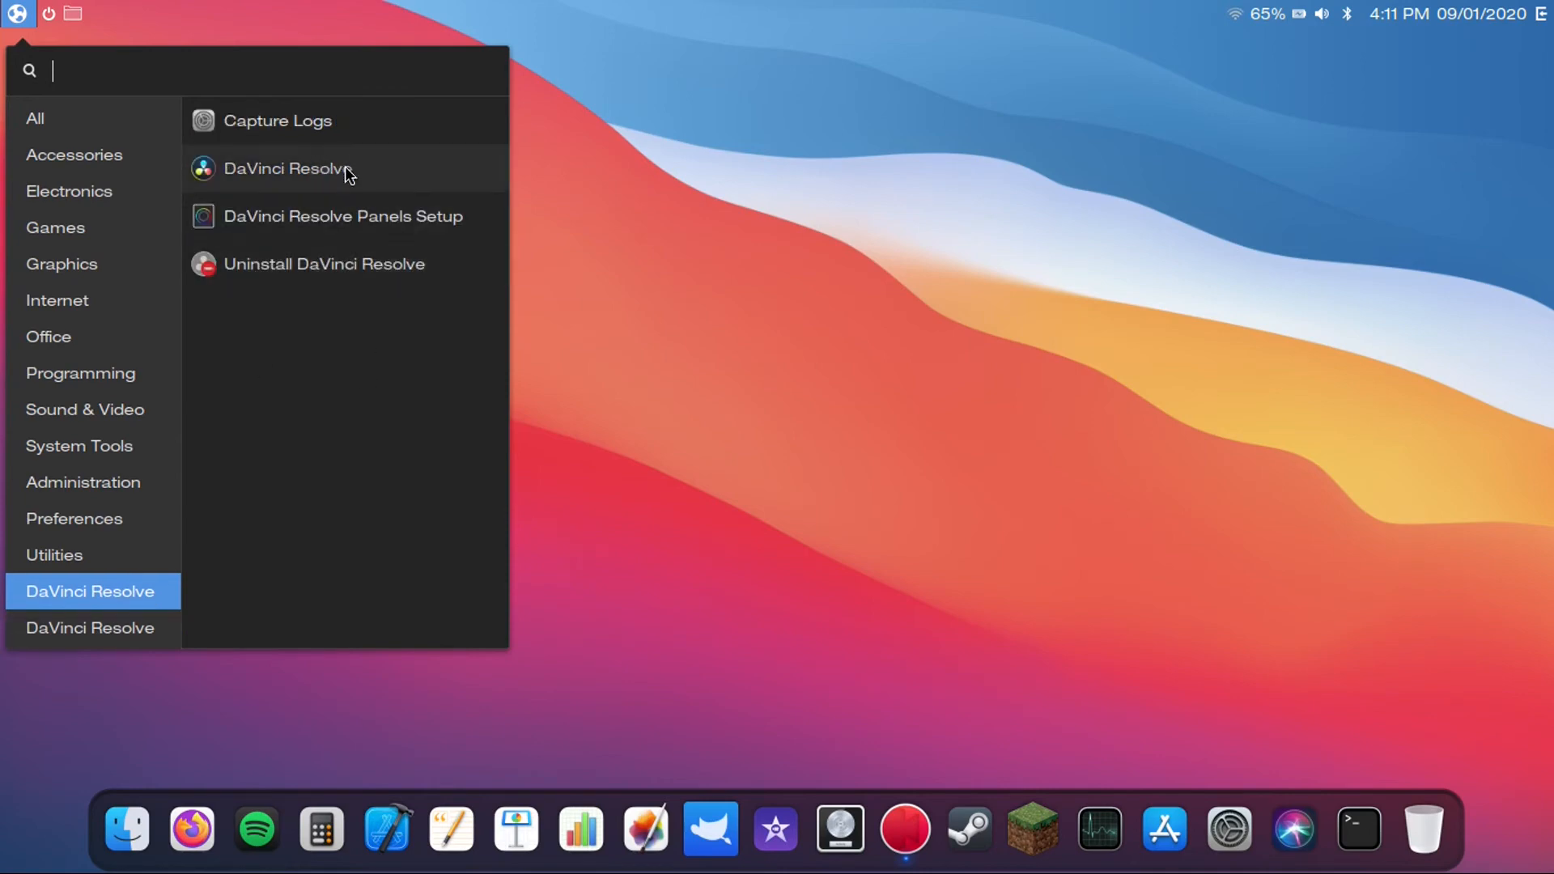
mouse_move(361, 221)
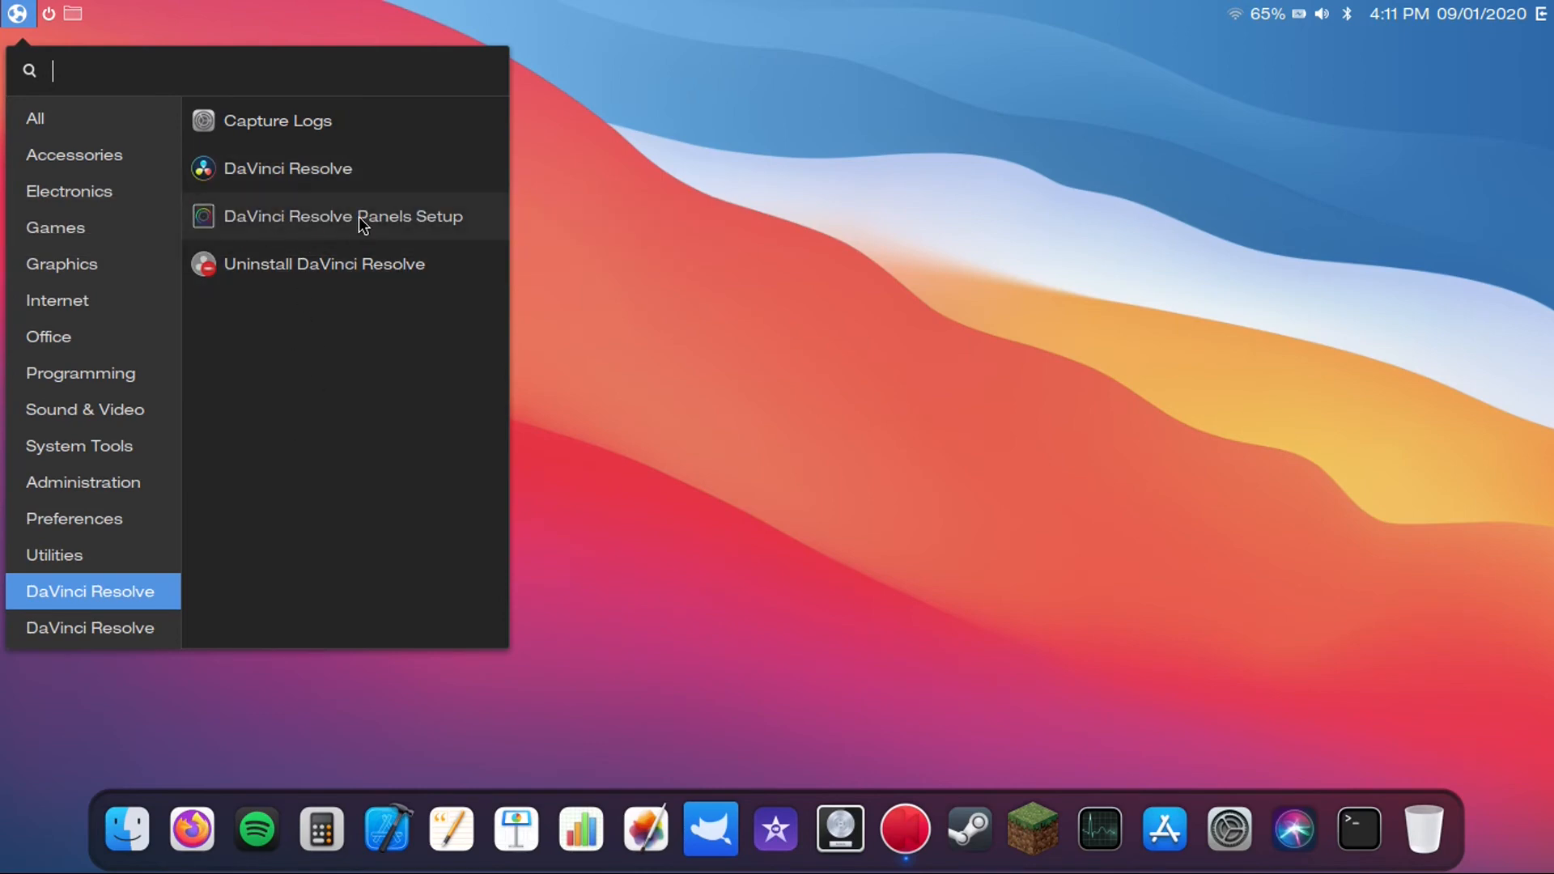
mouse_move(304, 119)
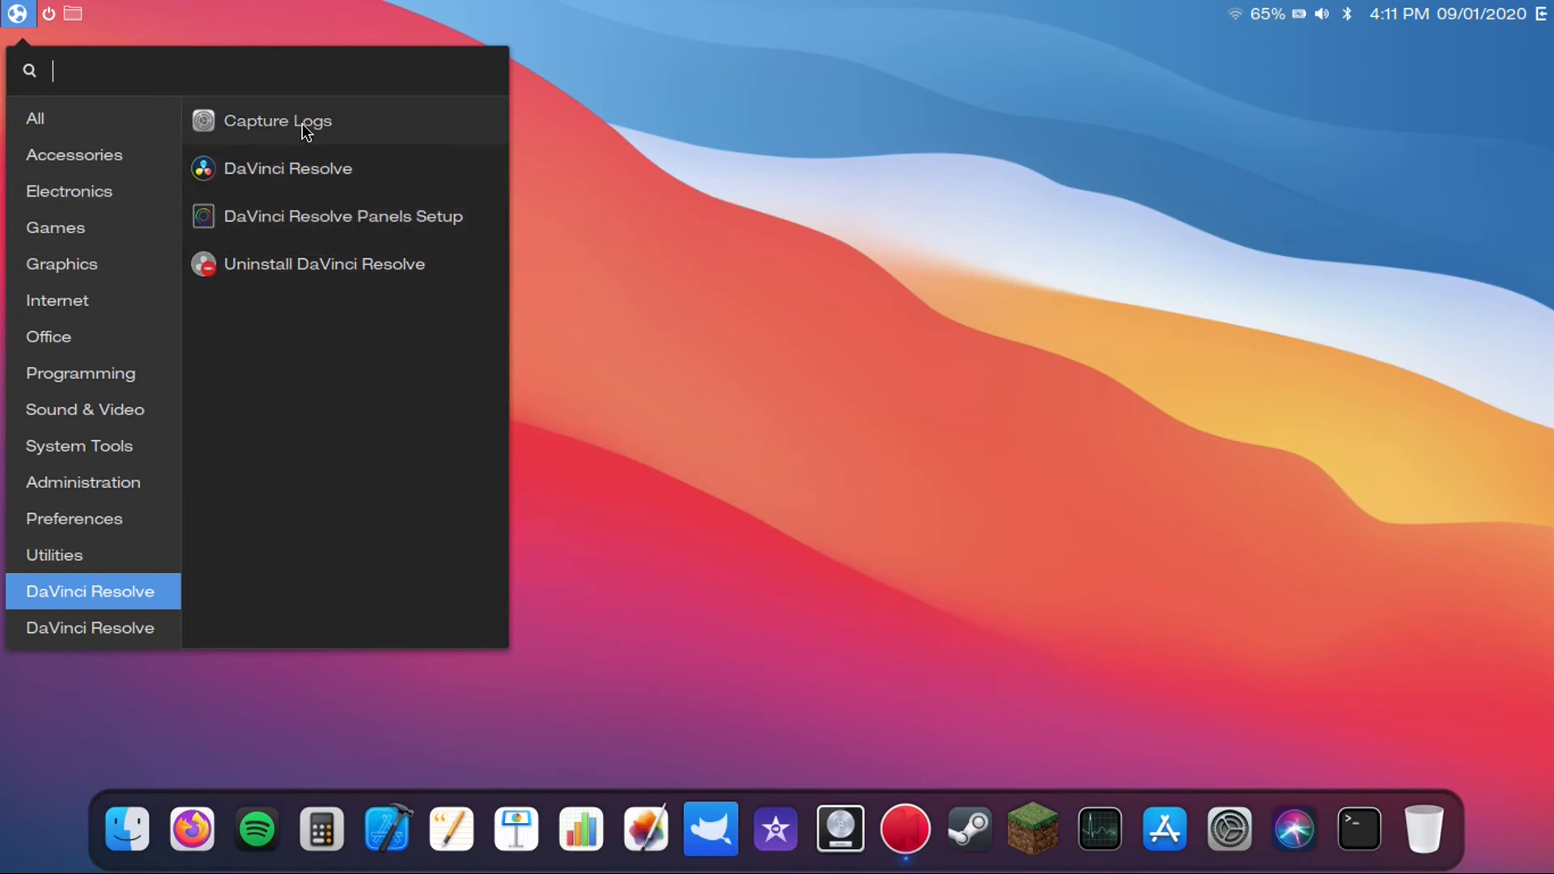
mouse_move(310, 397)
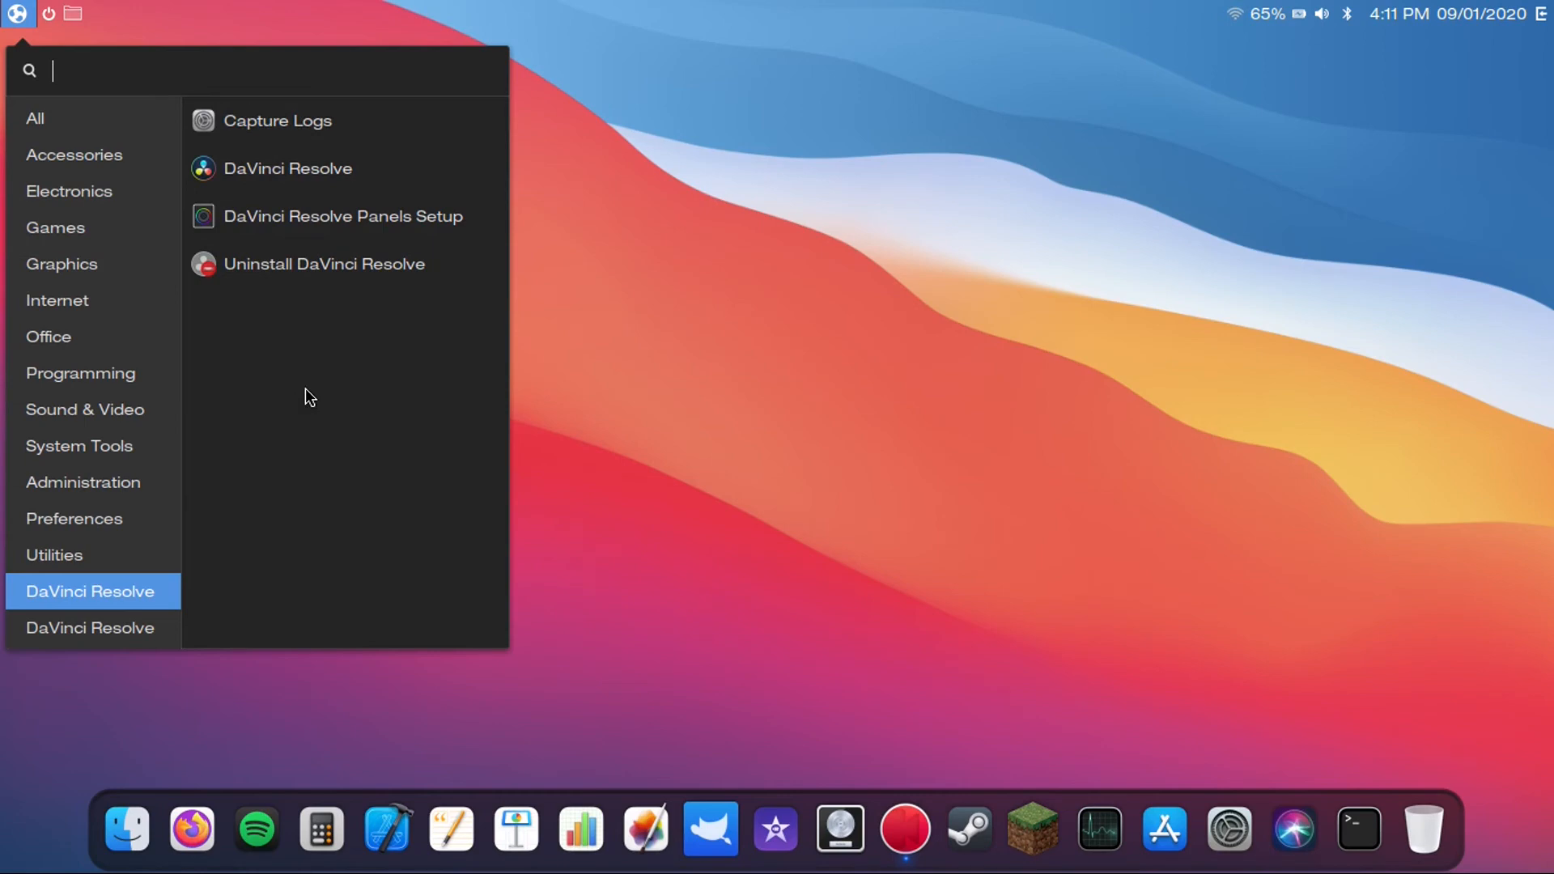
mouse_move(353, 275)
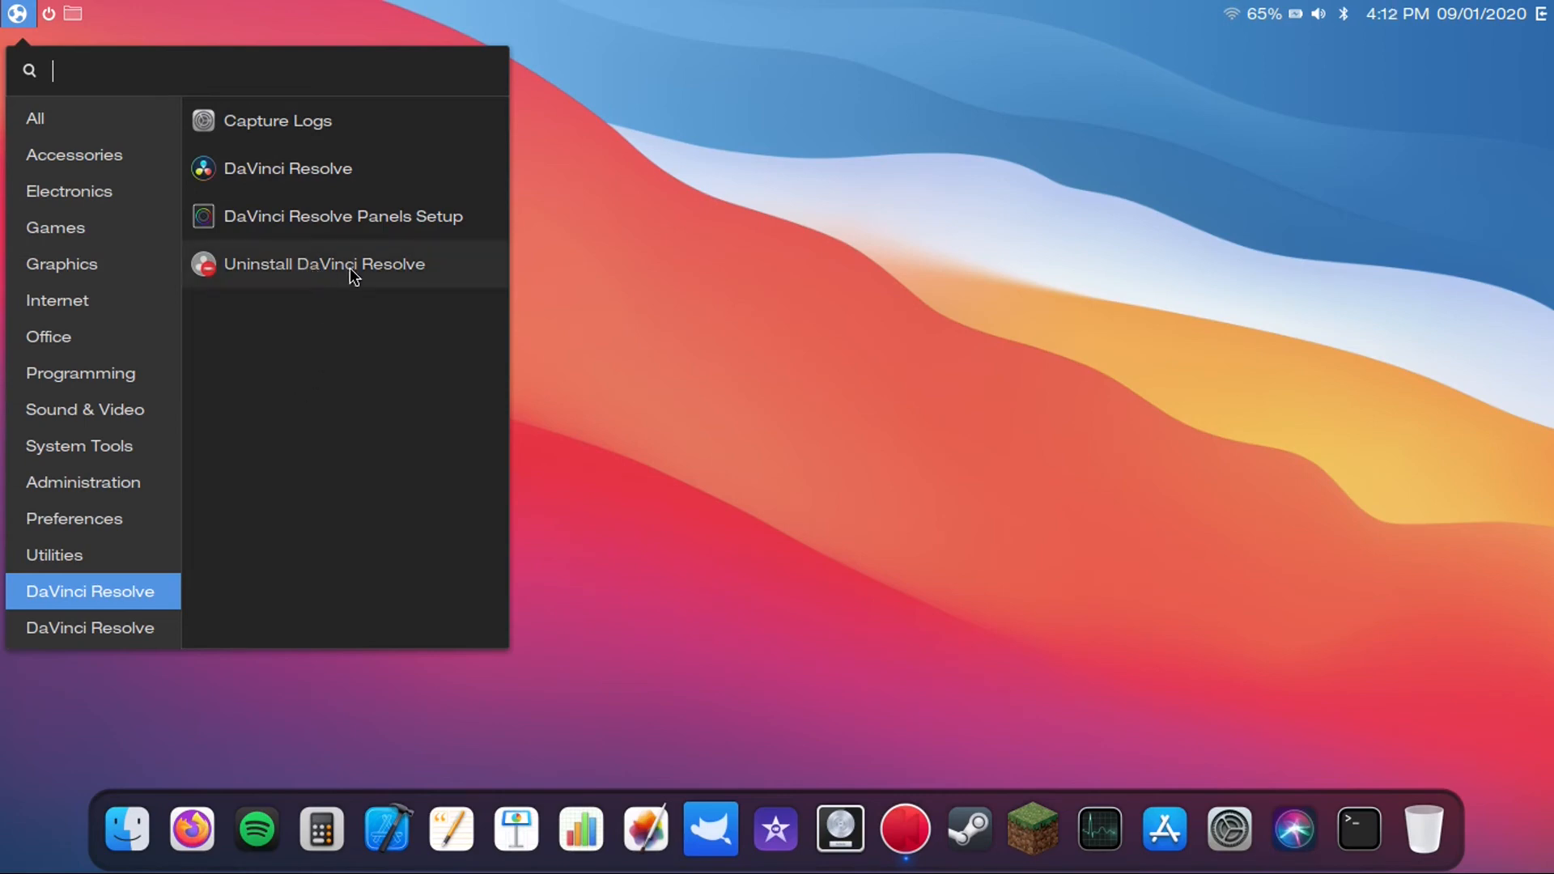
- Launch Uninstall DaVinci Resolve, start removal, and authorize it with the administrator password
click(324, 264)
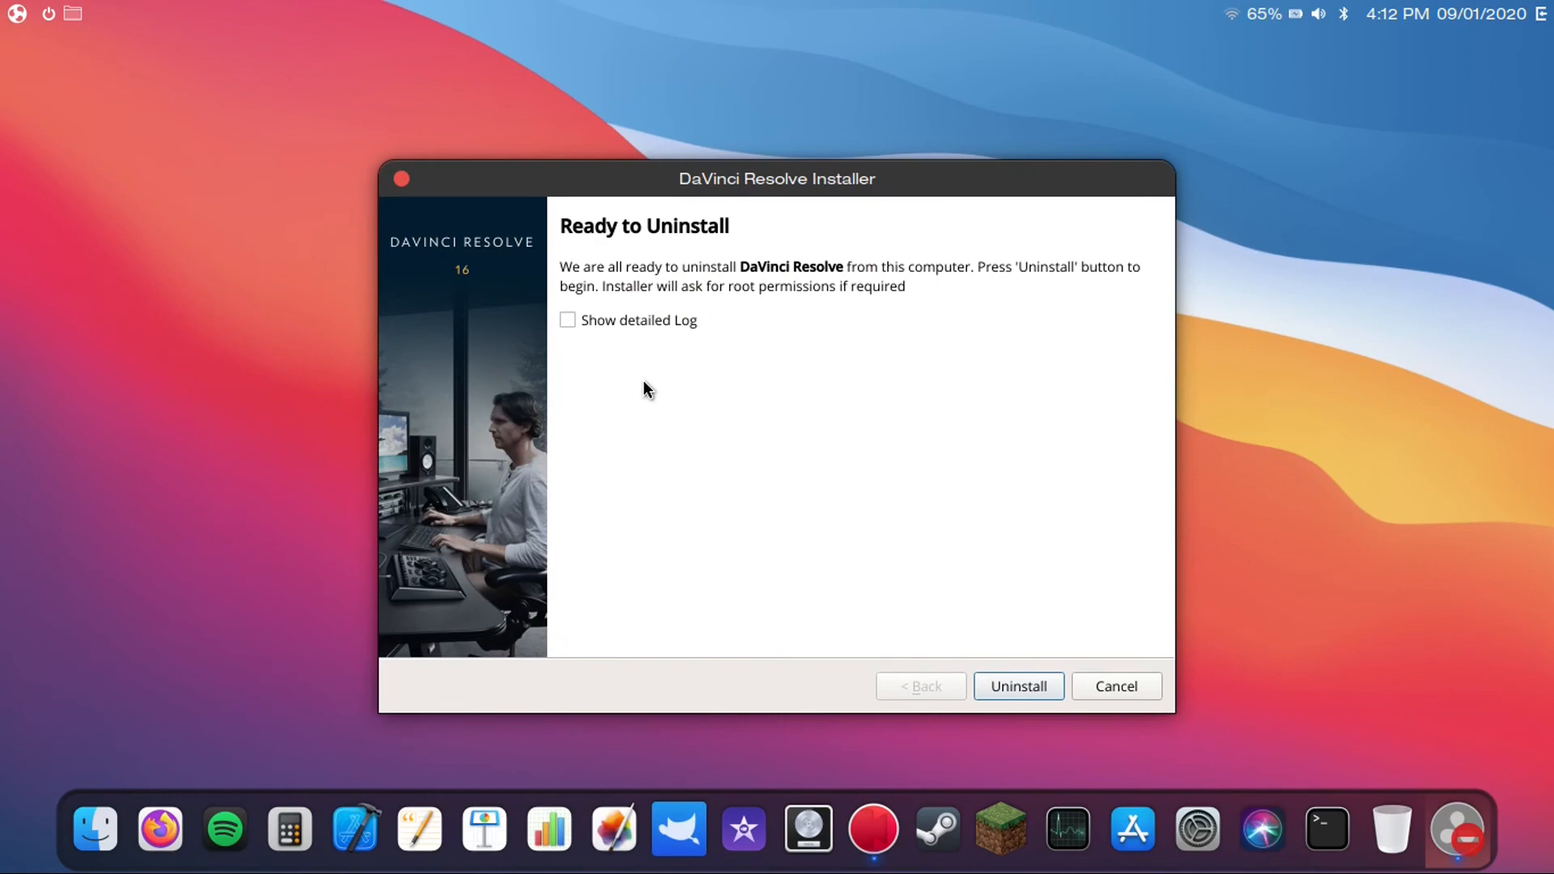
mouse_move(661, 414)
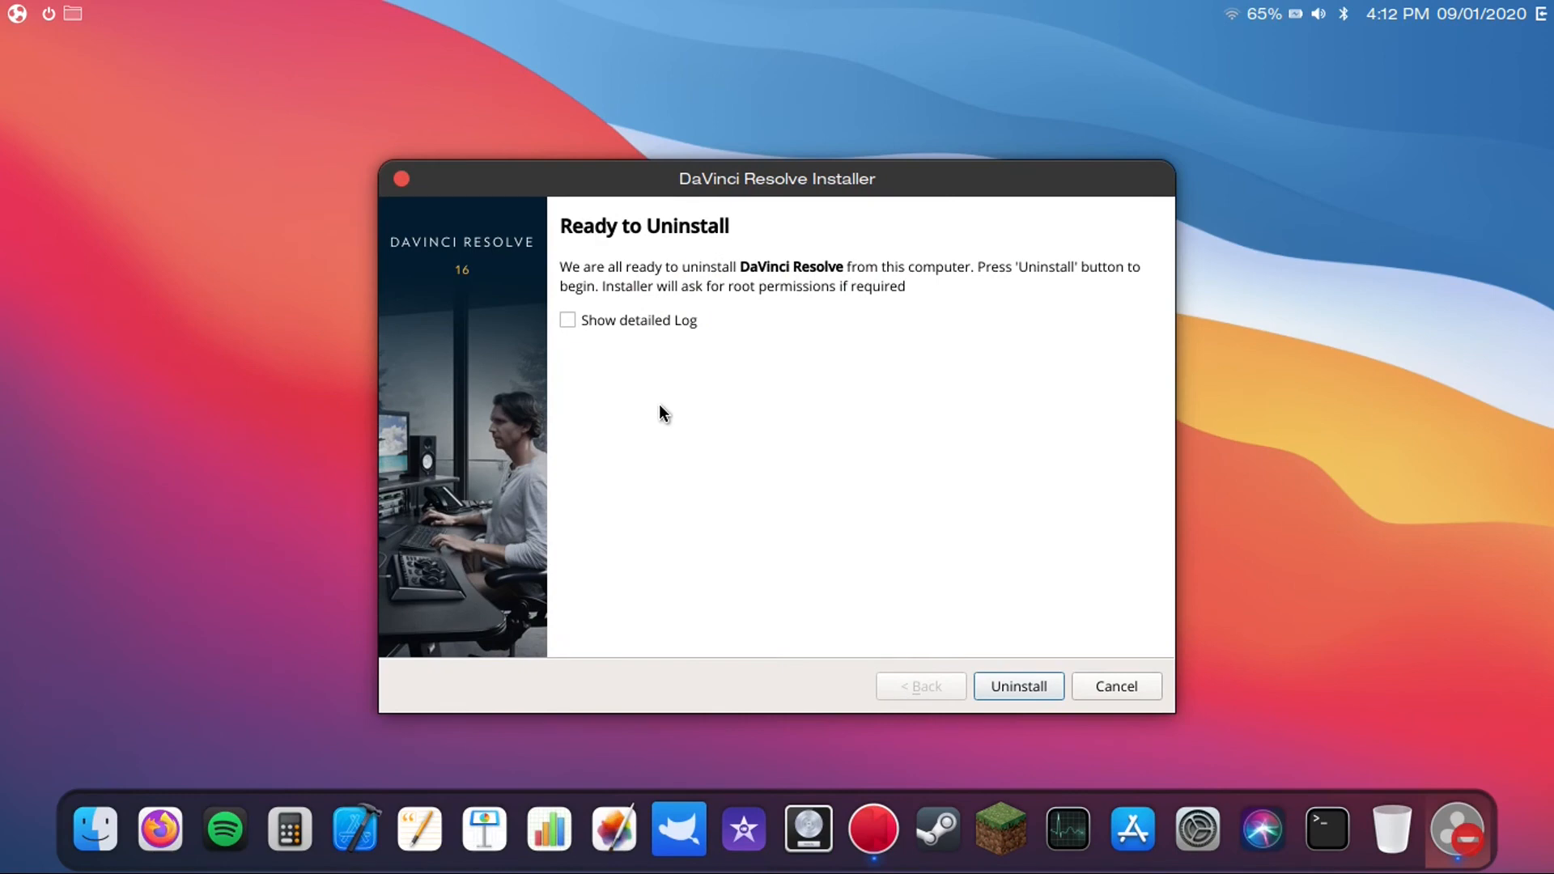
mouse_move(716, 498)
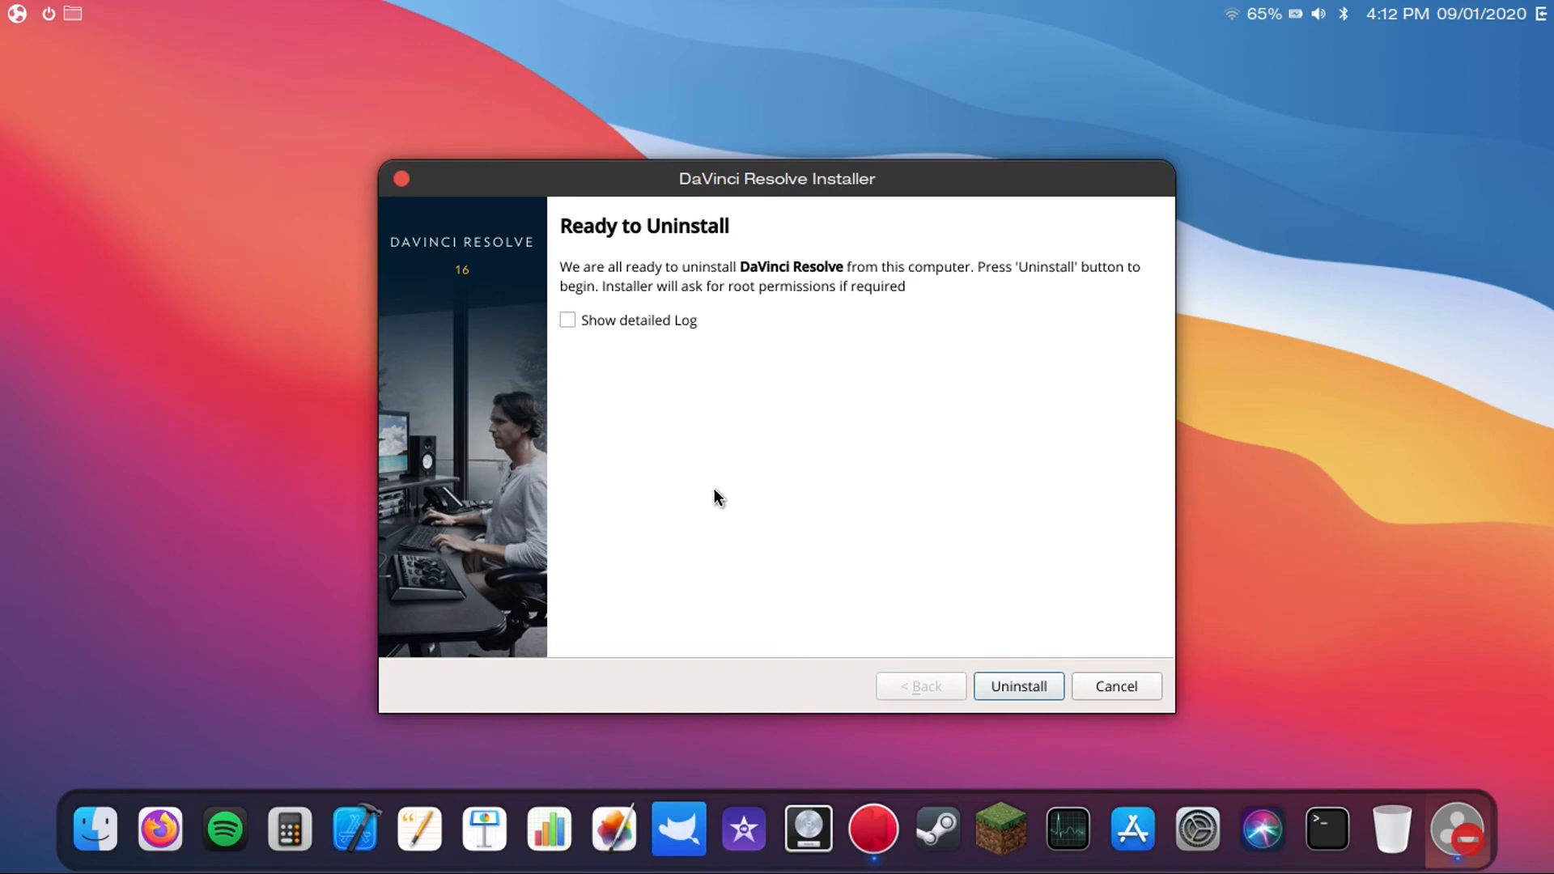
mouse_move(1021, 650)
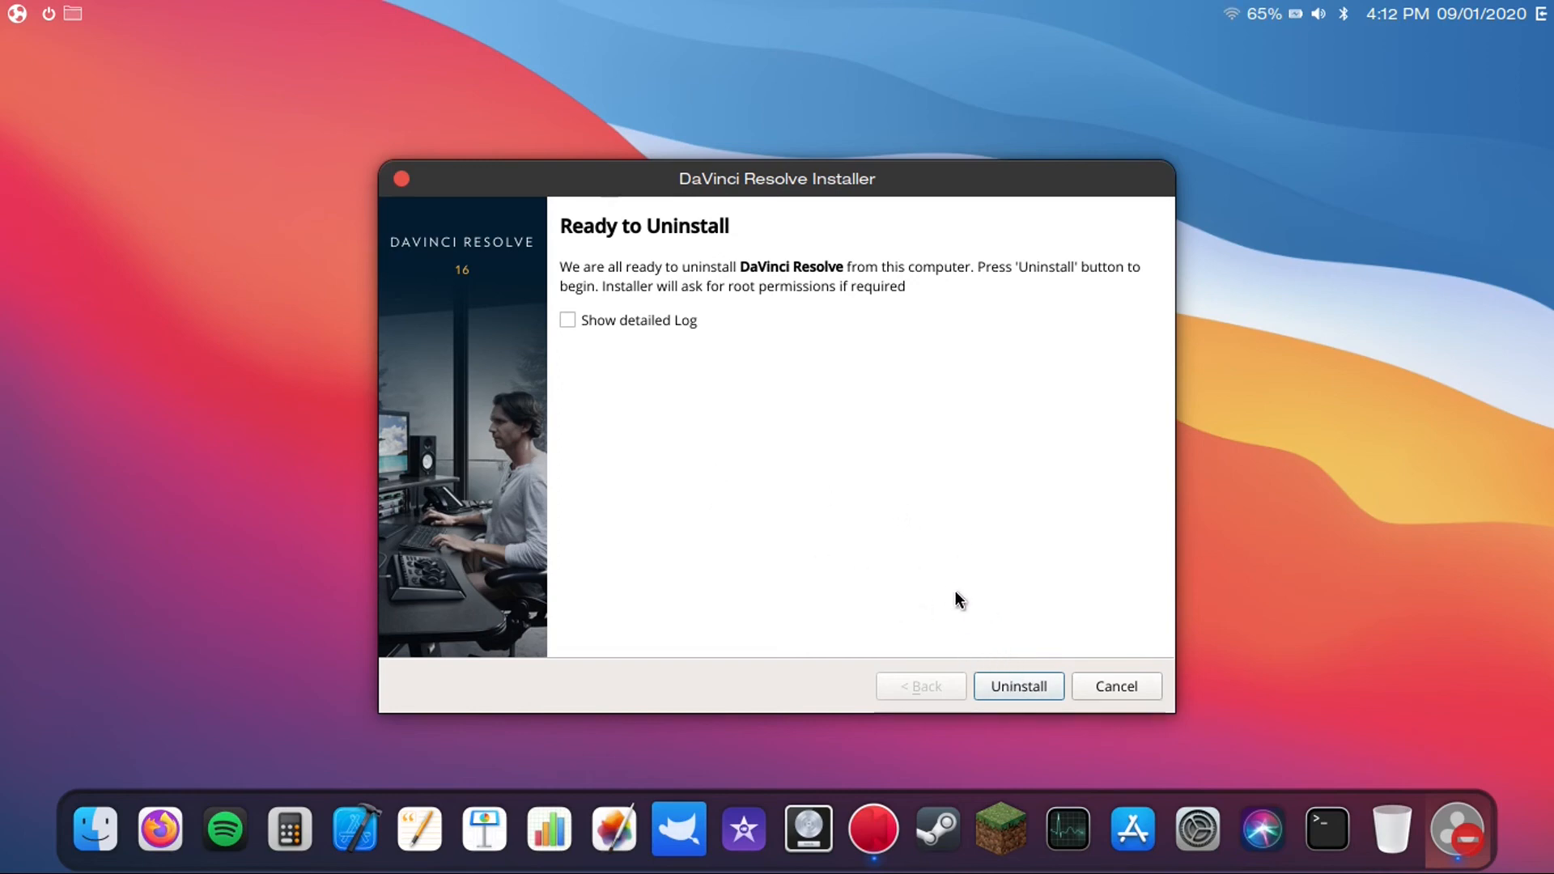
click(1018, 685)
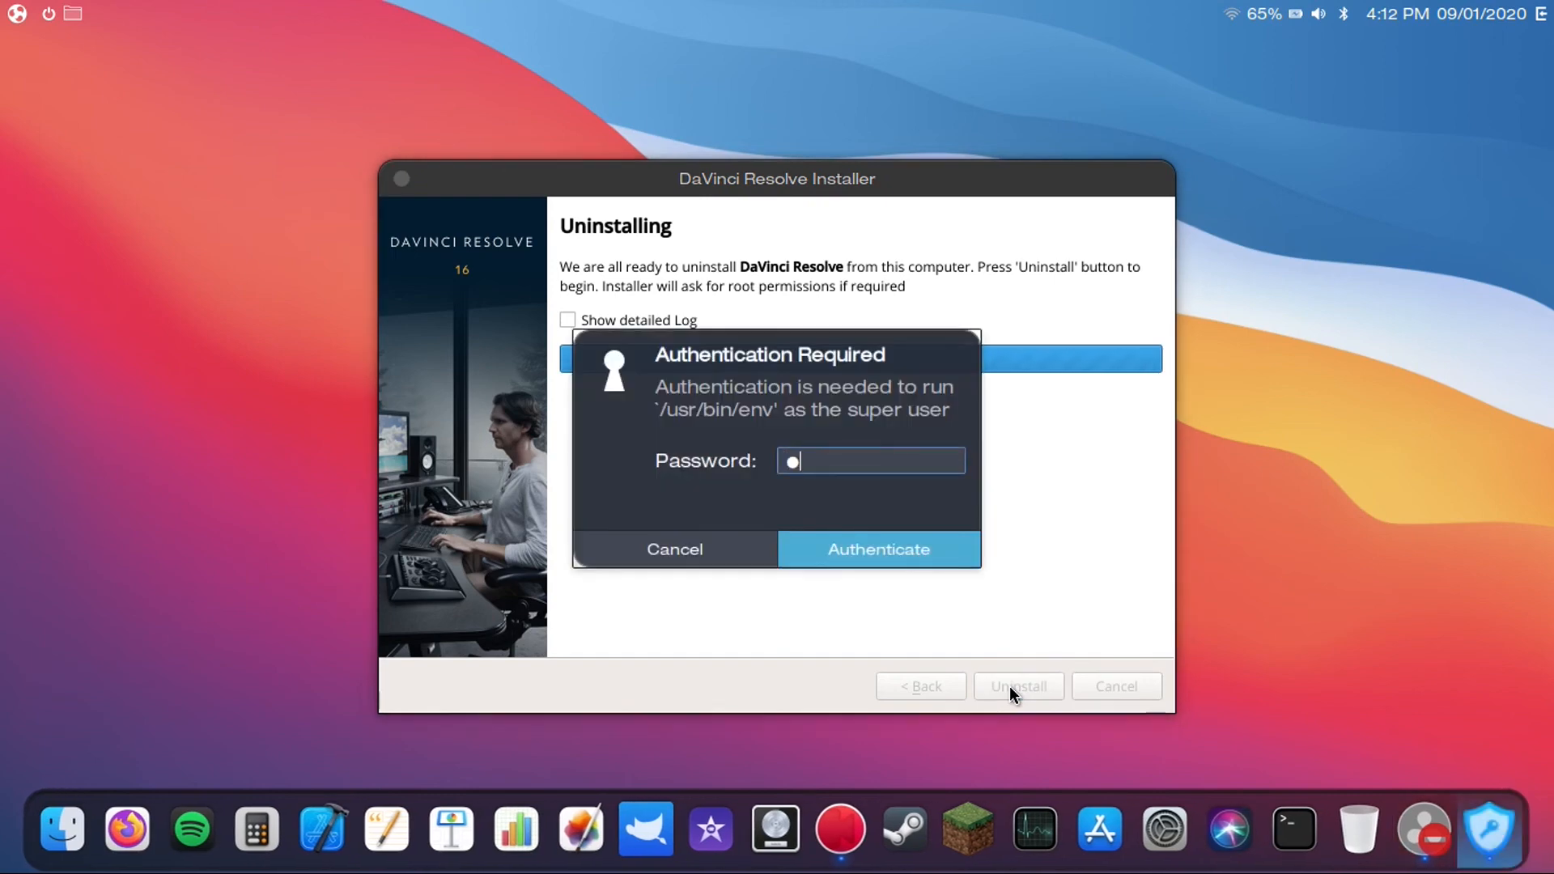
click(876, 549)
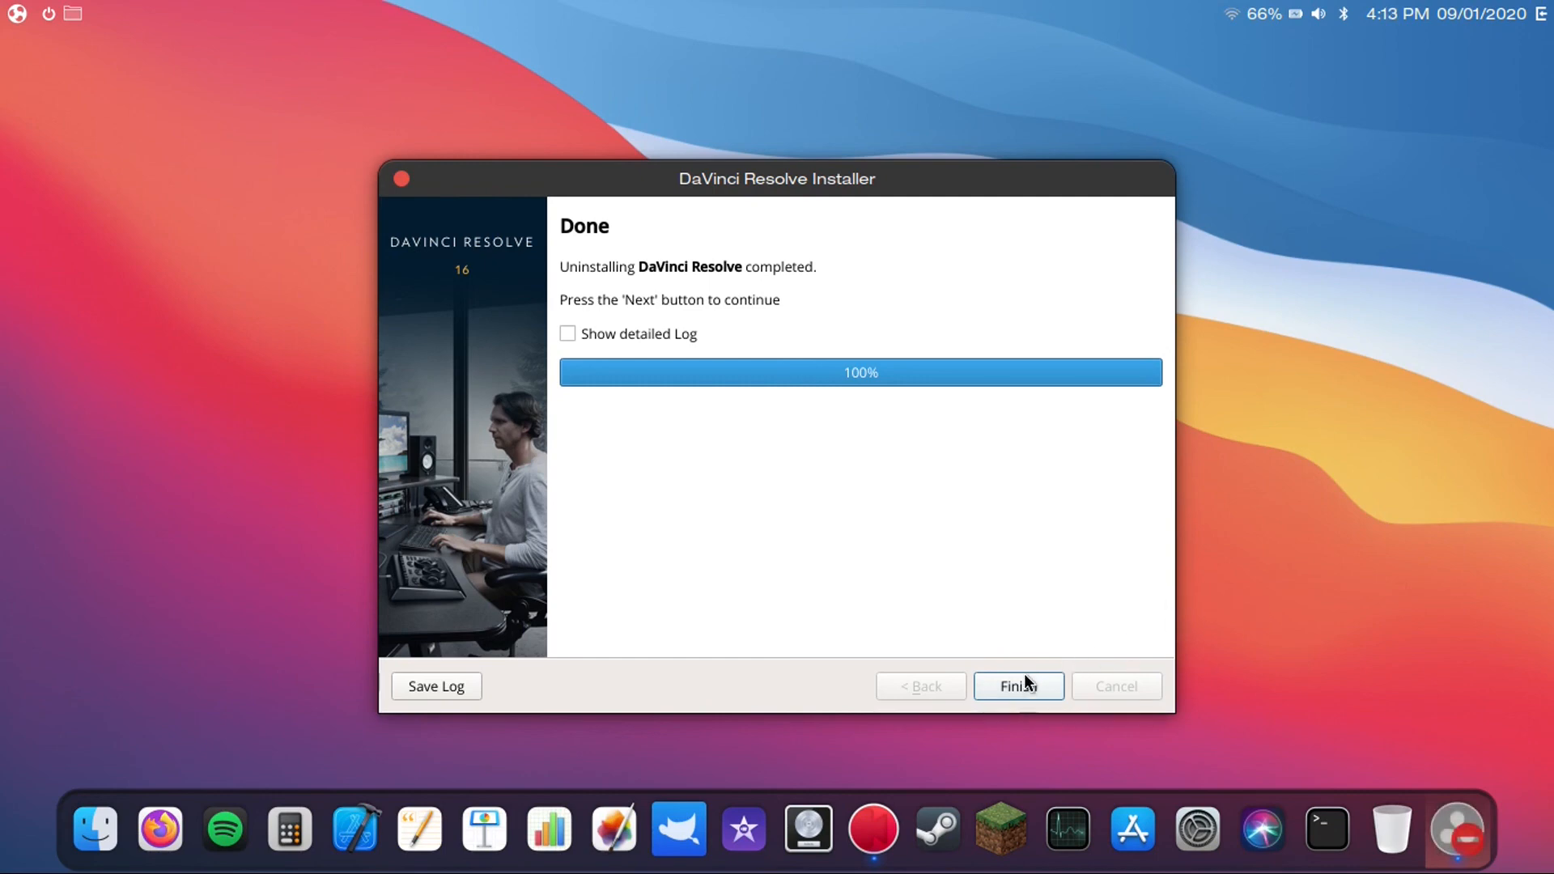
- Search the application menu for 'da' to confirm no DaVinci Resolve entries remain
click(16, 14)
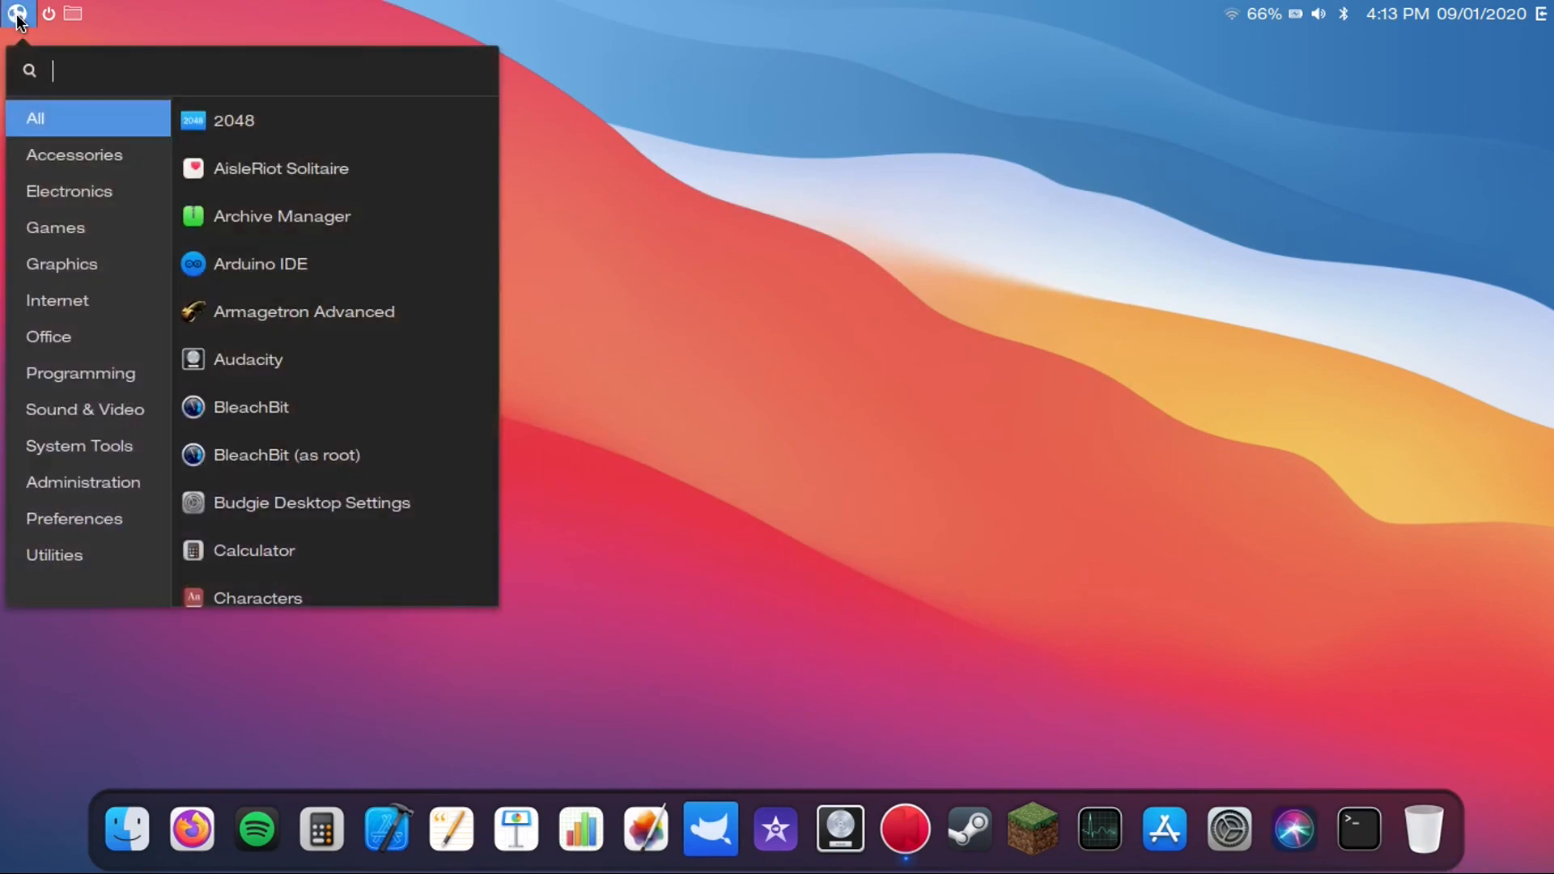
mouse_move(97, 460)
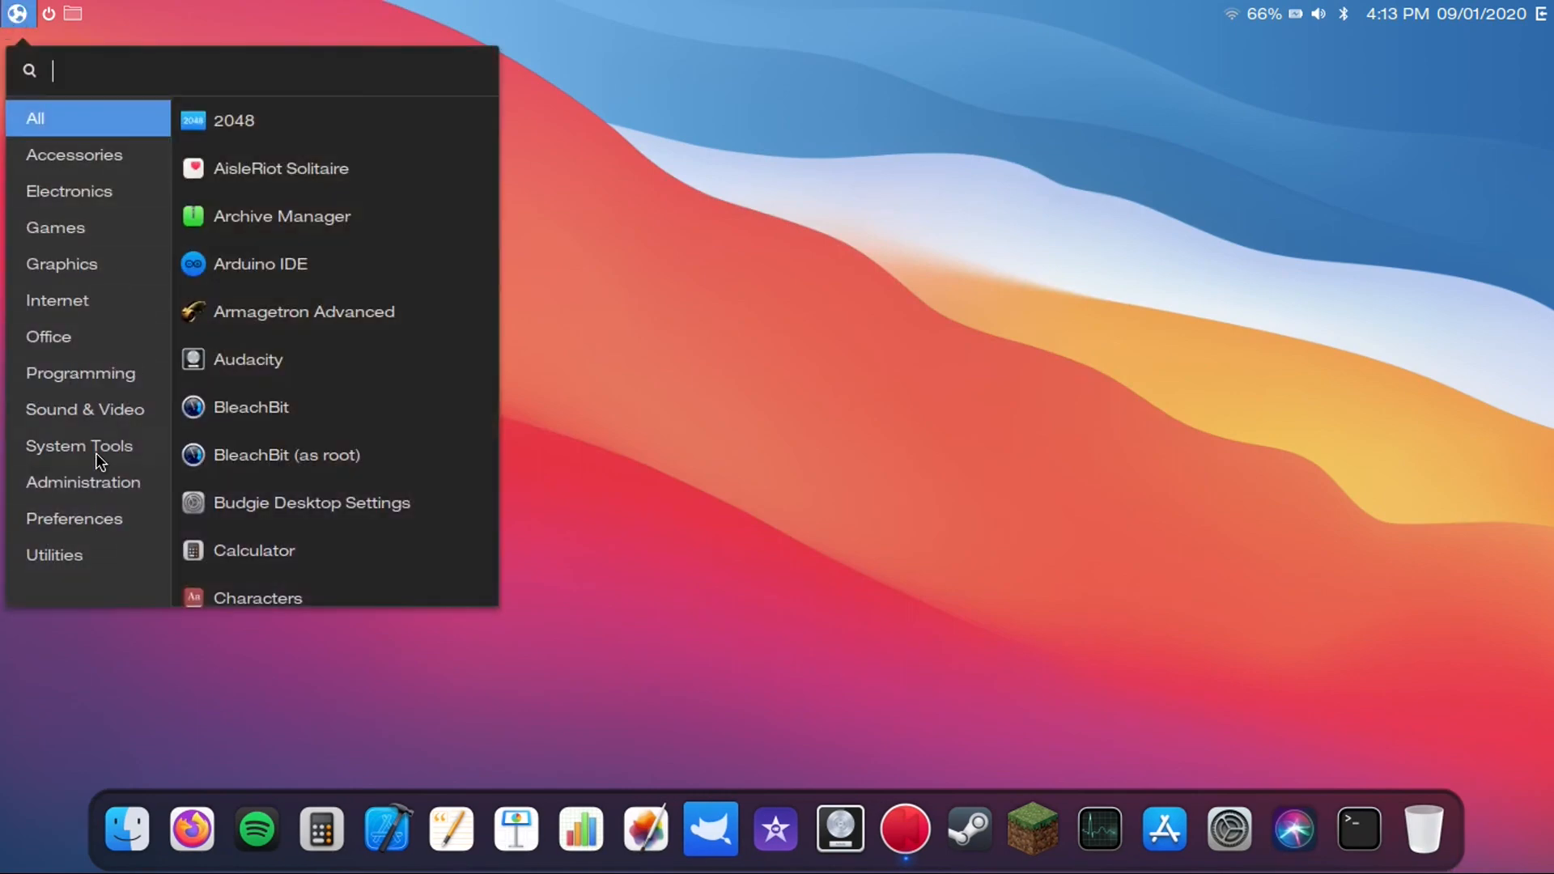
text(da)
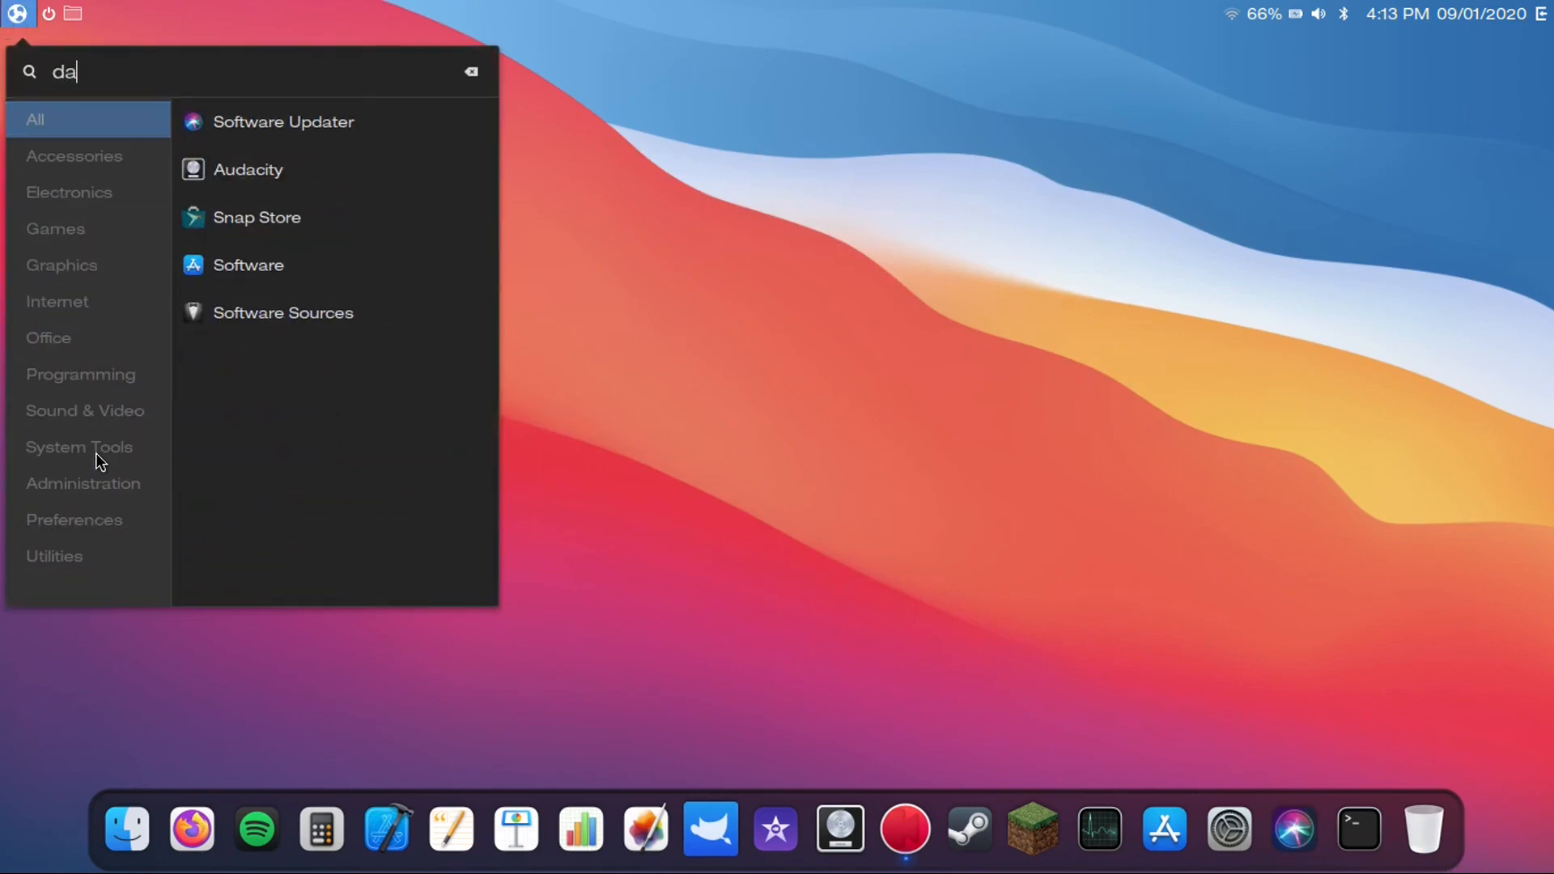